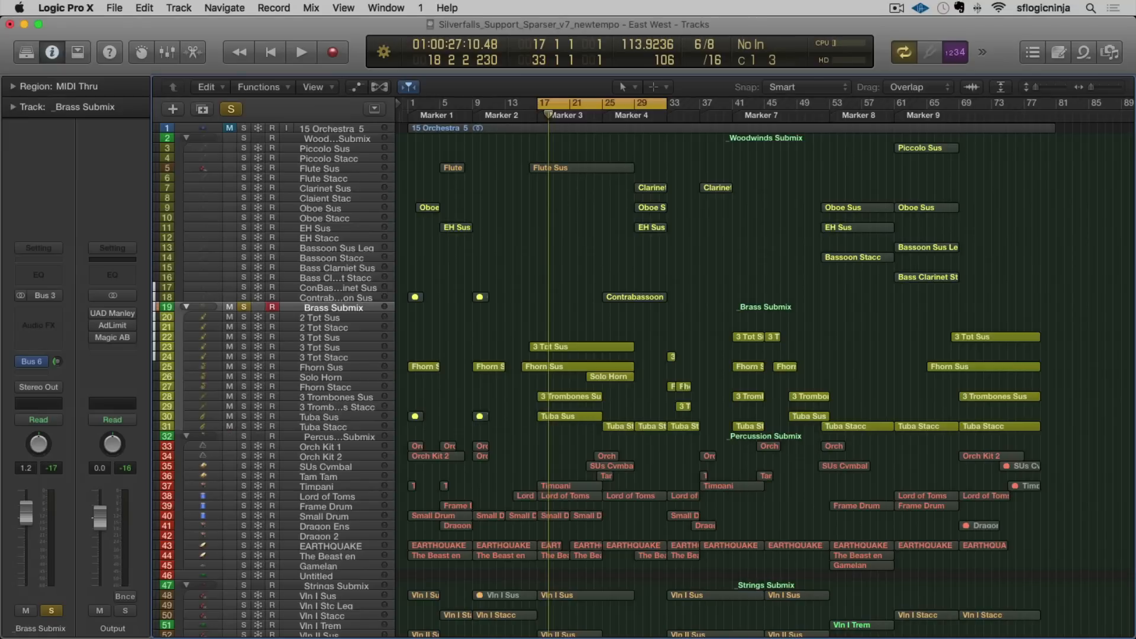
Step: Start and stop playback of the demo arrangement with Brass Submix and 15 Orchestra soloed
{"action": "left_click", "coordinate": [300, 51]}
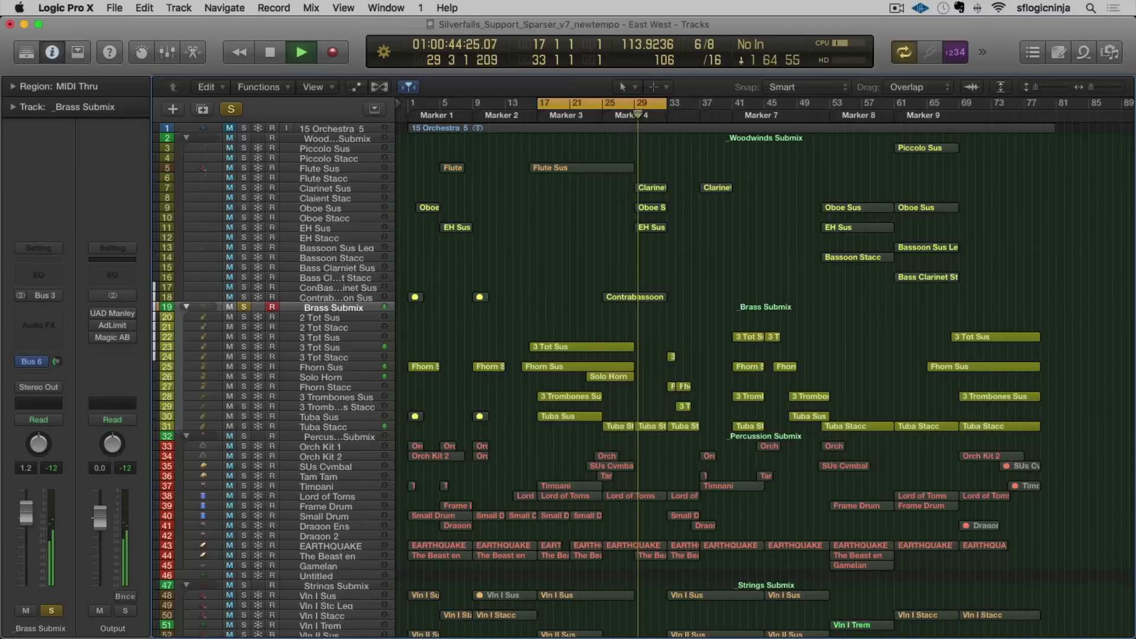
{"action": "left_click", "coordinate": [270, 52]}
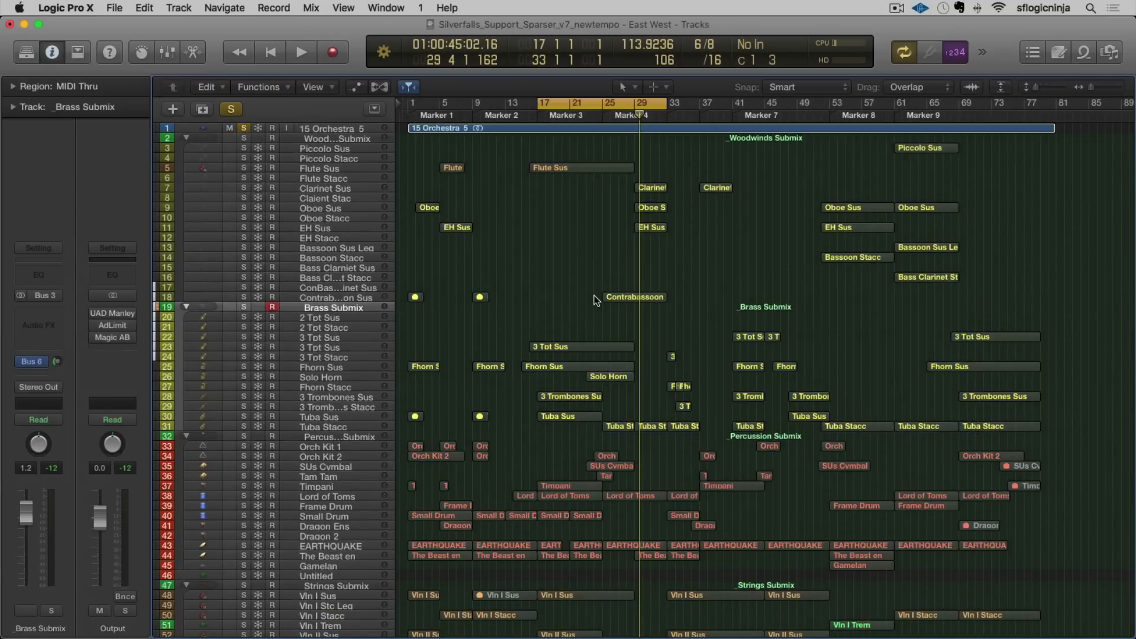
{"action": "left_click", "coordinate": [301, 52]}
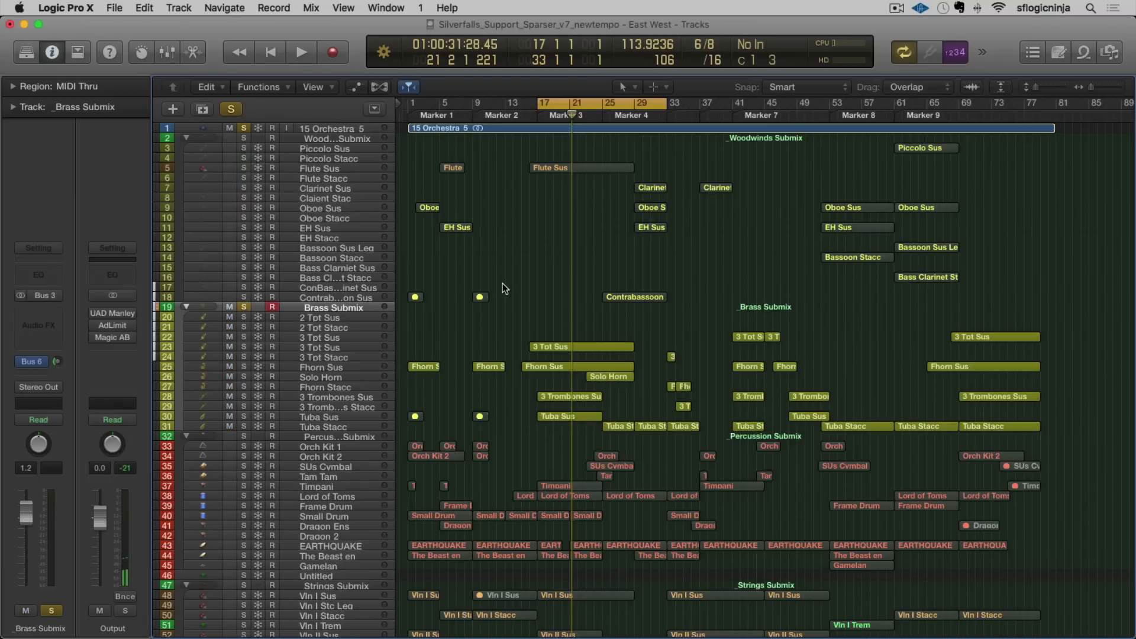
{"action": "left_click", "coordinate": [301, 52]}
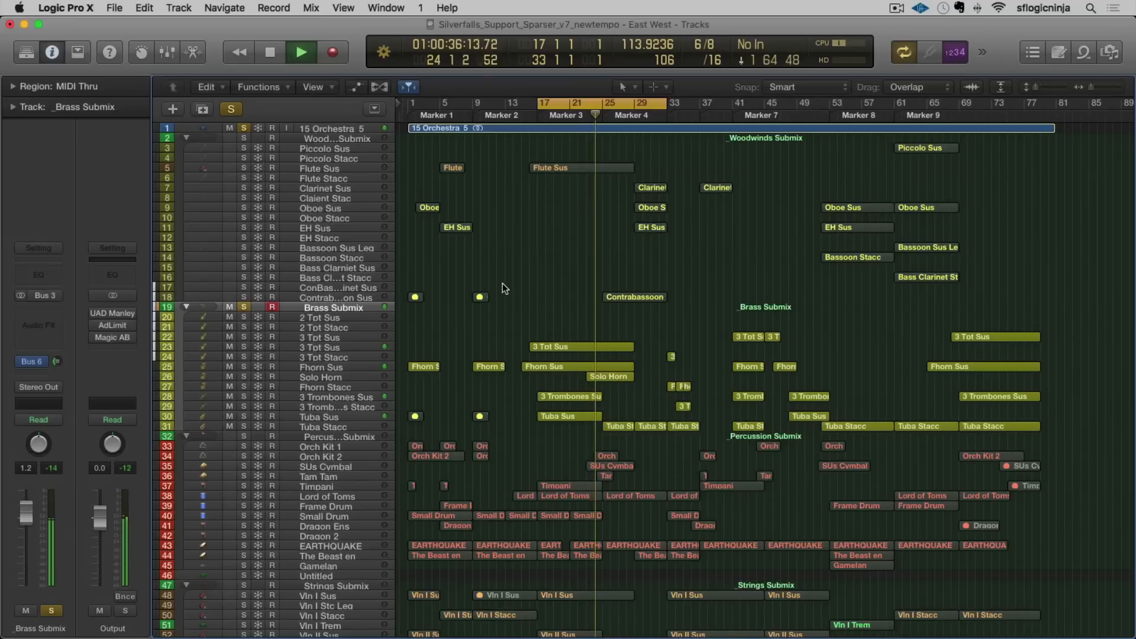
{"action": "left_click", "coordinate": [270, 52]}
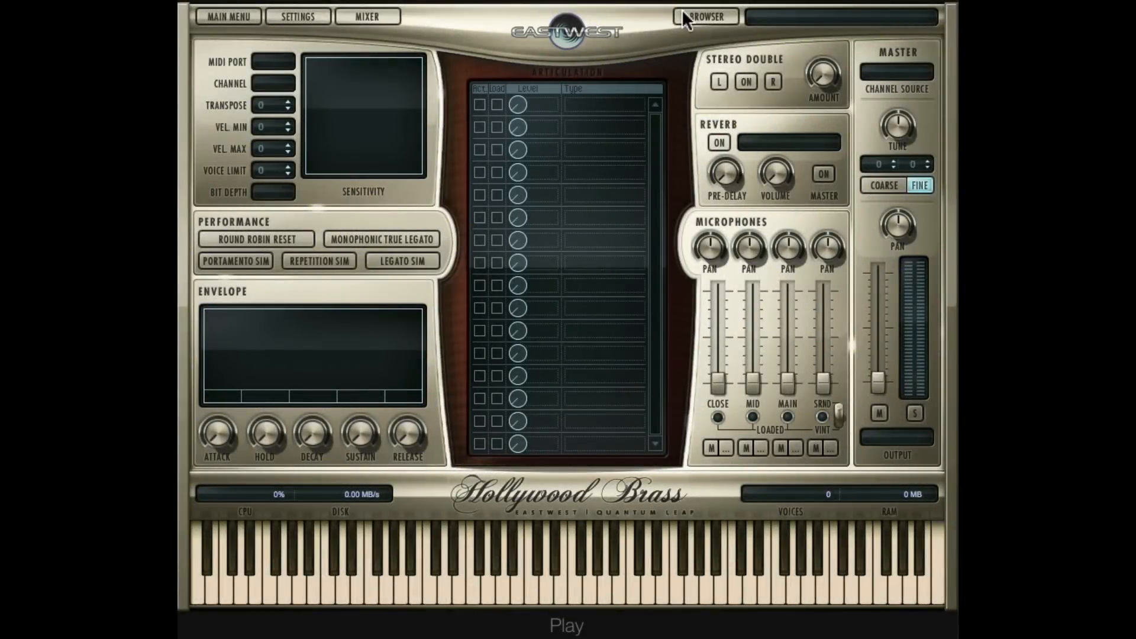
Step: Browse the Hollywood Brass Diamond library into Low Brass > Solo Cimbasso
{"action": "left_click", "coordinate": [704, 16]}
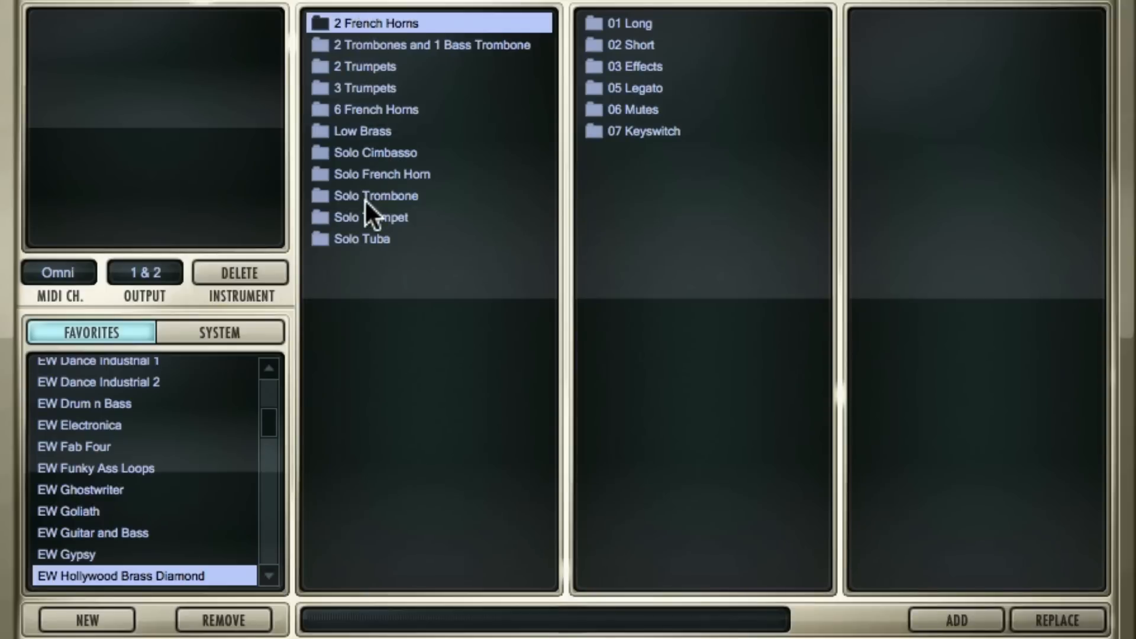
{"action": "mouse_move", "coordinate": [391, 52]}
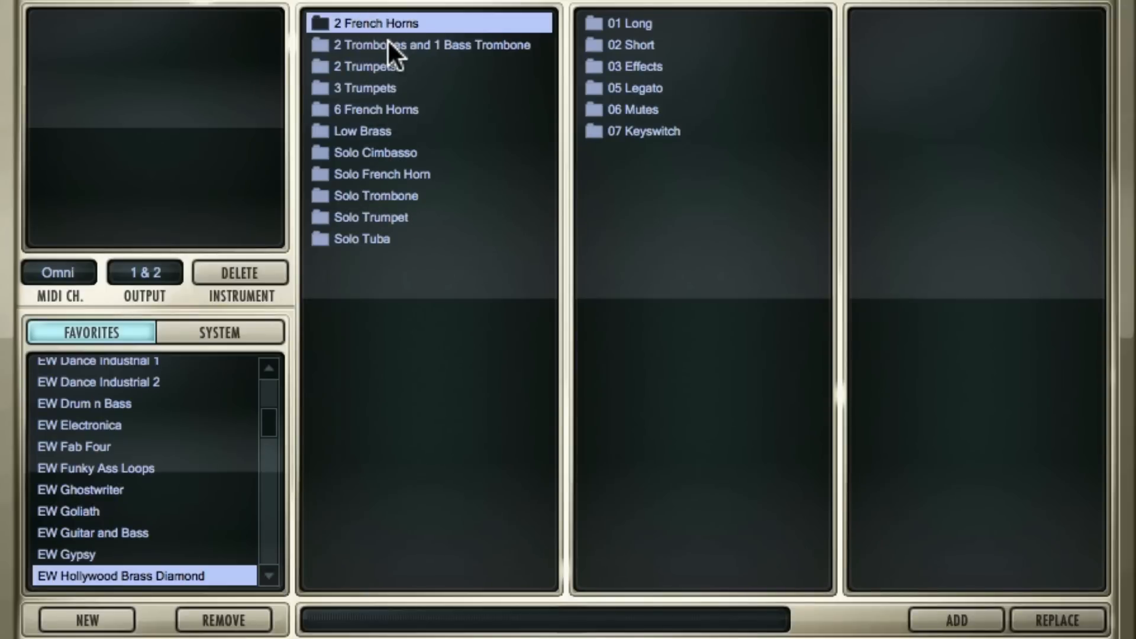
{"action": "mouse_move", "coordinate": [426, 104]}
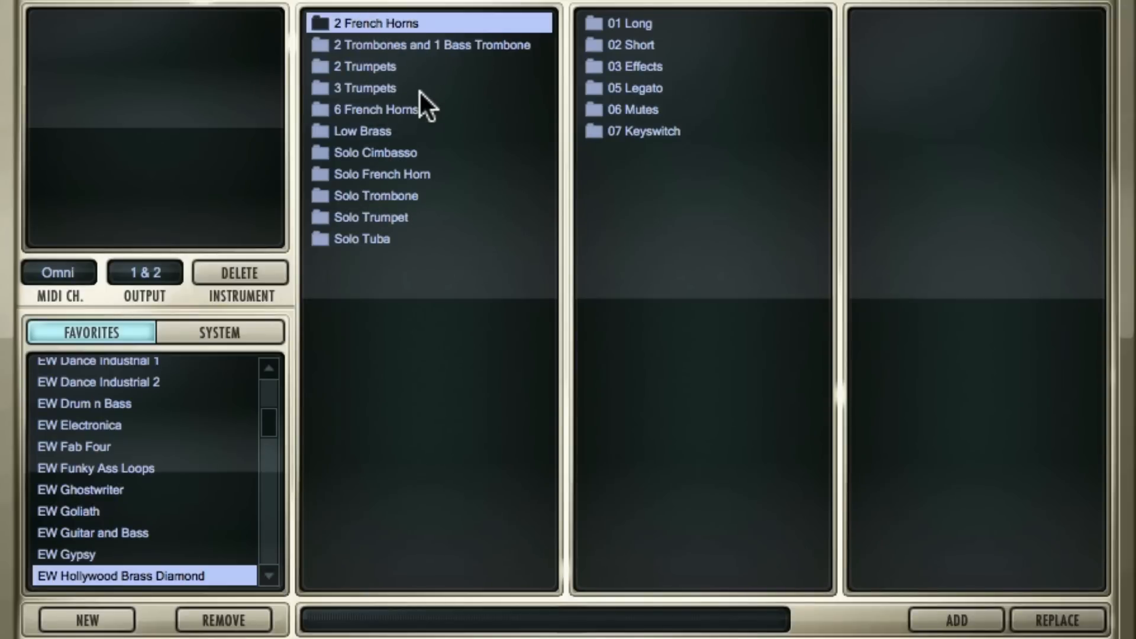
{"action": "mouse_move", "coordinate": [365, 141]}
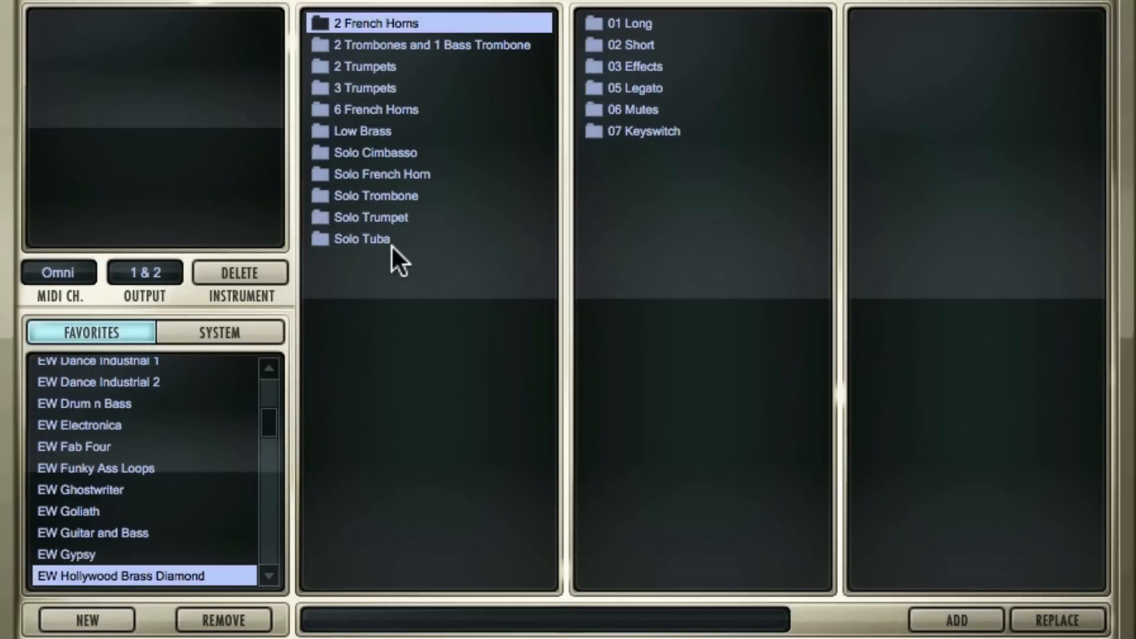
{"action": "mouse_move", "coordinate": [546, 30]}
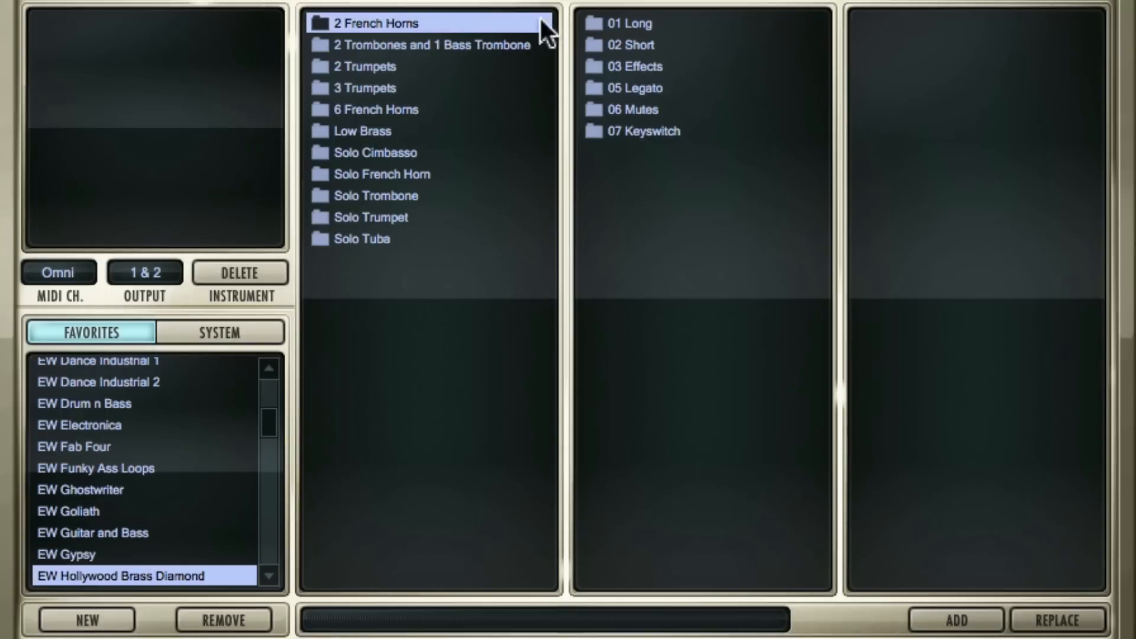
{"action": "mouse_move", "coordinate": [681, 32]}
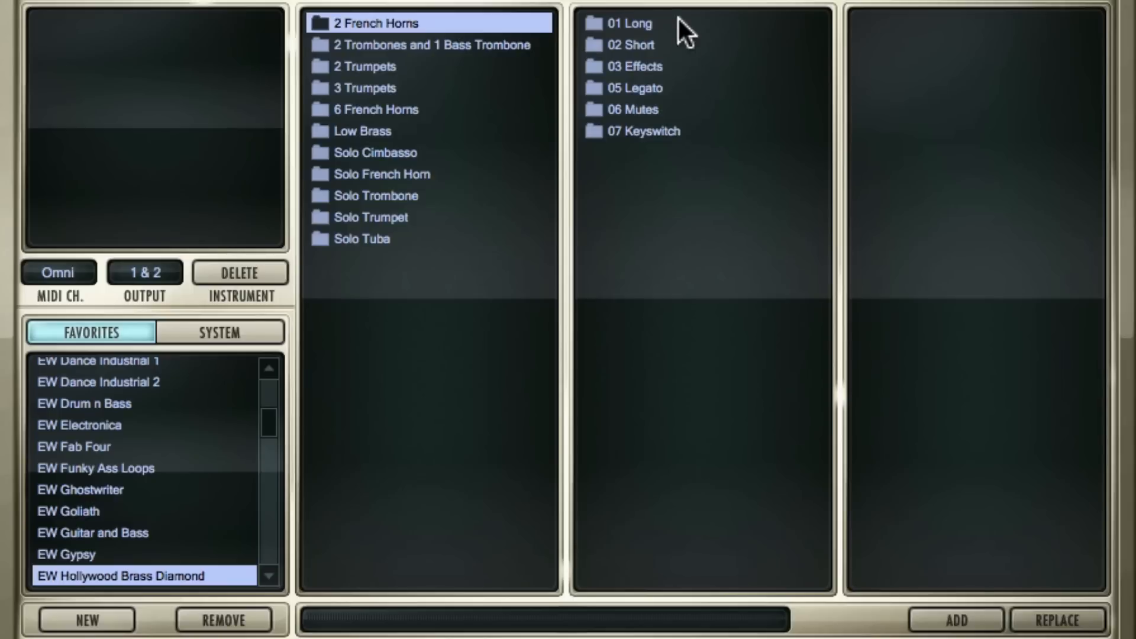
{"action": "mouse_move", "coordinate": [640, 113]}
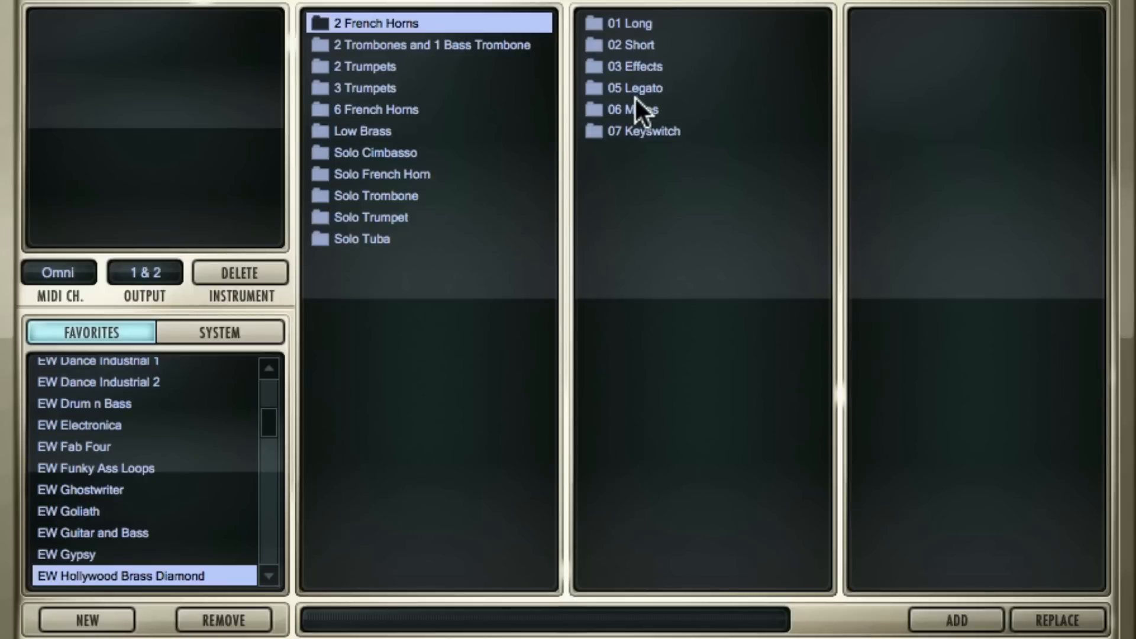
{"action": "mouse_move", "coordinate": [675, 204]}
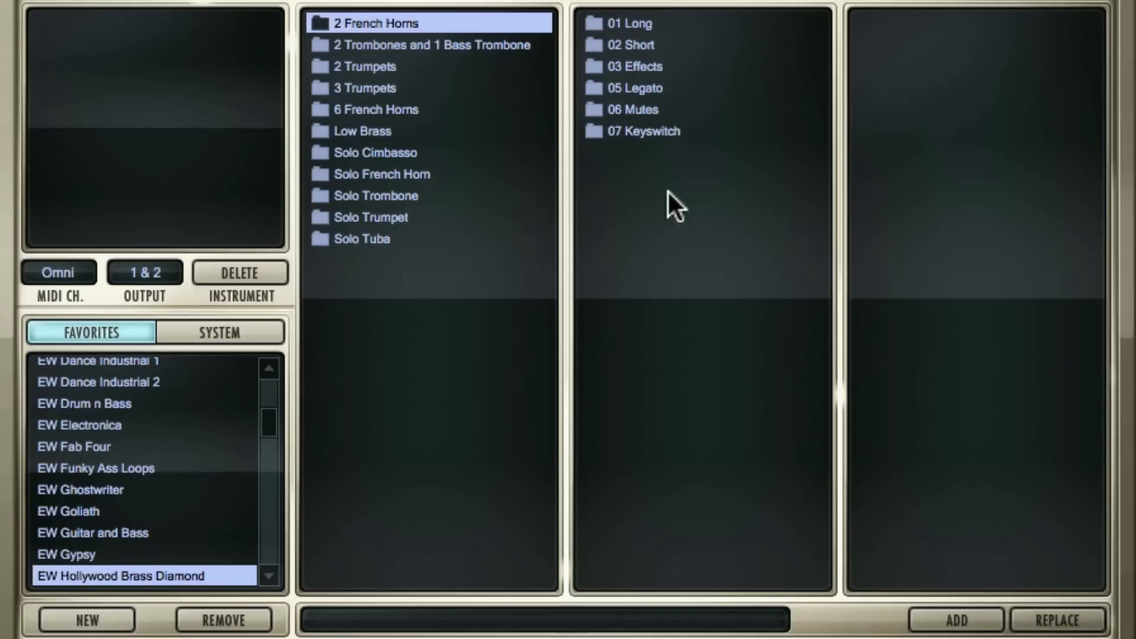
{"action": "left_click", "coordinate": [362, 131]}
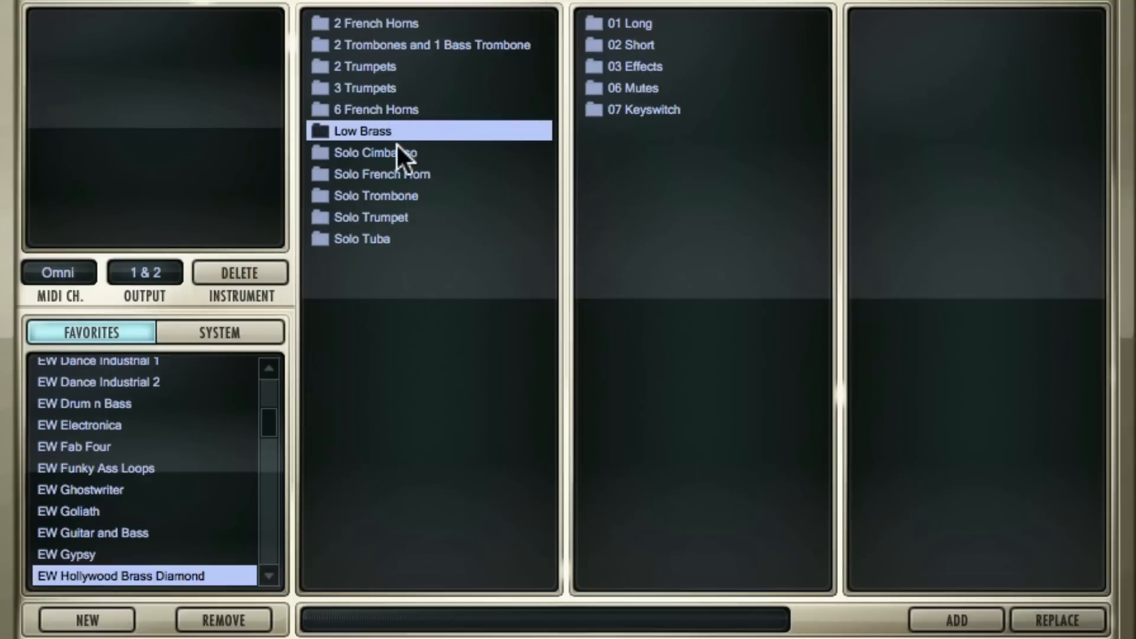
{"action": "left_click", "coordinate": [377, 152]}
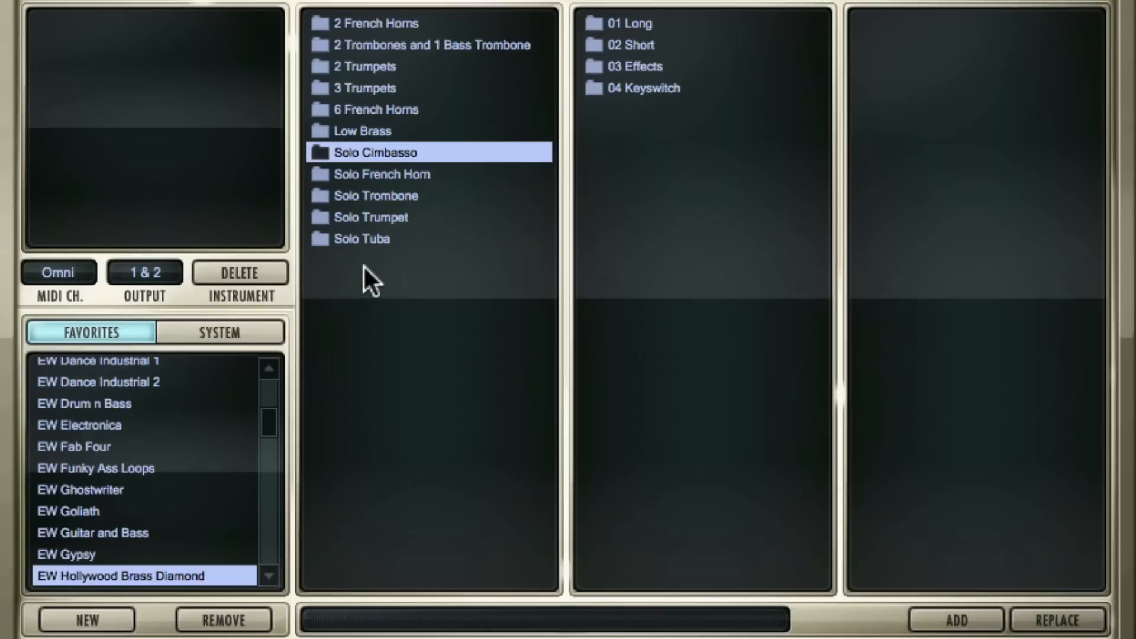
{"action": "mouse_move", "coordinate": [387, 25]}
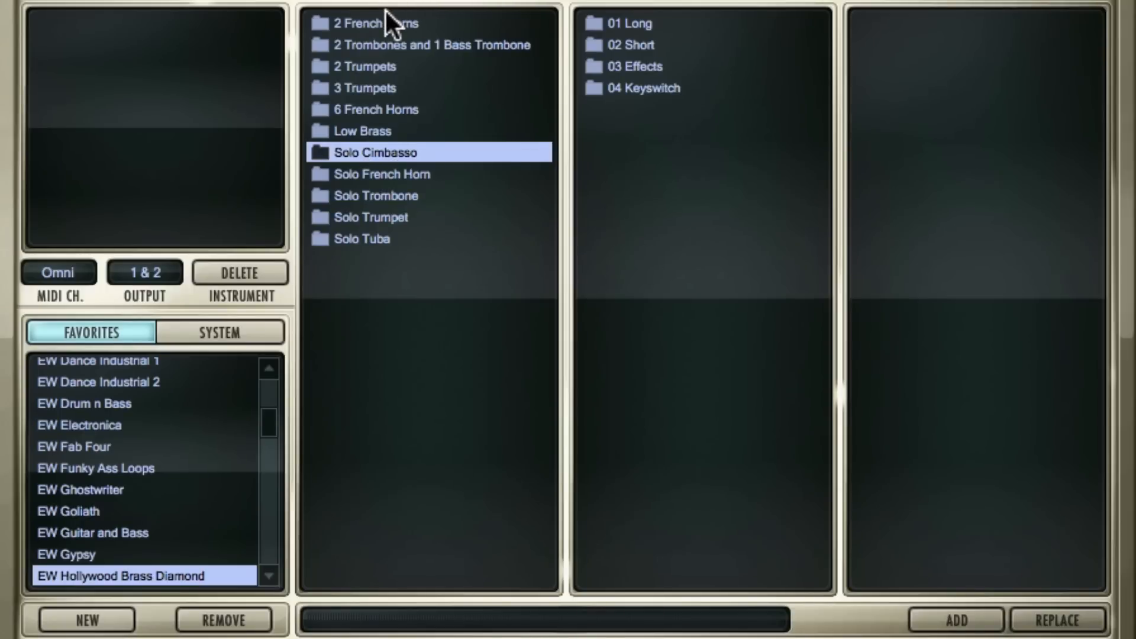
Step: List 2 French Horns' Long, Short, Effects and Legato patches, ending on 02 Short
{"action": "left_click", "coordinate": [374, 23]}
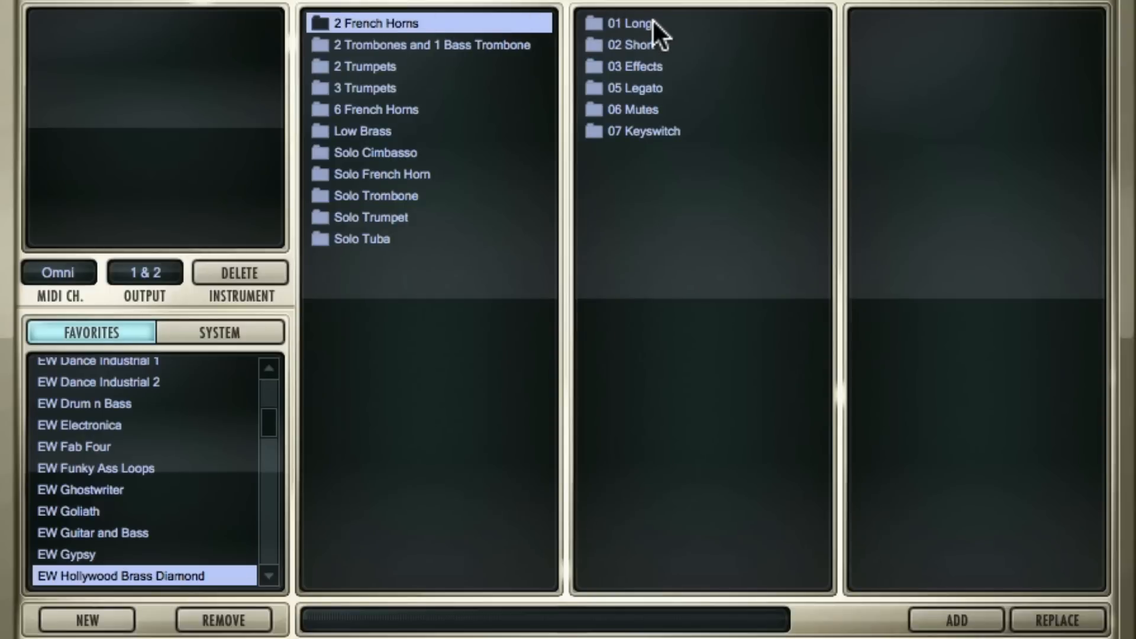
{"action": "left_click", "coordinate": [631, 23]}
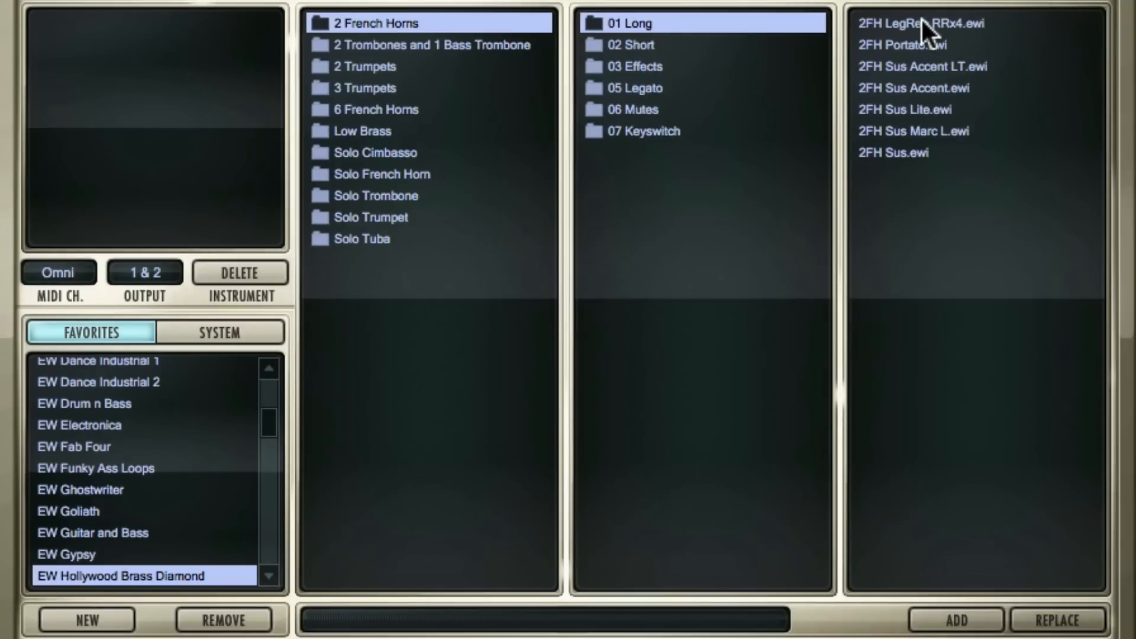
{"action": "mouse_move", "coordinate": [938, 26]}
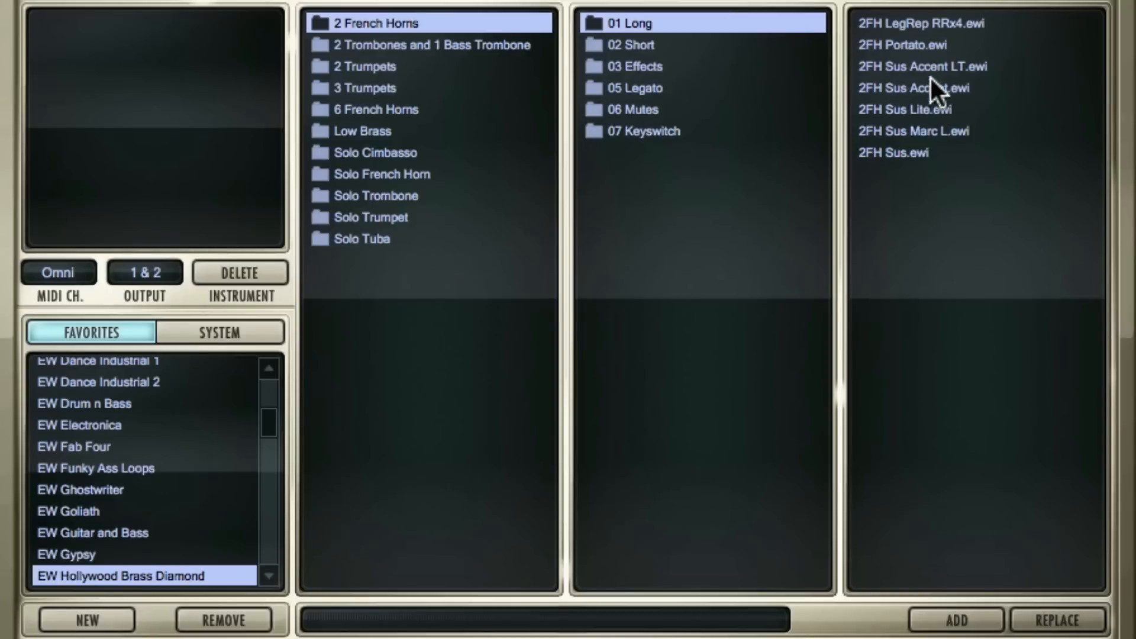
{"action": "mouse_move", "coordinate": [906, 52]}
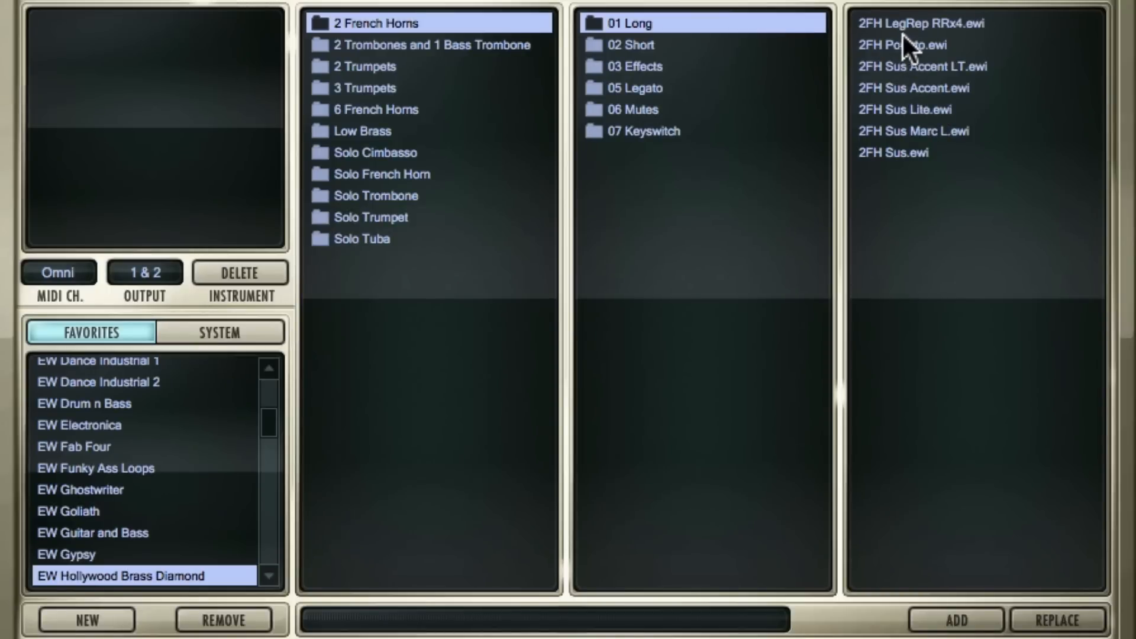
{"action": "mouse_move", "coordinate": [955, 49]}
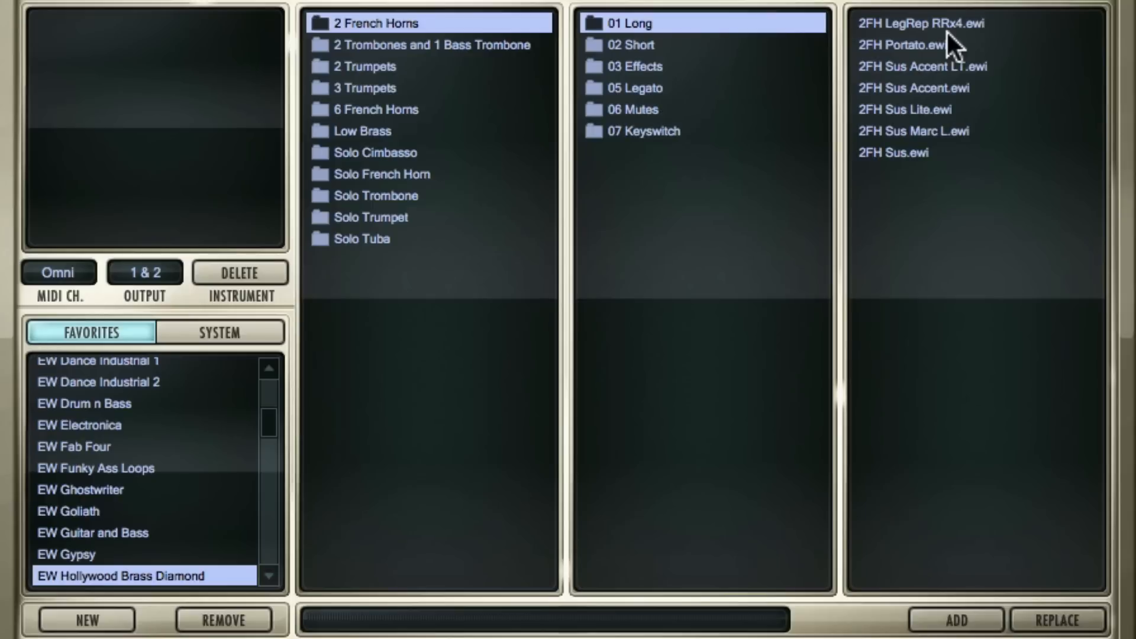
{"action": "mouse_move", "coordinate": [810, 54]}
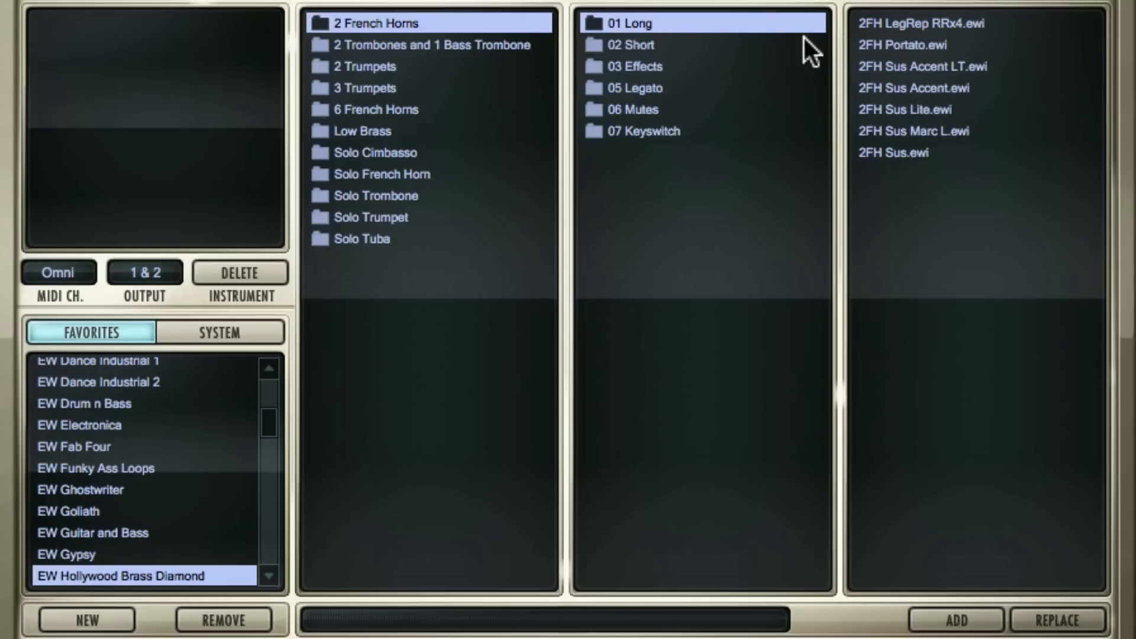
{"action": "left_click", "coordinate": [630, 45]}
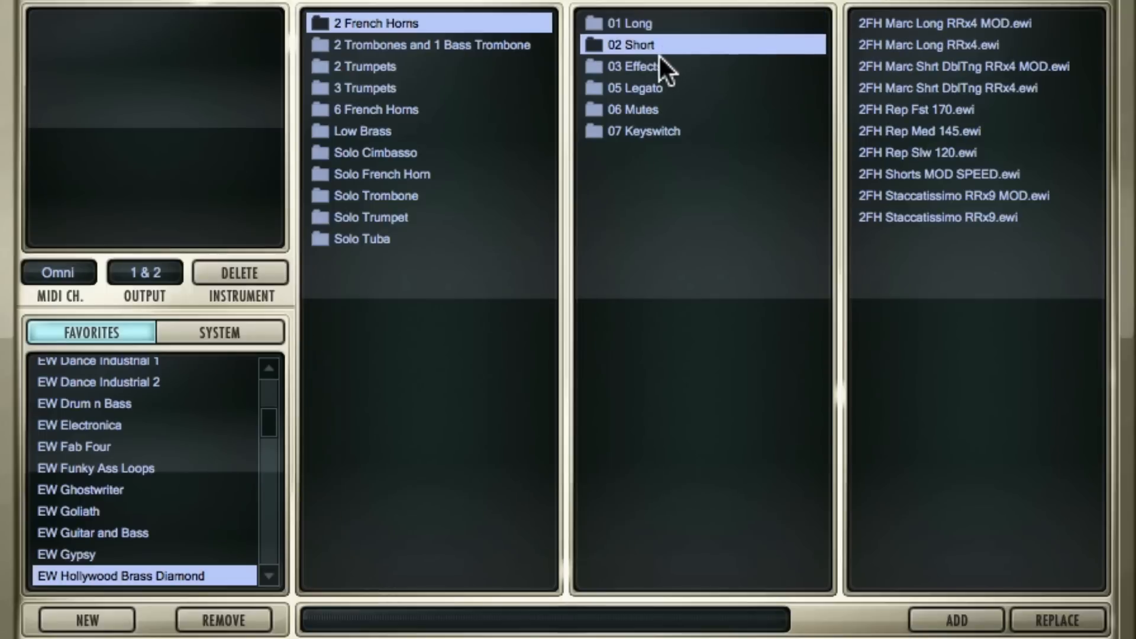
{"action": "left_click", "coordinate": [635, 65]}
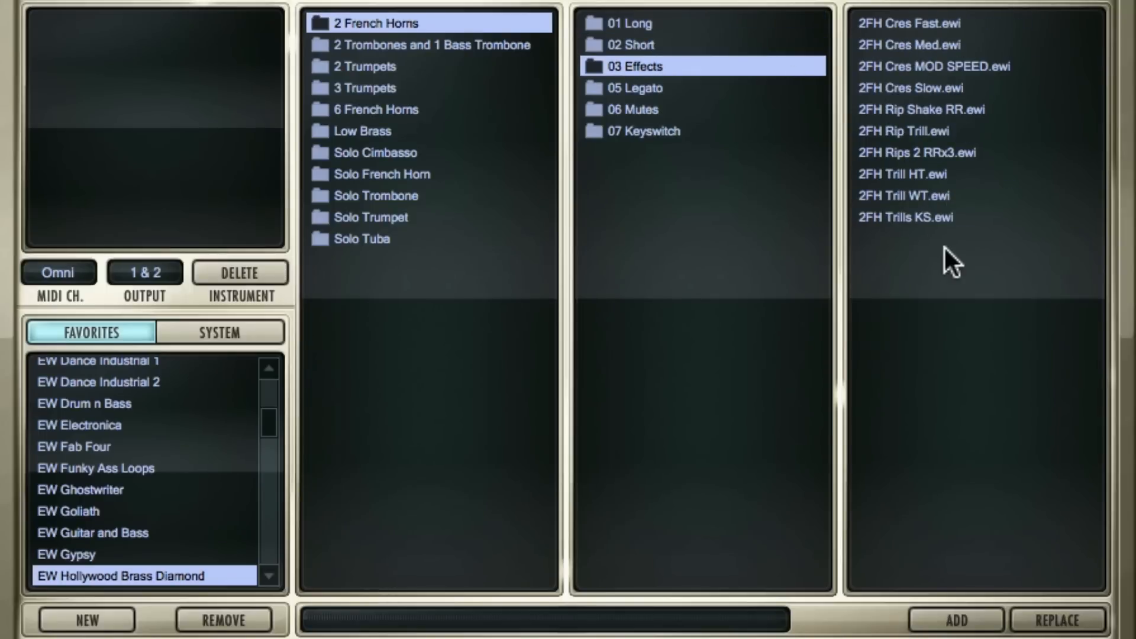
{"action": "mouse_move", "coordinate": [665, 94]}
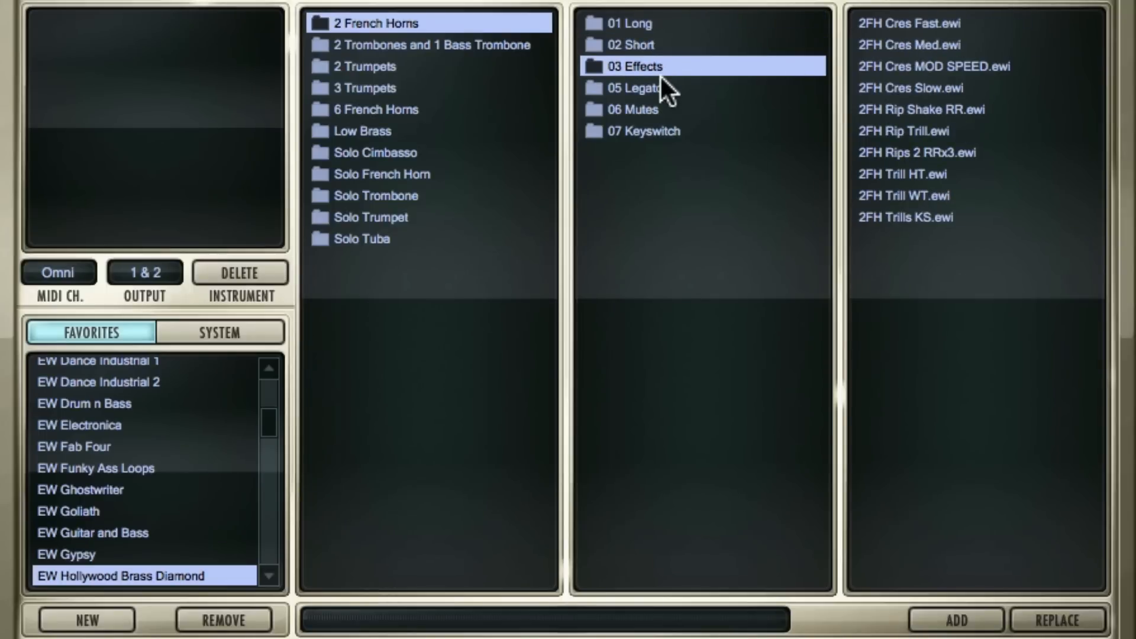
{"action": "left_click", "coordinate": [633, 87]}
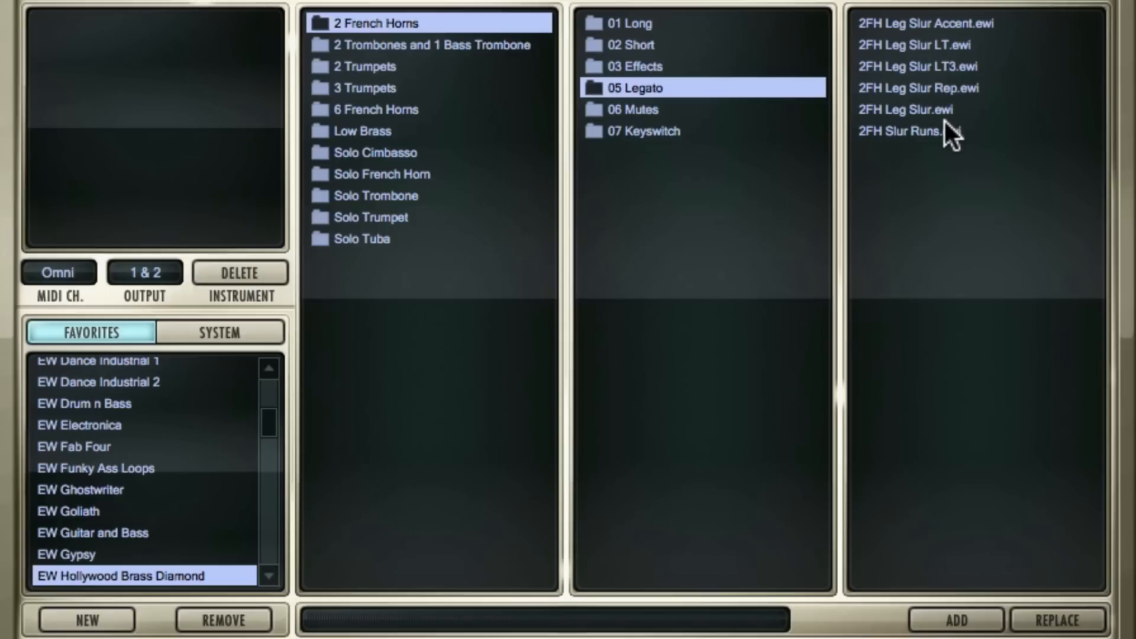
{"action": "mouse_move", "coordinate": [938, 142]}
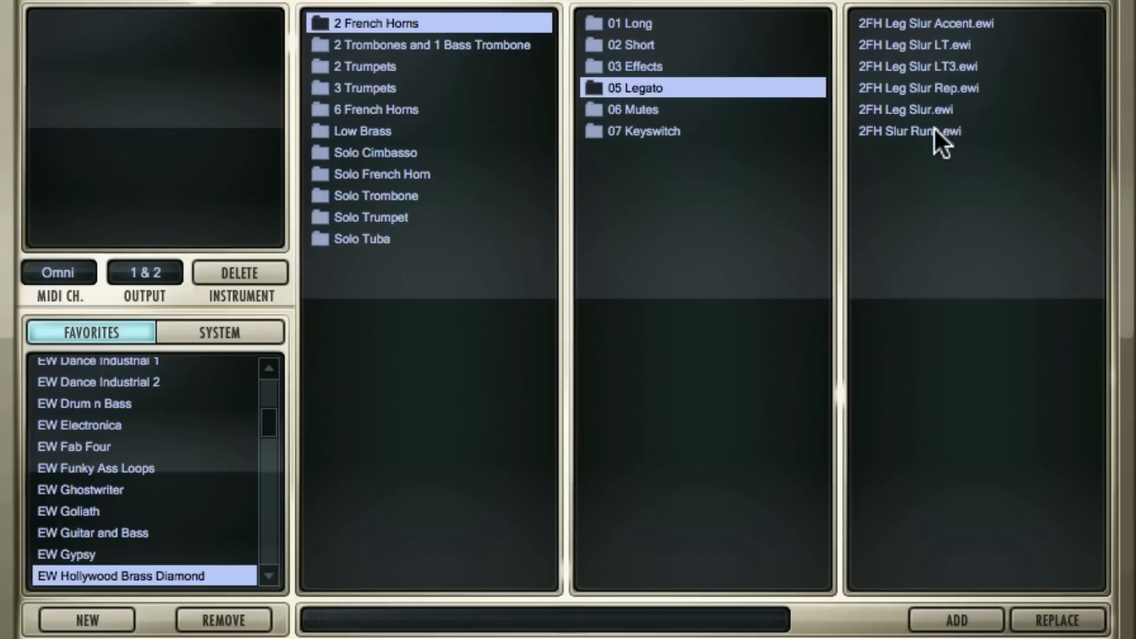
{"action": "mouse_move", "coordinate": [804, 116]}
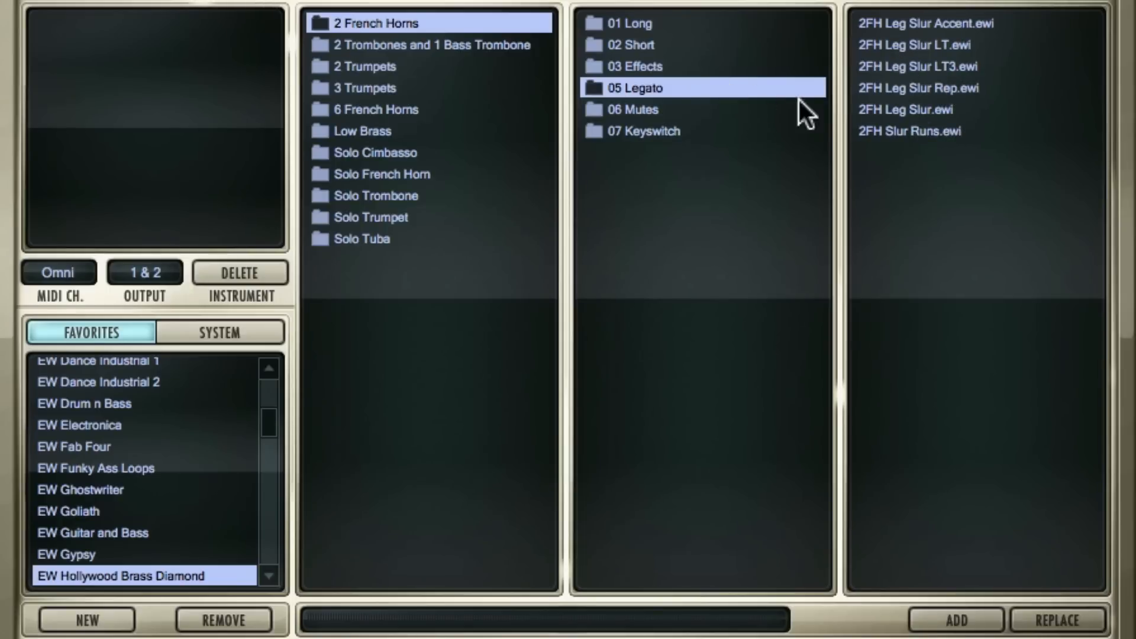
{"action": "mouse_move", "coordinate": [899, 143]}
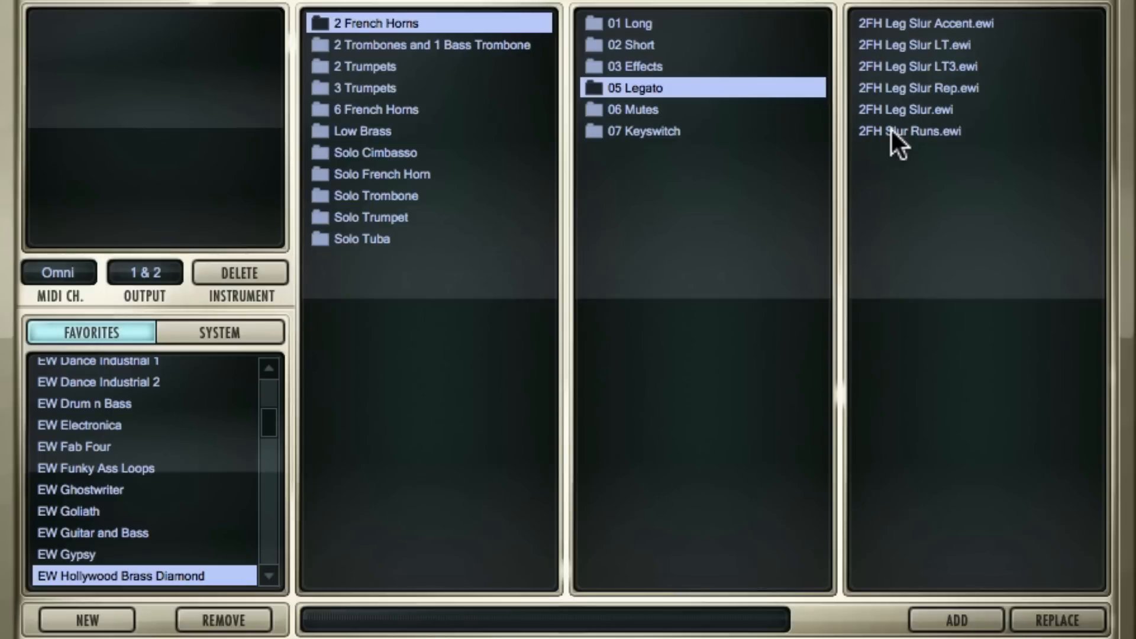
{"action": "left_click", "coordinate": [630, 45]}
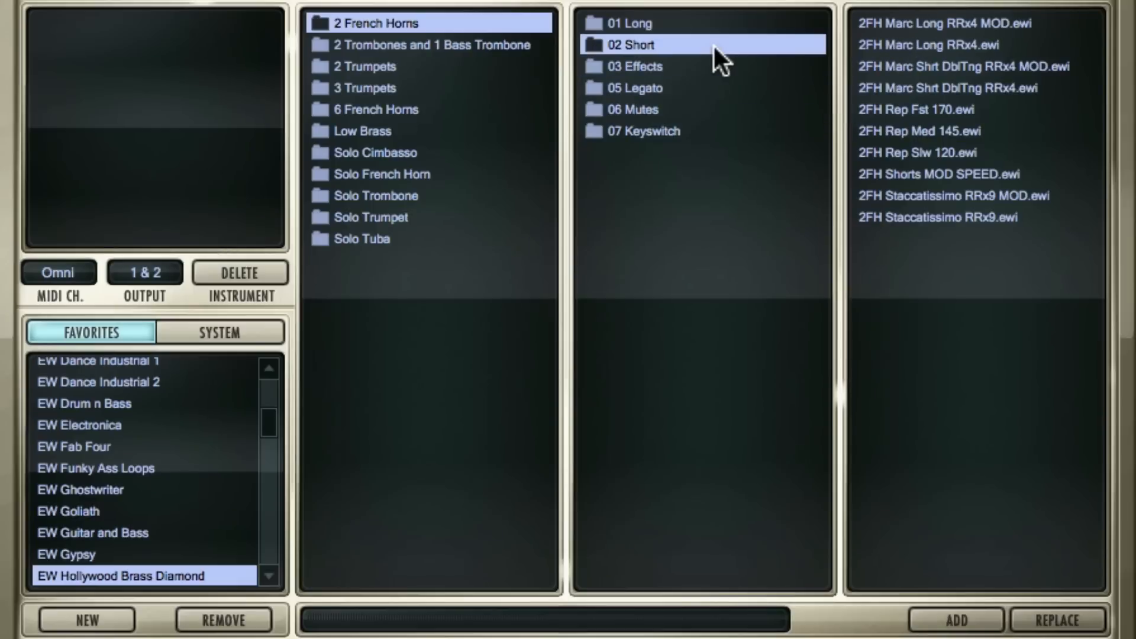
{"action": "mouse_move", "coordinate": [958, 91]}
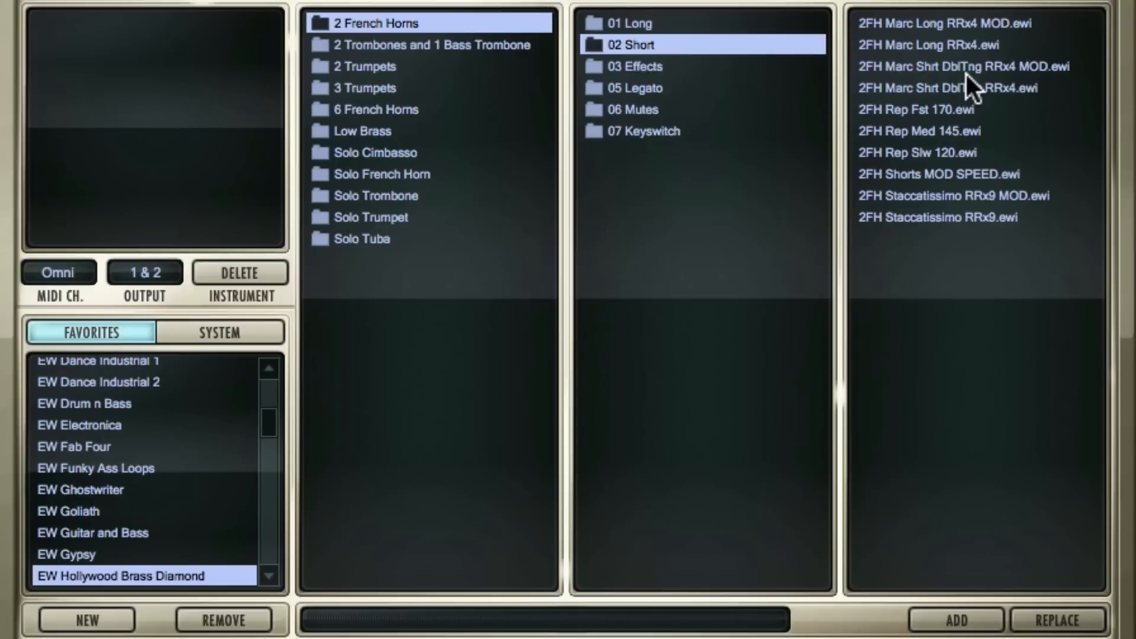
{"action": "mouse_move", "coordinate": [974, 101]}
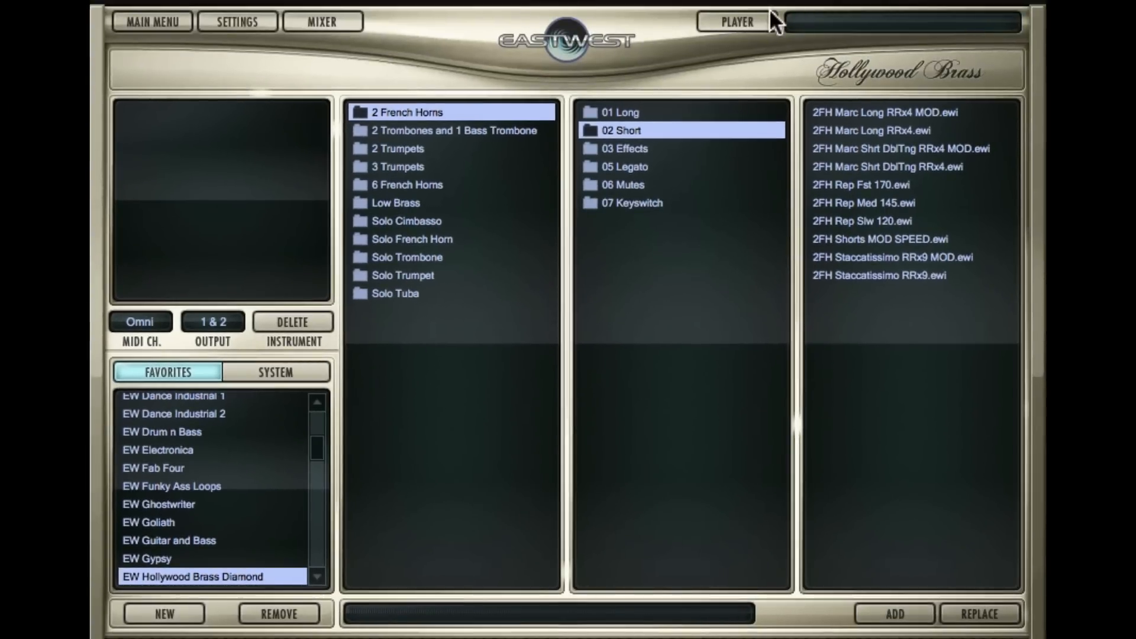
Step: Switch from the Browser to the empty Player page
{"action": "left_click", "coordinate": [733, 22]}
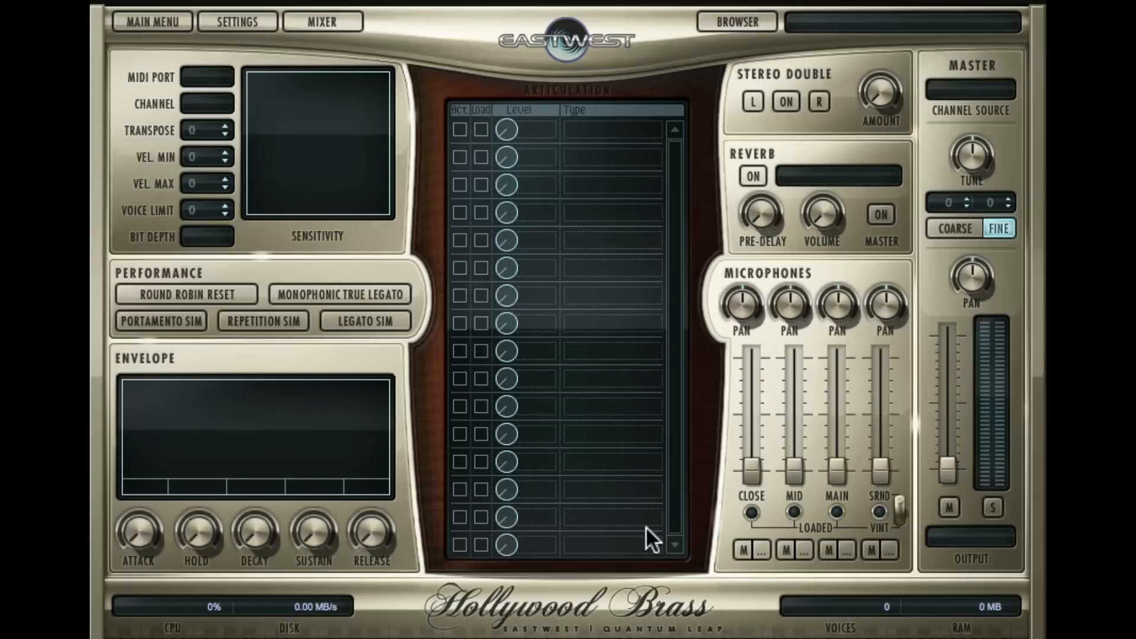
{"action": "mouse_move", "coordinate": [666, 604]}
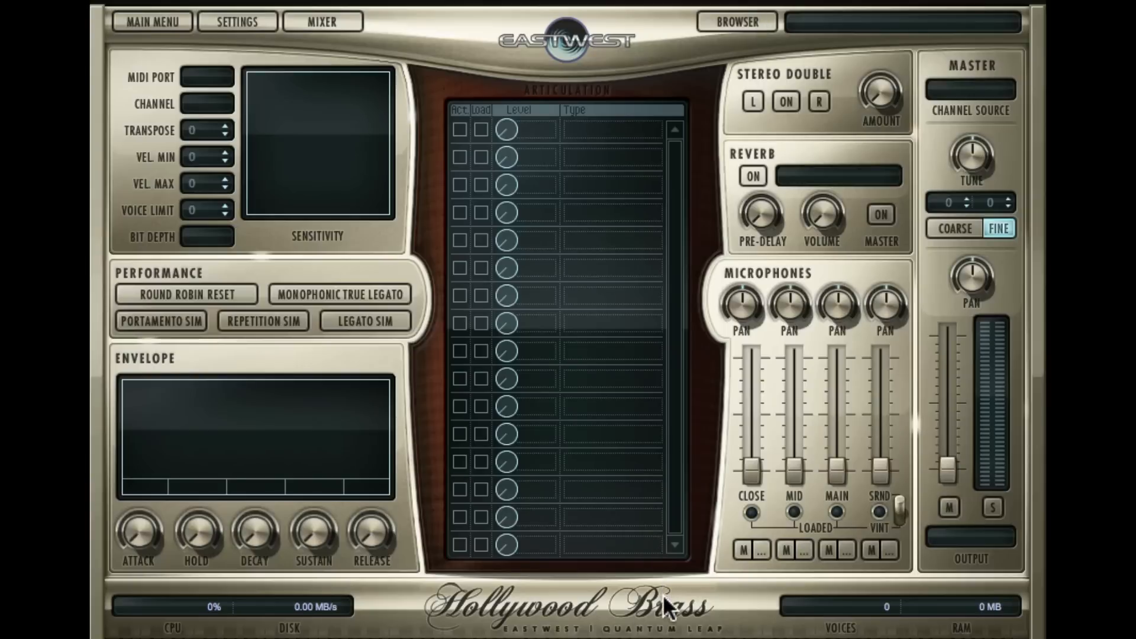
{"action": "mouse_move", "coordinate": [201, 35]}
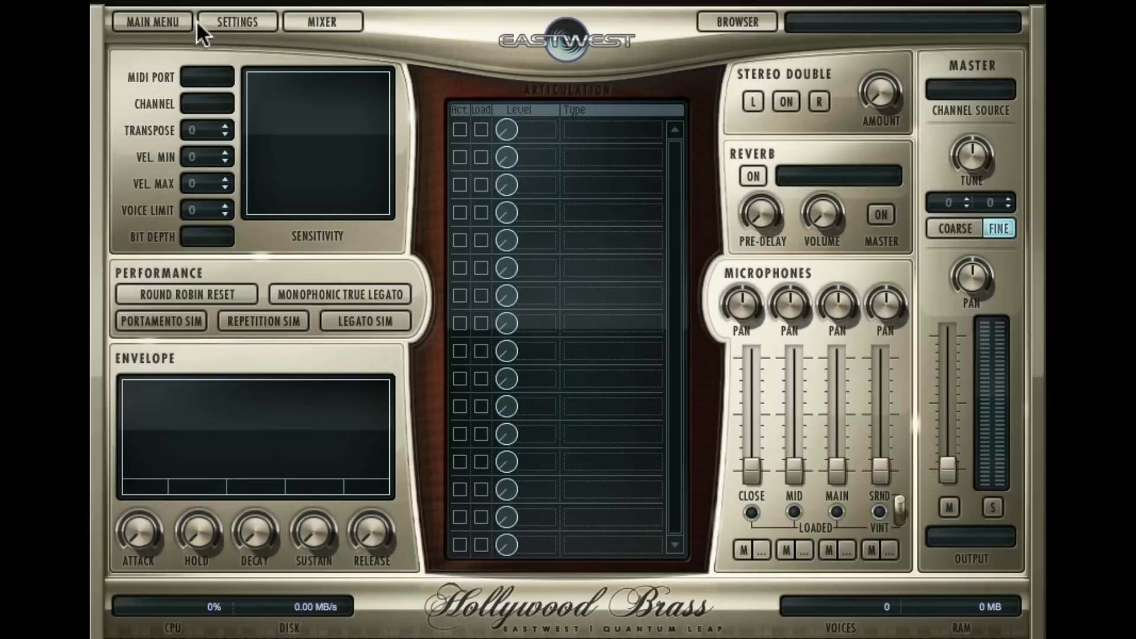
{"action": "mouse_move", "coordinate": [154, 101]}
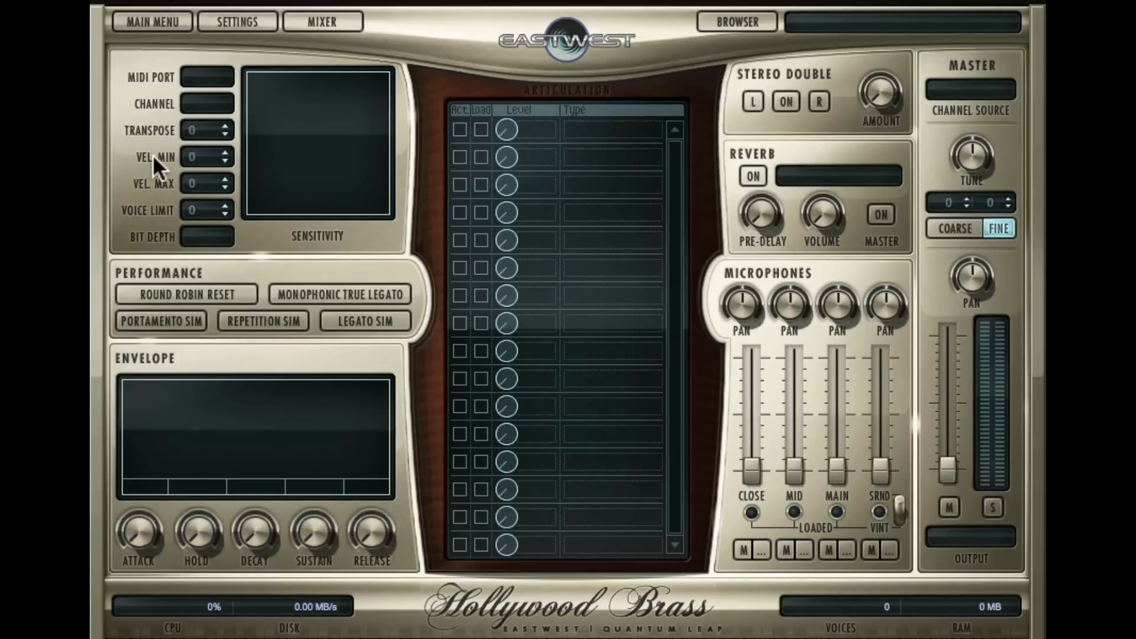
{"action": "mouse_move", "coordinate": [165, 255]}
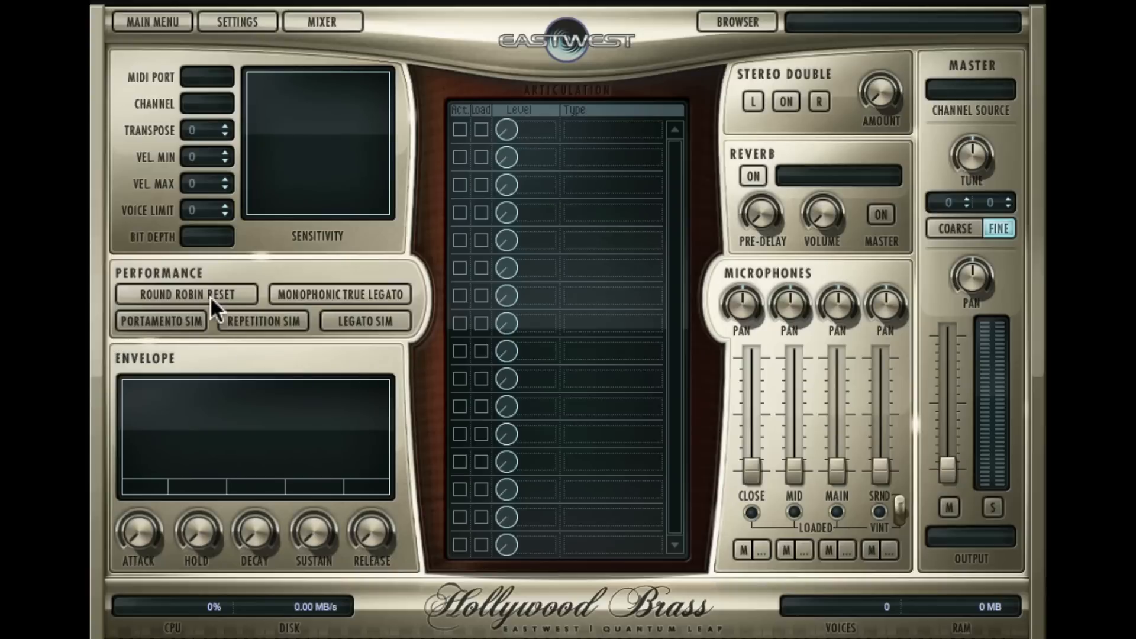
{"action": "mouse_move", "coordinate": [333, 312]}
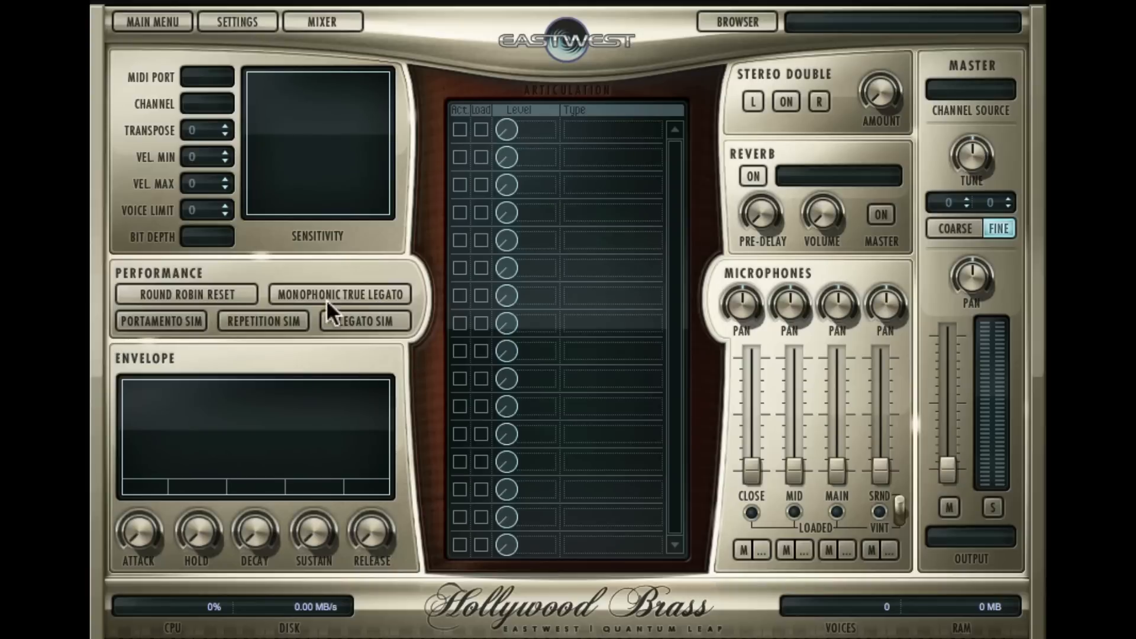
{"action": "mouse_move", "coordinate": [265, 341]}
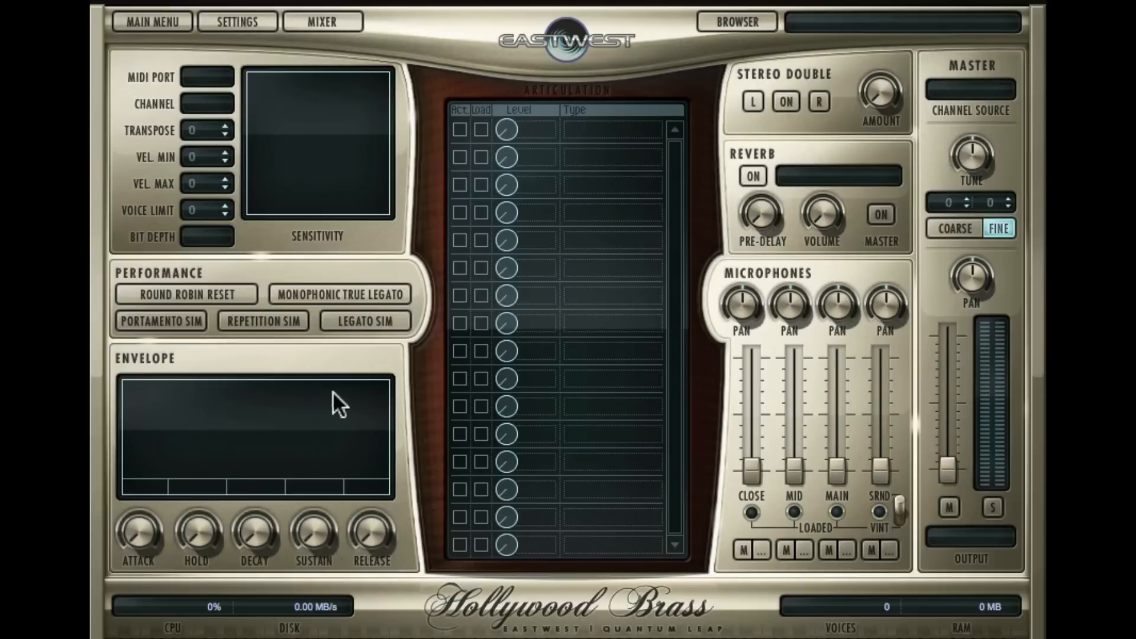
{"action": "mouse_move", "coordinate": [313, 399]}
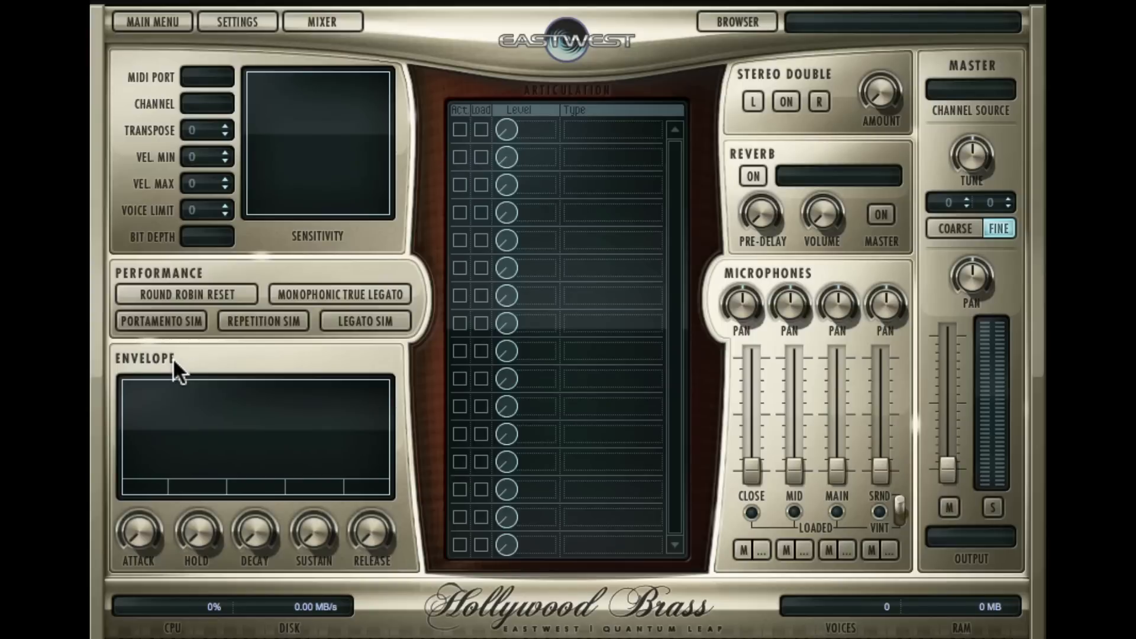
{"action": "mouse_move", "coordinate": [811, 287]}
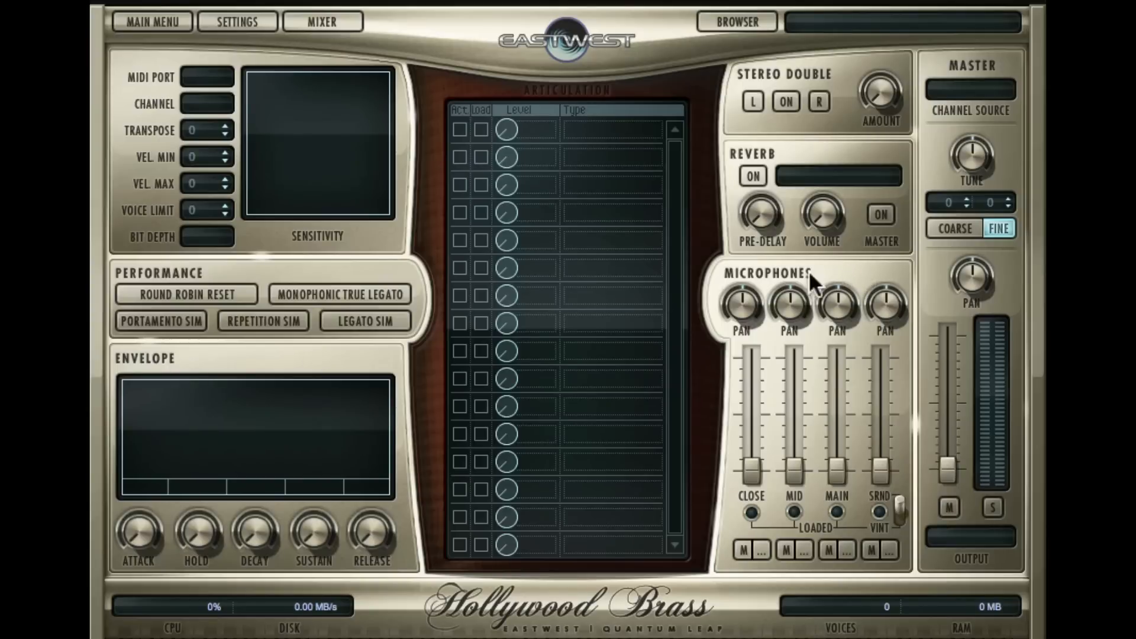
{"action": "mouse_move", "coordinate": [861, 419]}
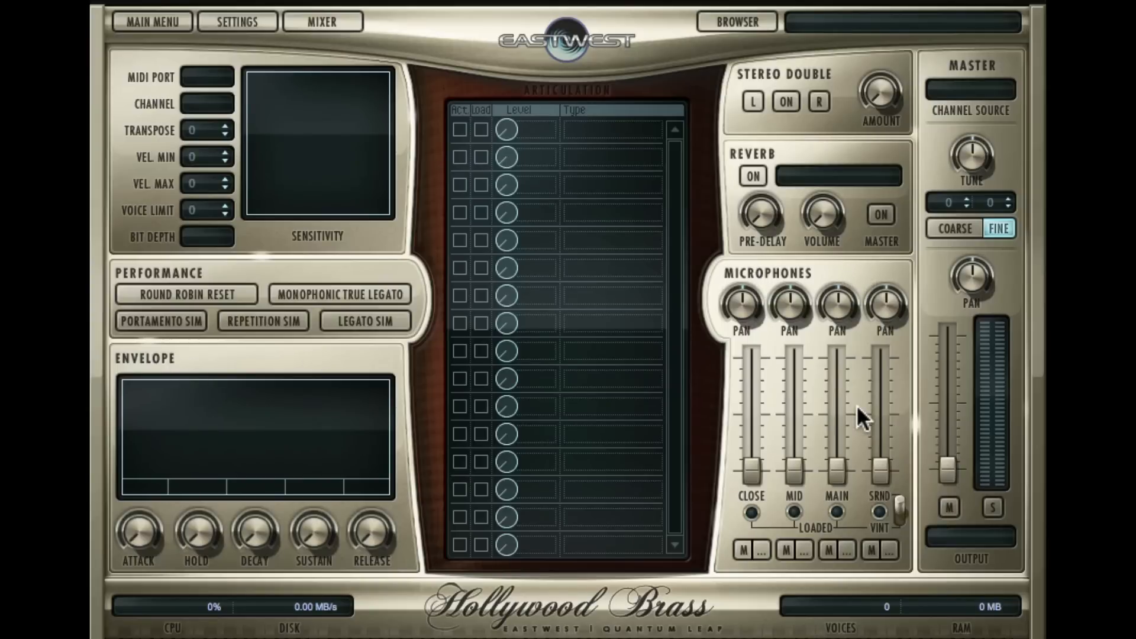
{"action": "mouse_move", "coordinate": [750, 424]}
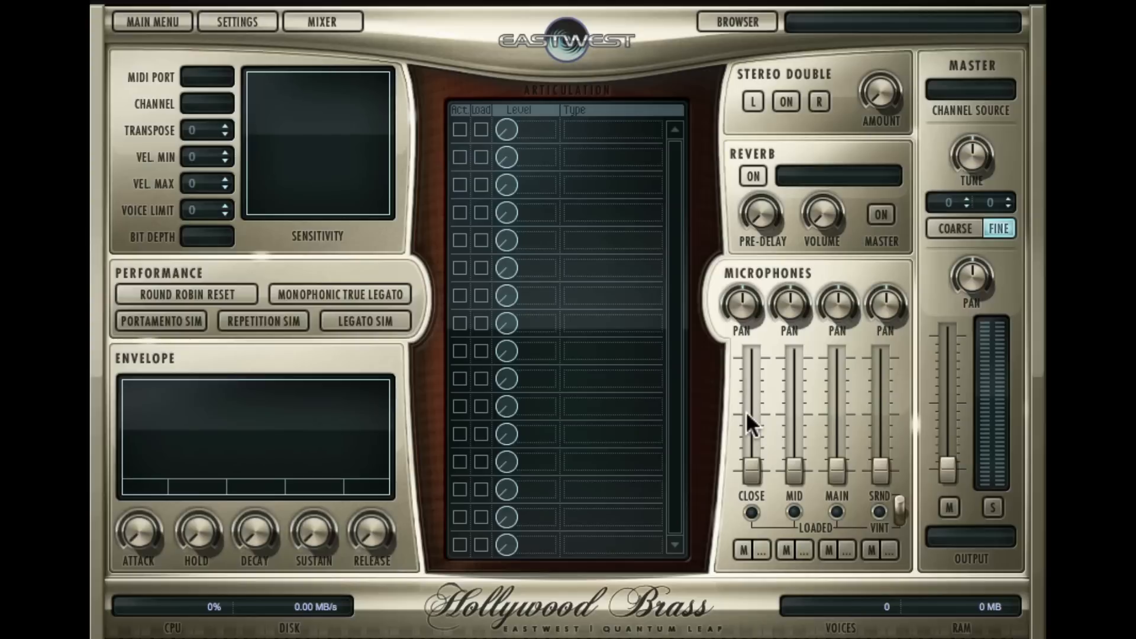
{"action": "mouse_move", "coordinate": [802, 520]}
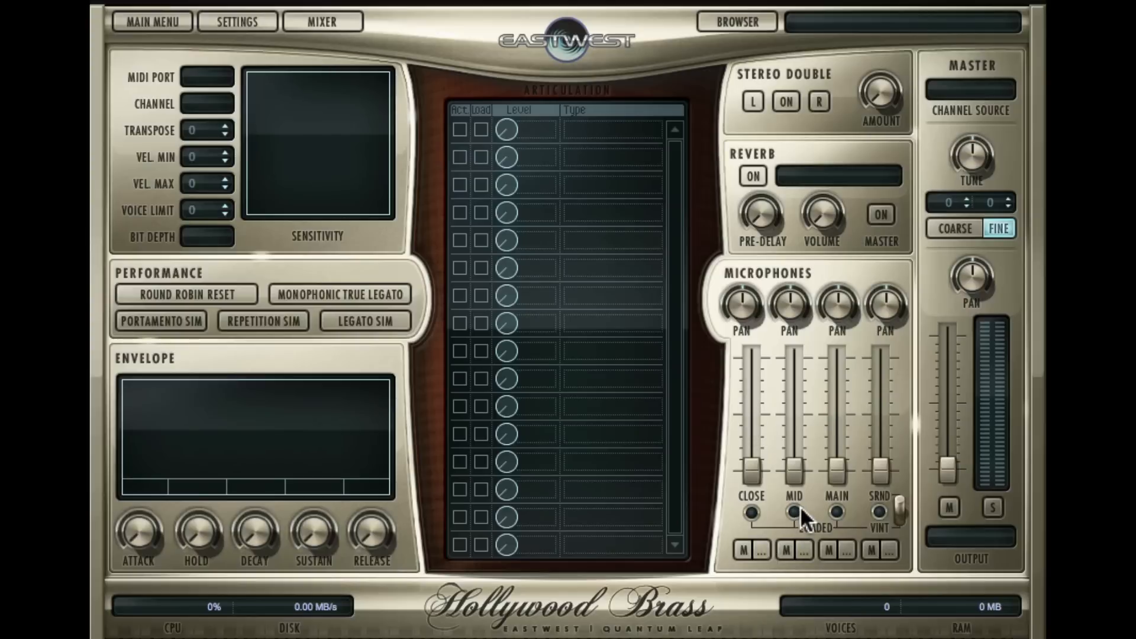
{"action": "mouse_move", "coordinate": [887, 525]}
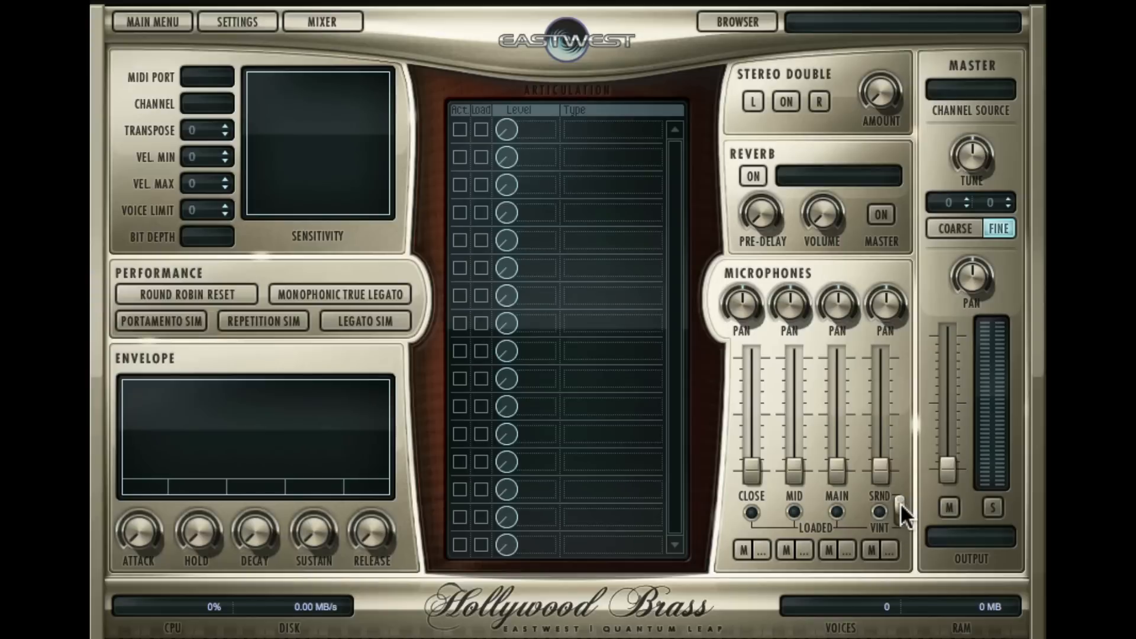
{"action": "mouse_move", "coordinate": [904, 539]}
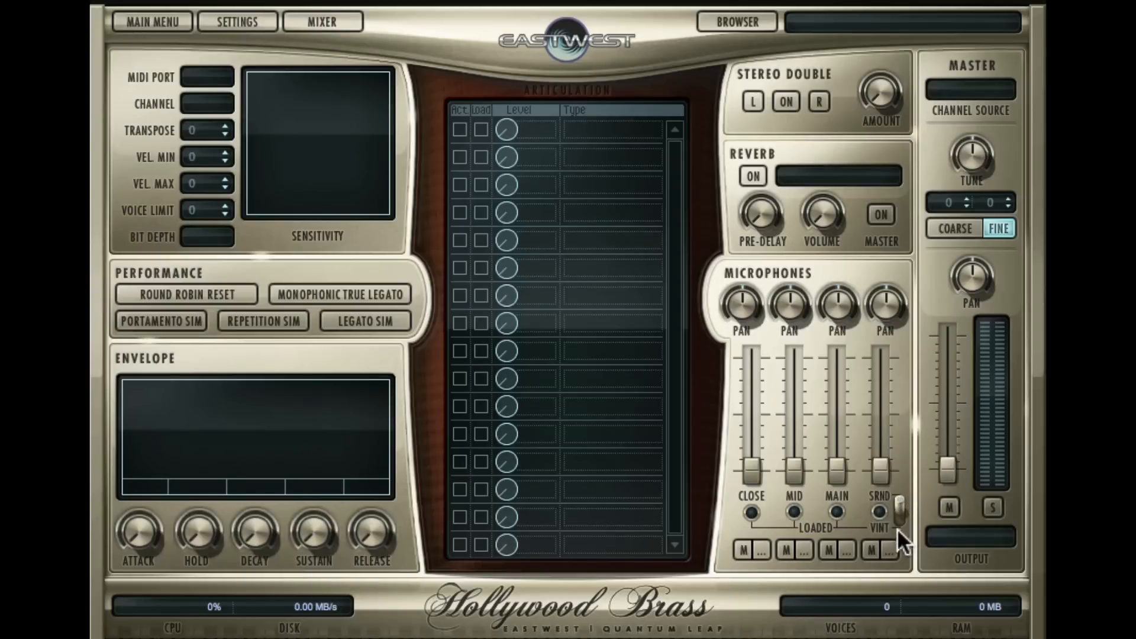
{"action": "mouse_move", "coordinate": [861, 539]}
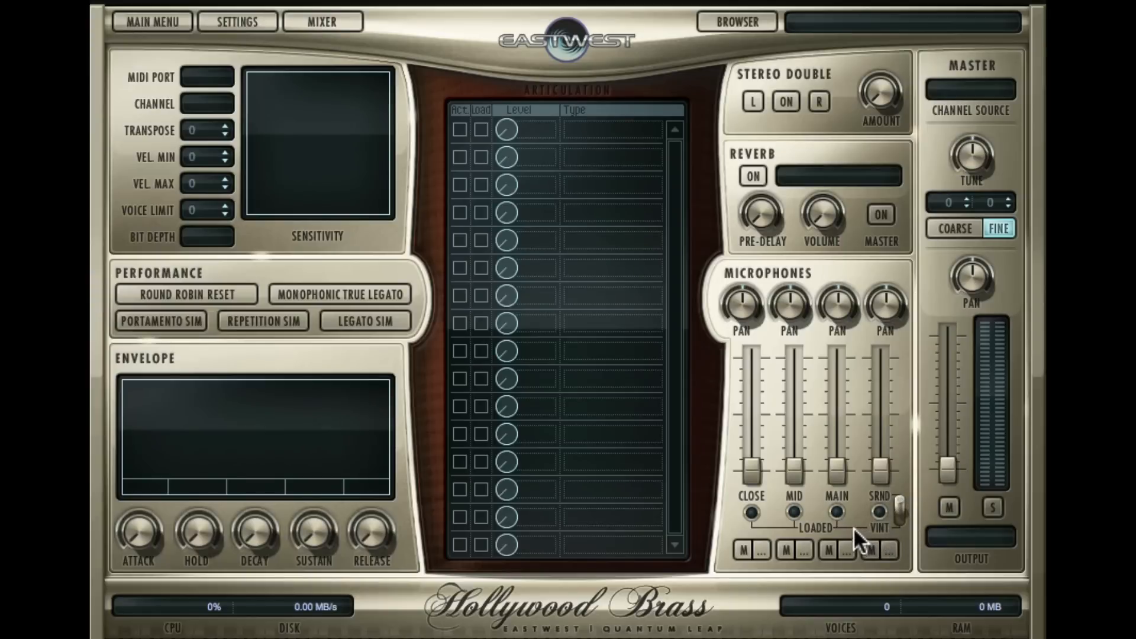
{"action": "mouse_move", "coordinate": [809, 527]}
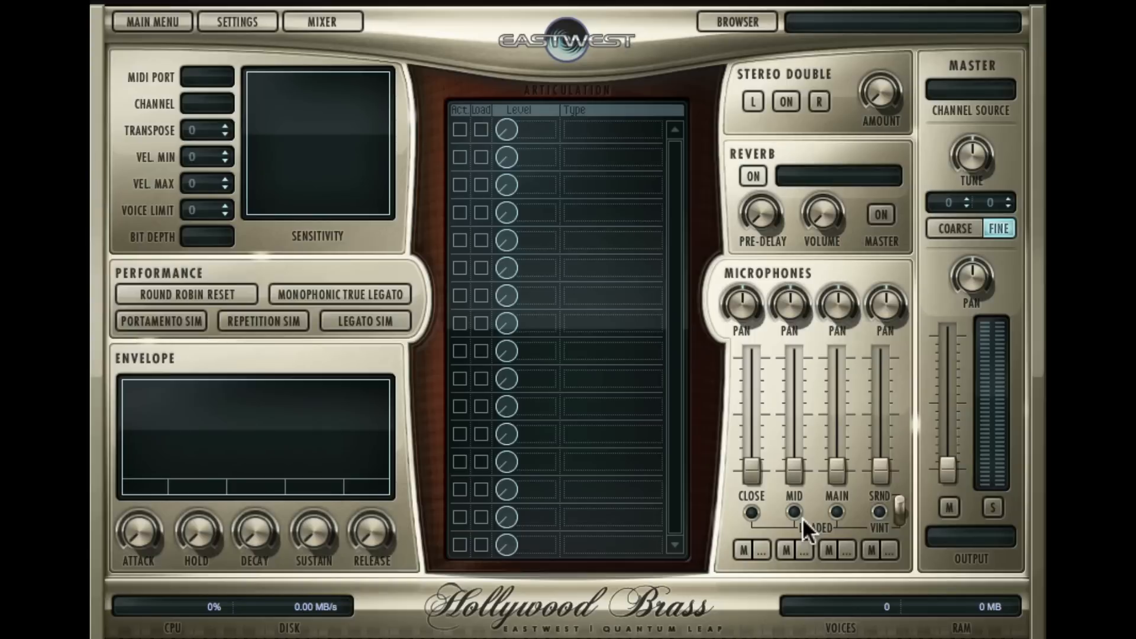
{"action": "mouse_move", "coordinate": [768, 209]}
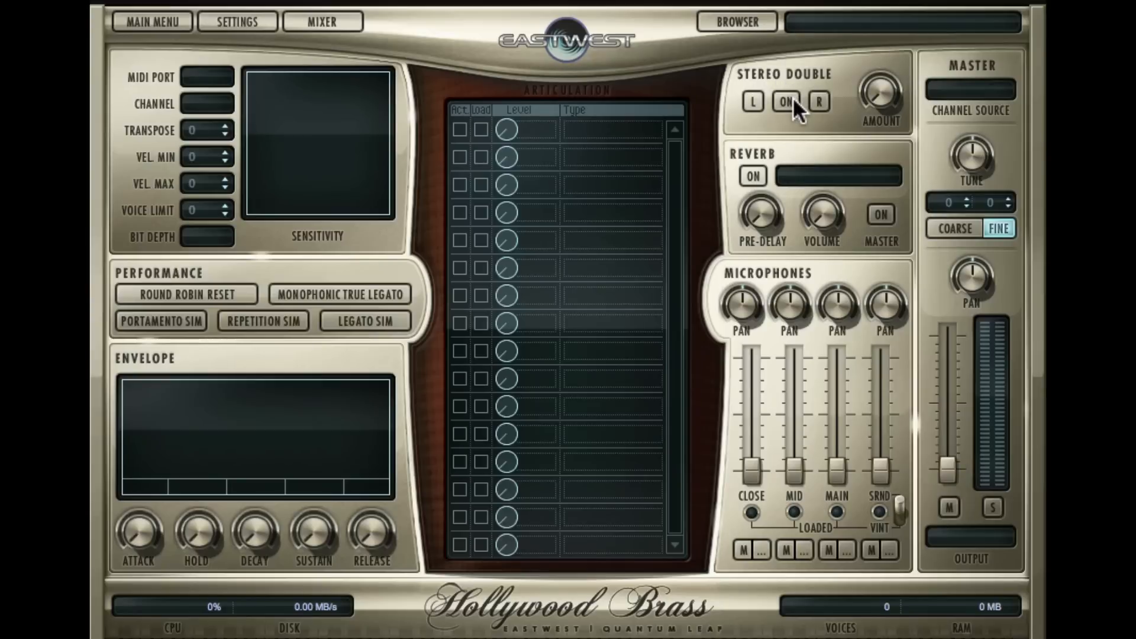
{"action": "mouse_move", "coordinate": [808, 112]}
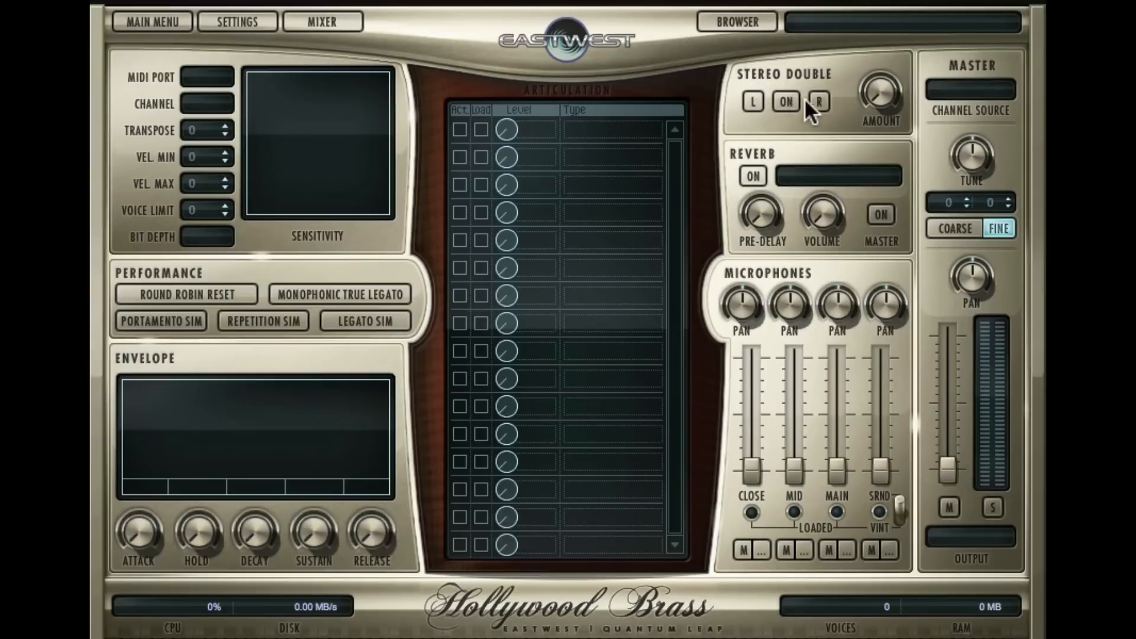
{"action": "mouse_move", "coordinate": [956, 362]}
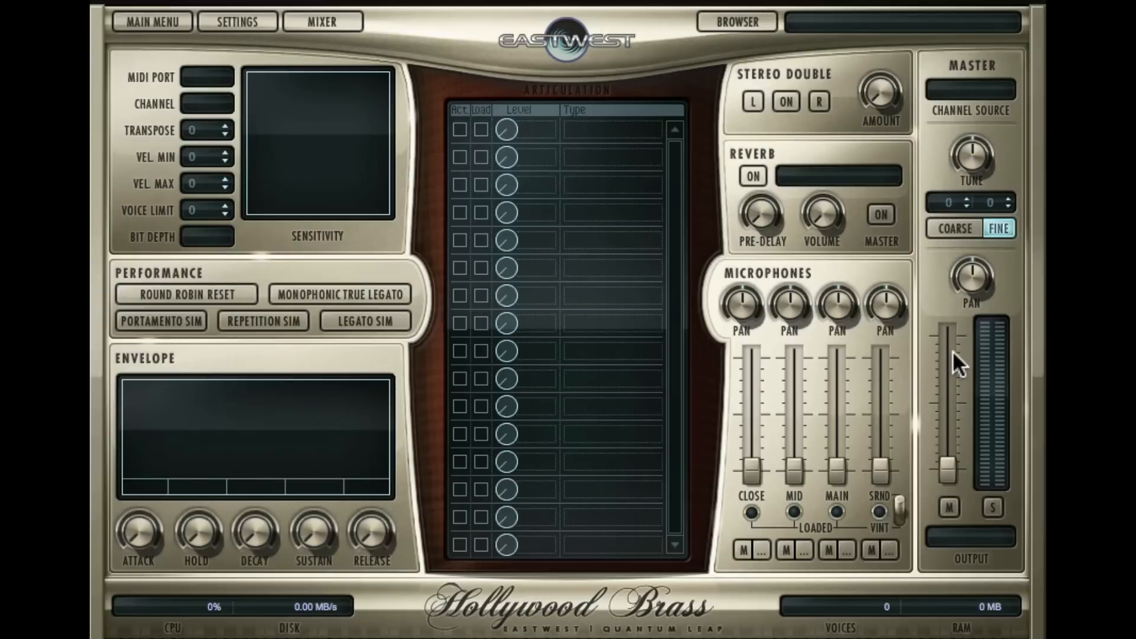
Step: Load 2FH Marc Long RRx4 MOD.ewi from the browser and return to the Player page
{"action": "left_click", "coordinate": [735, 22]}
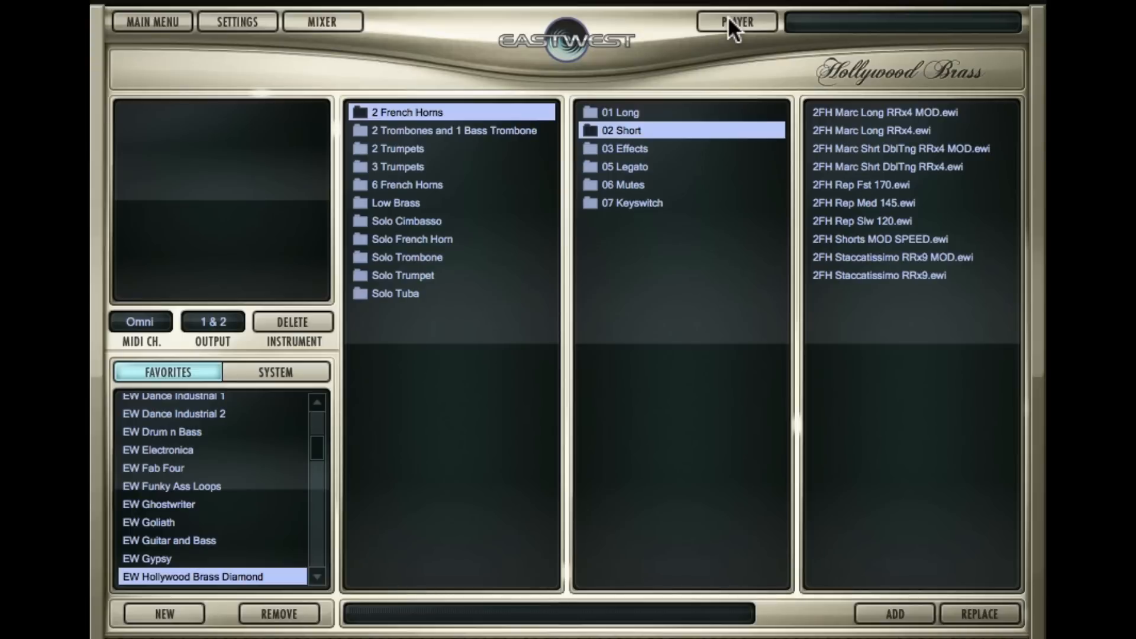
{"action": "double_click", "coordinate": [912, 113]}
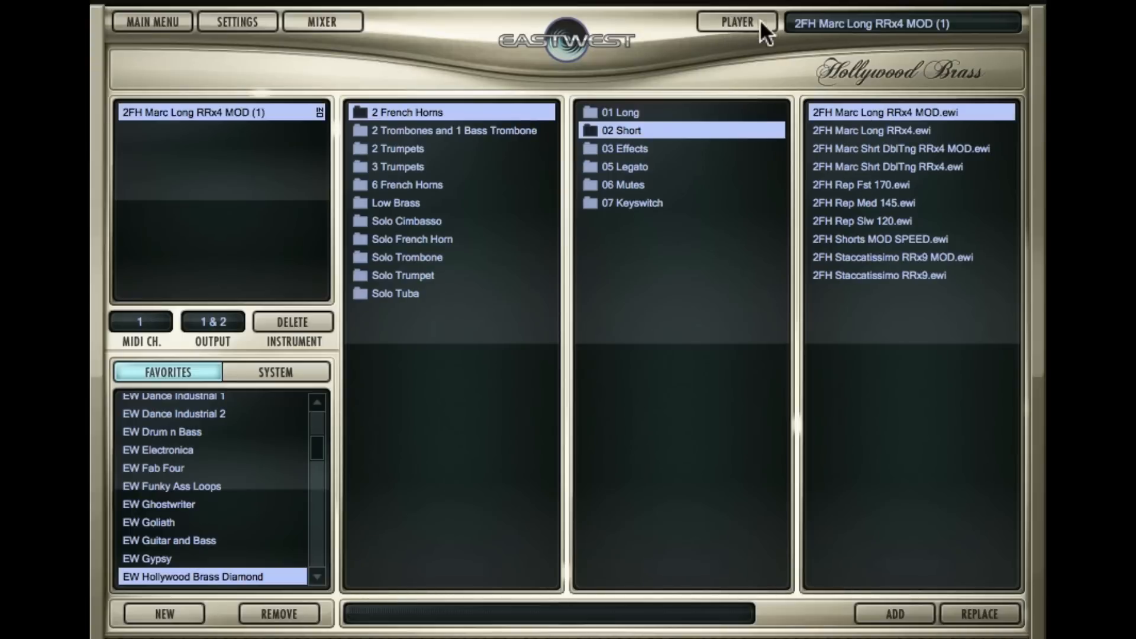
{"action": "left_click", "coordinate": [737, 21]}
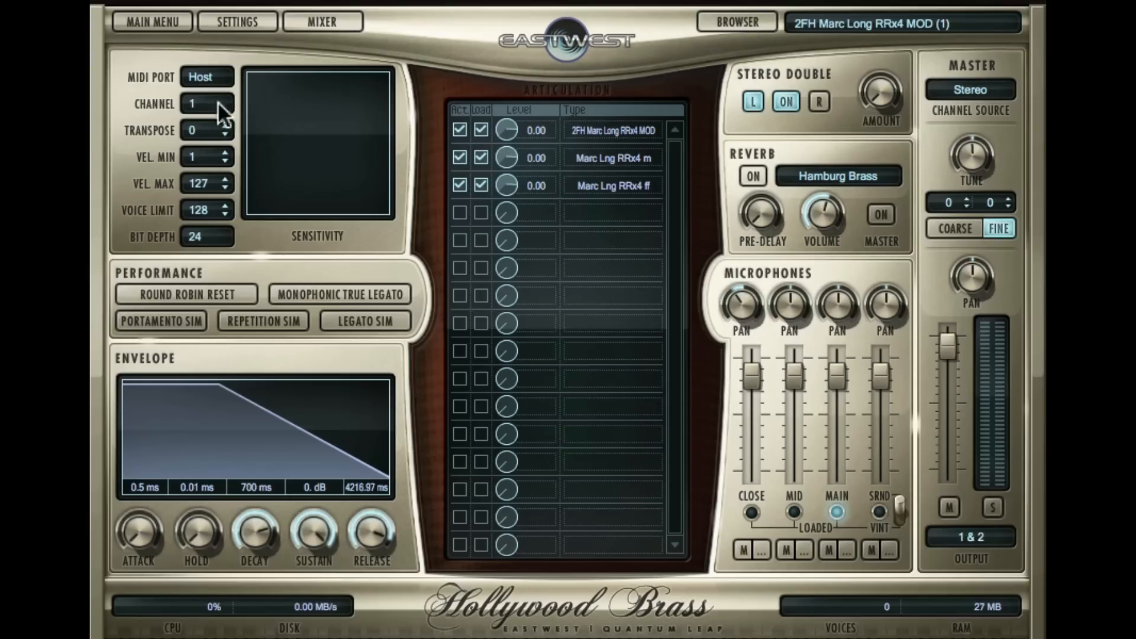
{"action": "mouse_move", "coordinate": [174, 303]}
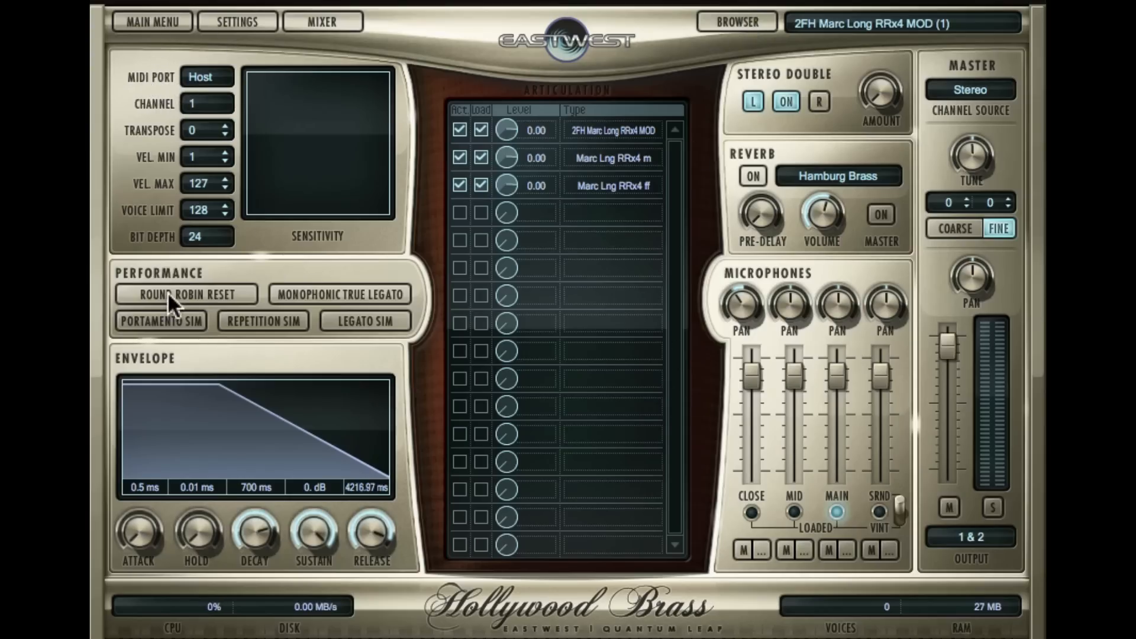
{"action": "mouse_move", "coordinate": [336, 388]}
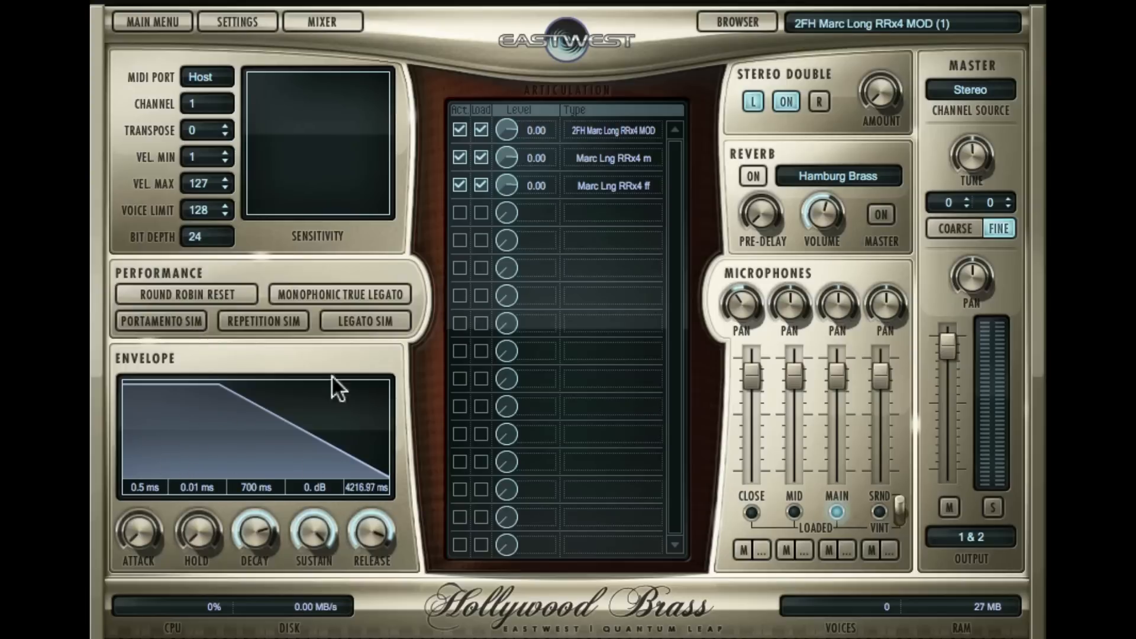
{"action": "mouse_move", "coordinate": [655, 230]}
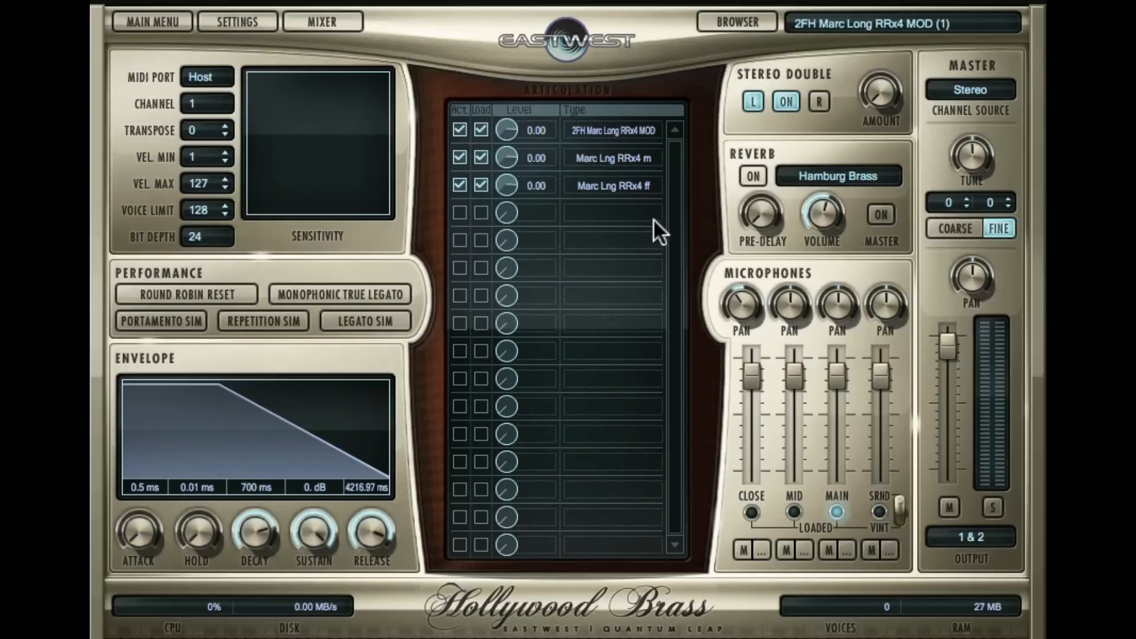
{"action": "mouse_move", "coordinate": [597, 203]}
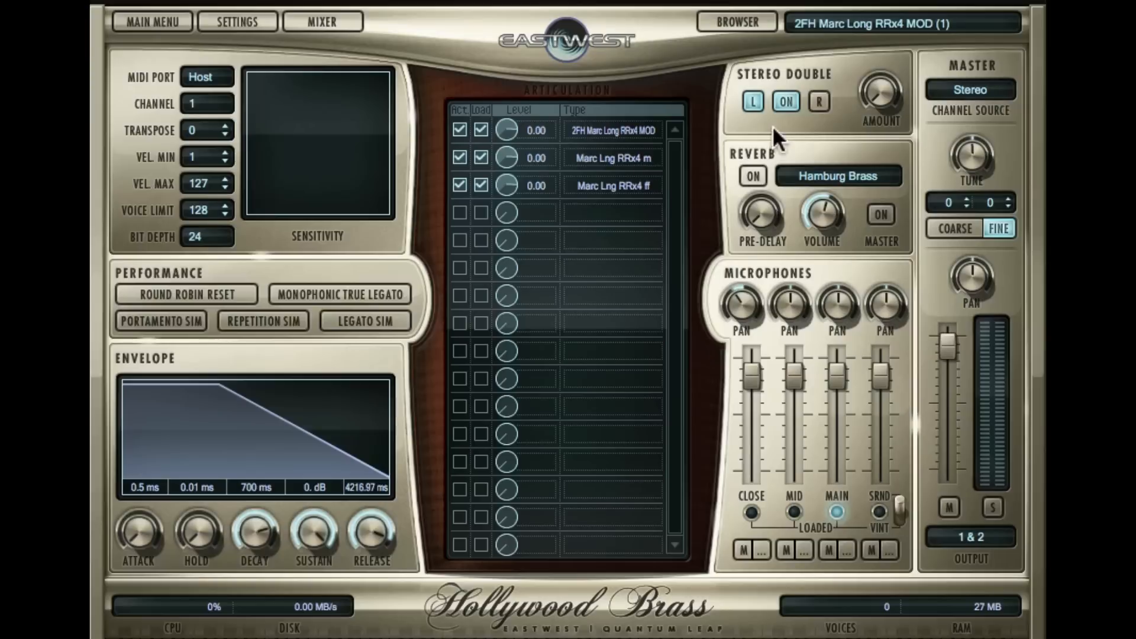
{"action": "mouse_move", "coordinate": [853, 493]}
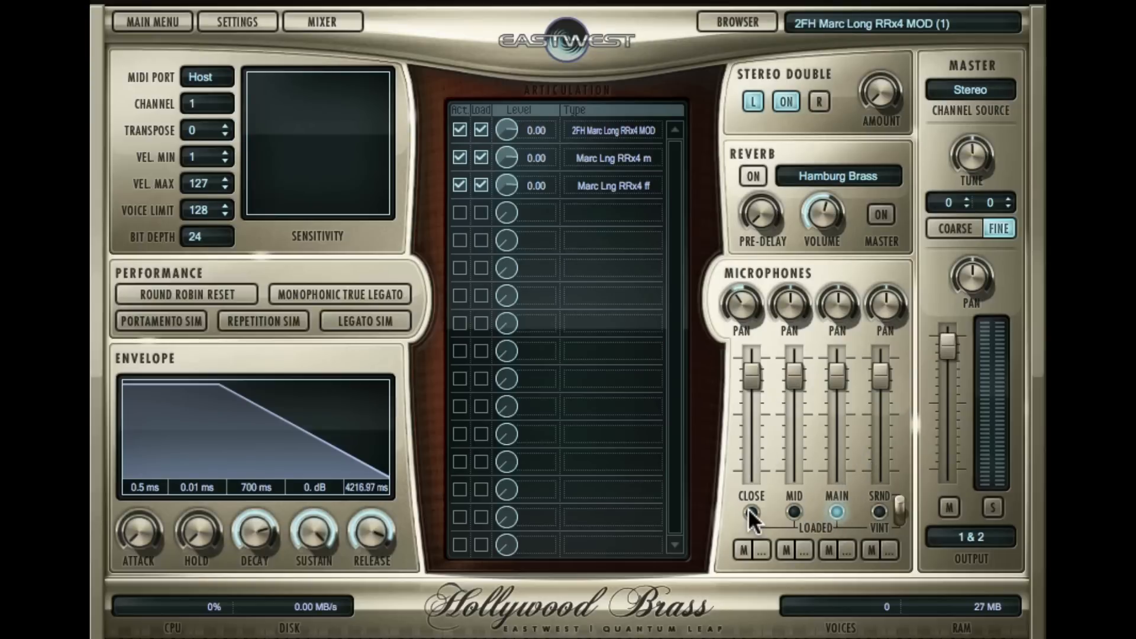
Step: Load the close mic, enable reverb, and open the reverb room list on Hamburg Brass
{"action": "left_click", "coordinate": [751, 512]}
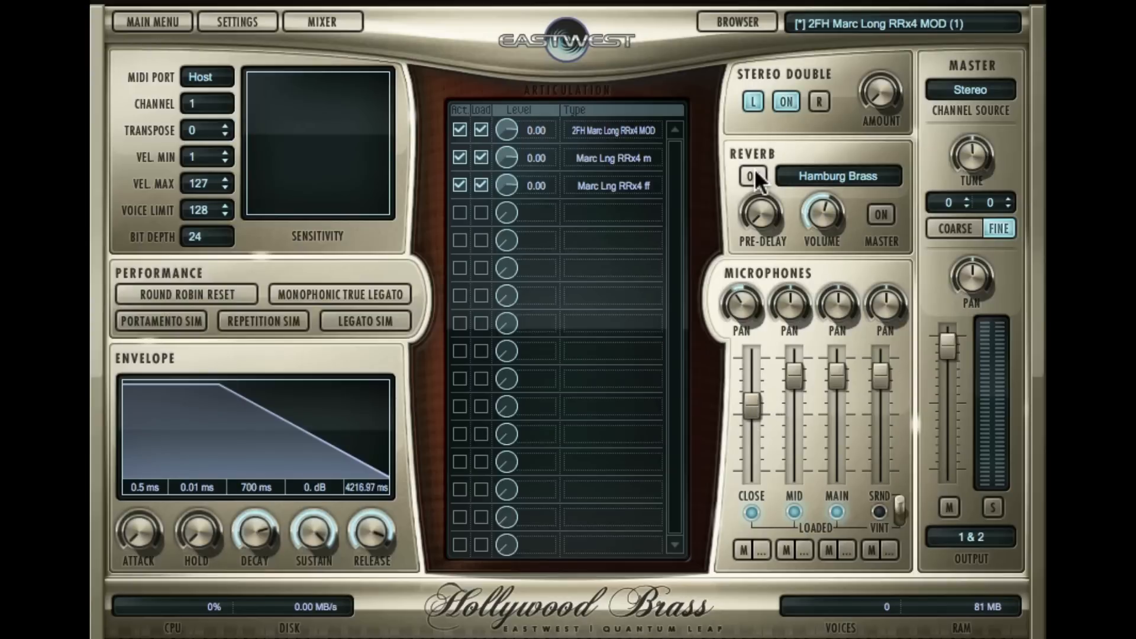
{"action": "left_click", "coordinate": [753, 175]}
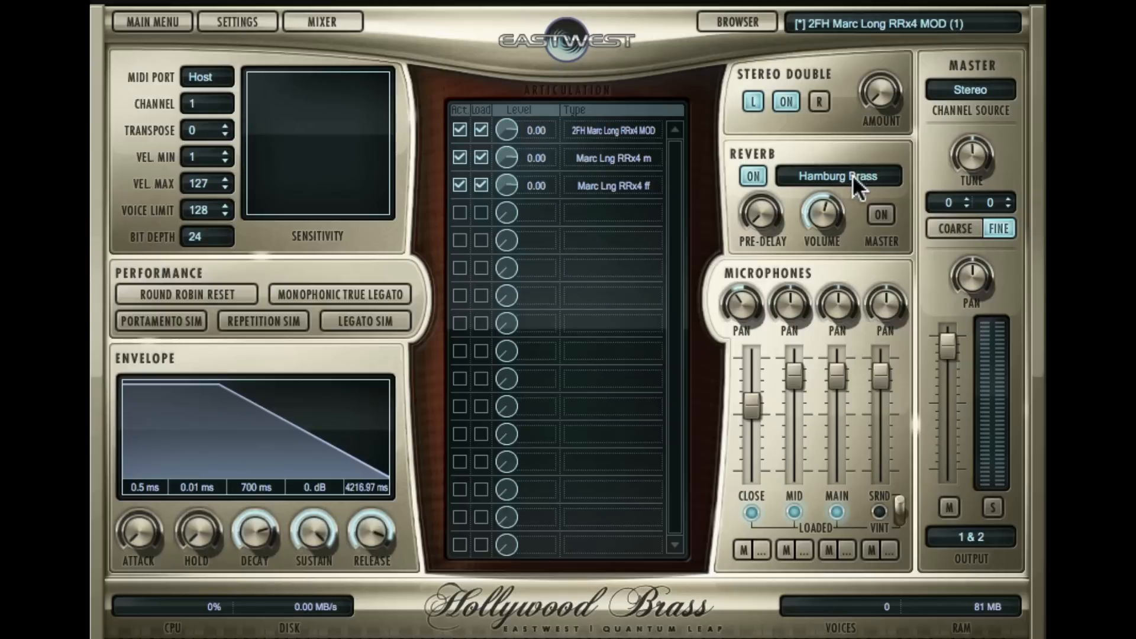
{"action": "left_click", "coordinate": [838, 176]}
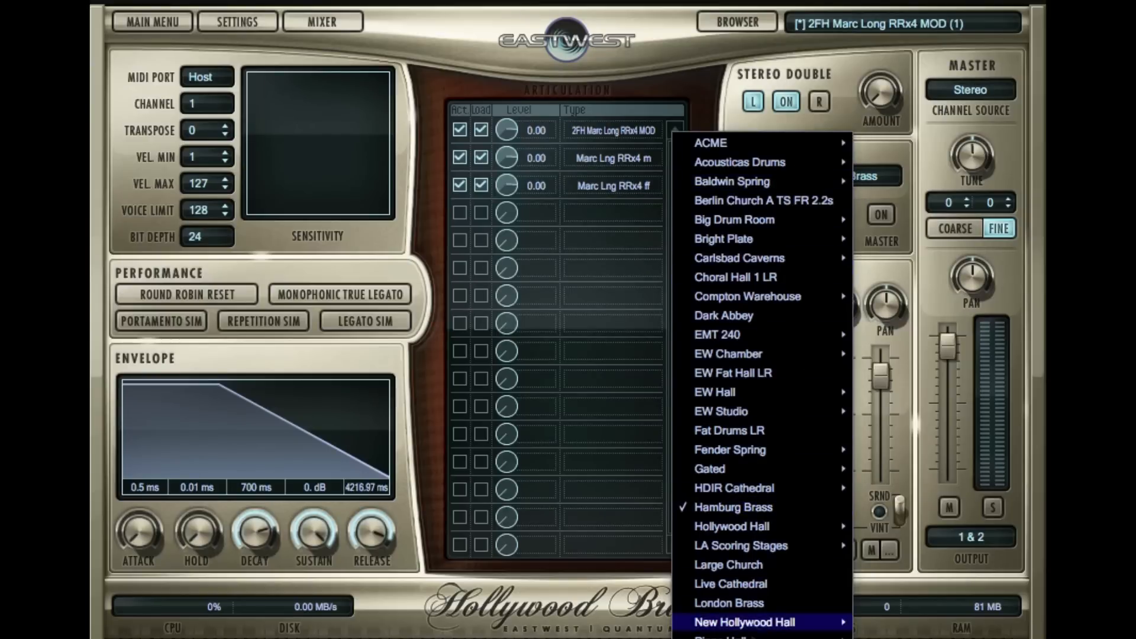
{"action": "mouse_move", "coordinate": [749, 426]}
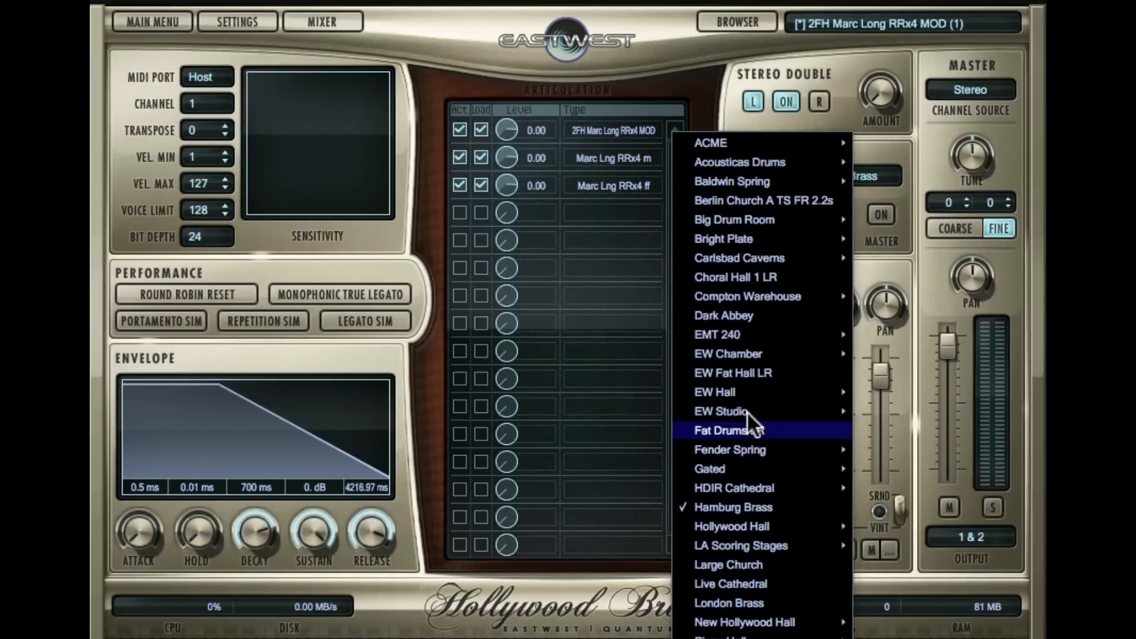
{"action": "mouse_move", "coordinate": [724, 333]}
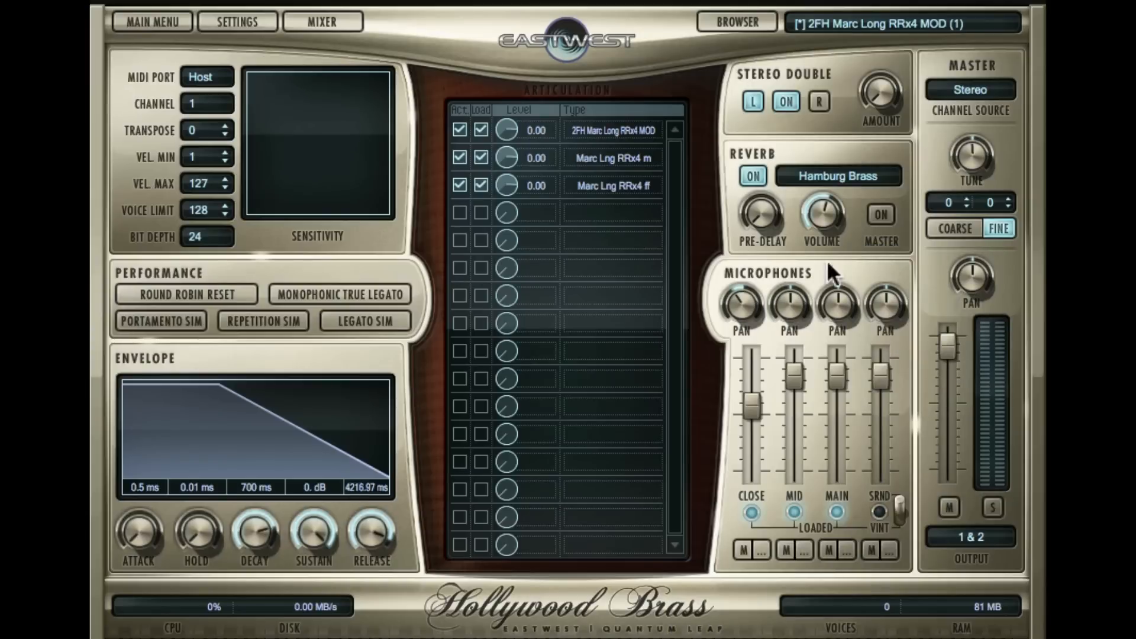
{"action": "left_click", "coordinate": [968, 90]}
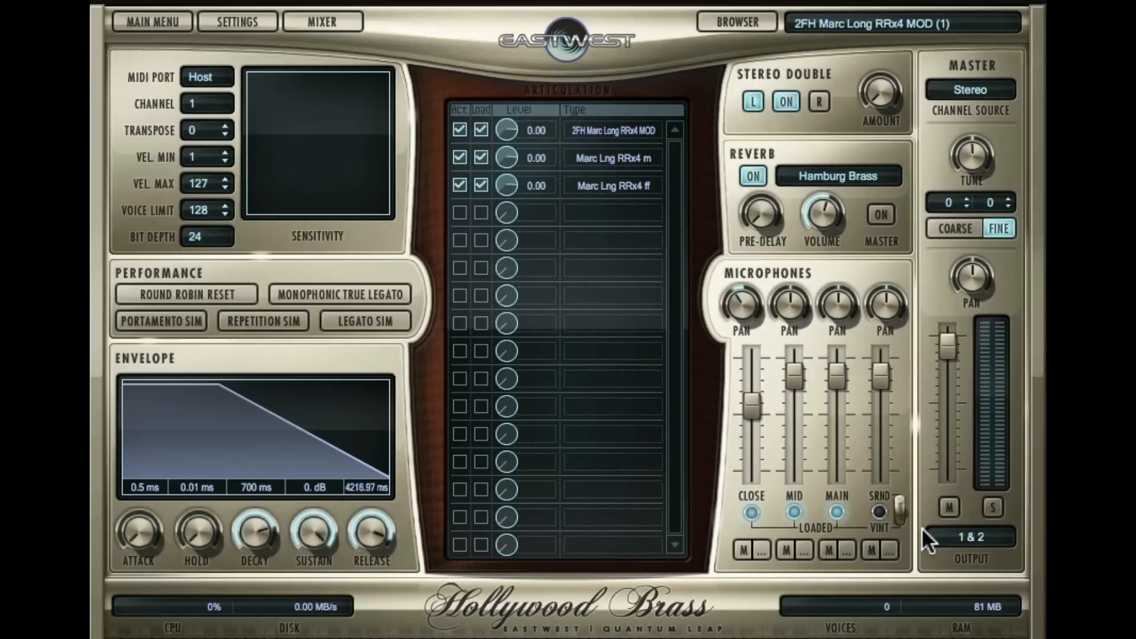
{"action": "mouse_move", "coordinate": [958, 564]}
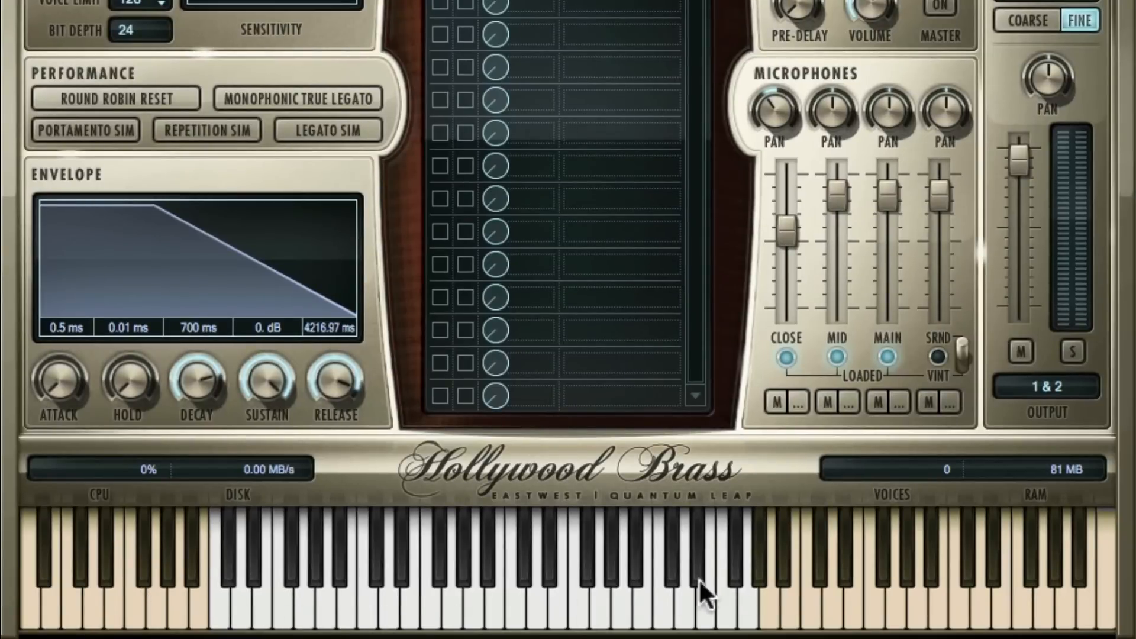
{"action": "mouse_move", "coordinate": [326, 598]}
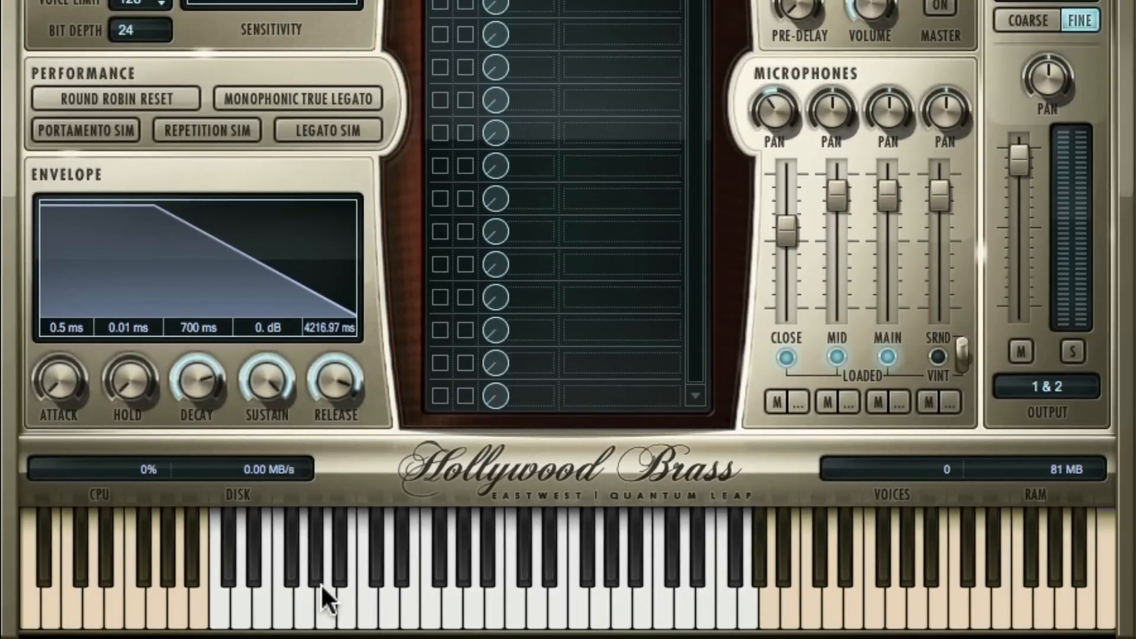
{"action": "mouse_move", "coordinate": [154, 619]}
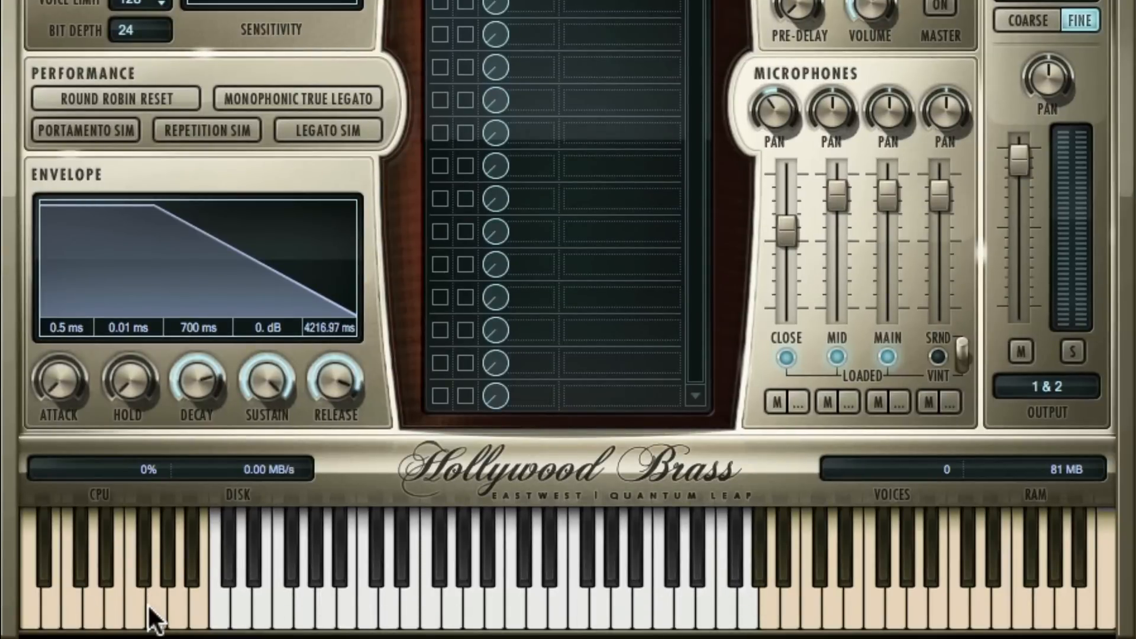
{"action": "mouse_move", "coordinate": [789, 619]}
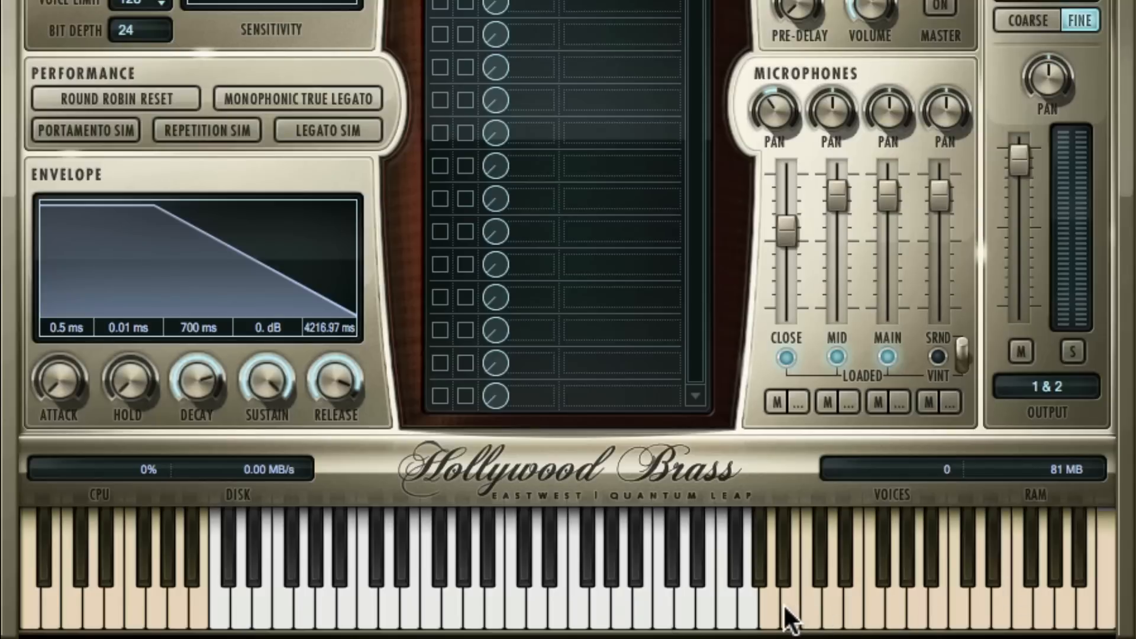
{"action": "mouse_move", "coordinate": [170, 619]}
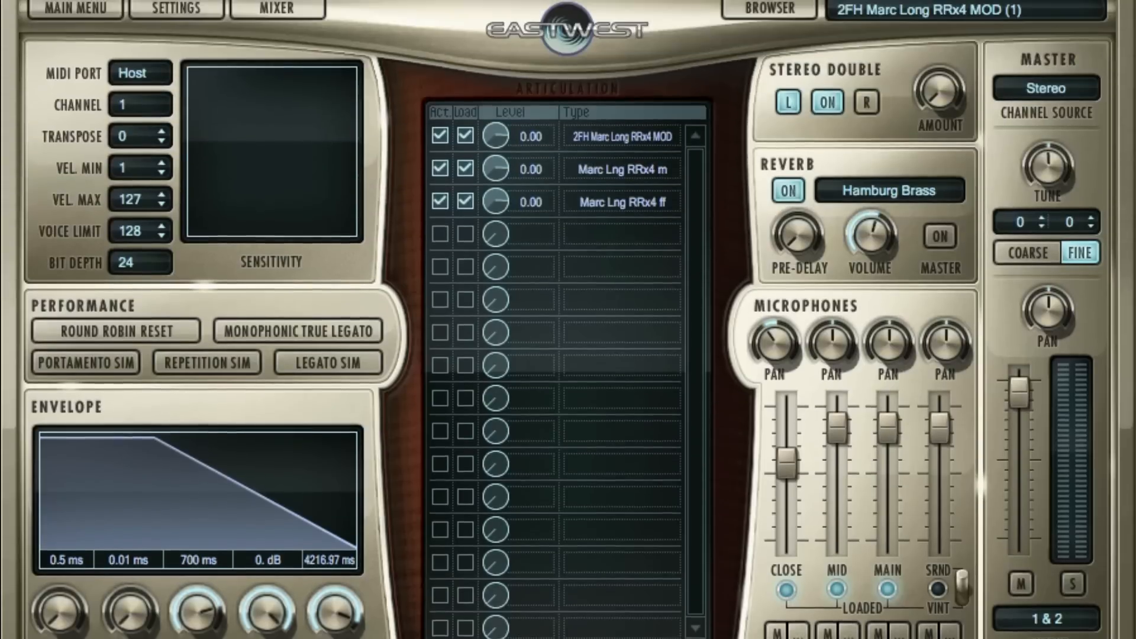
Step: Replace the horn patch with 2FH KS Sus_Short C0-G0 from the 07 Keyswitch folder
{"action": "left_click", "coordinate": [767, 8]}
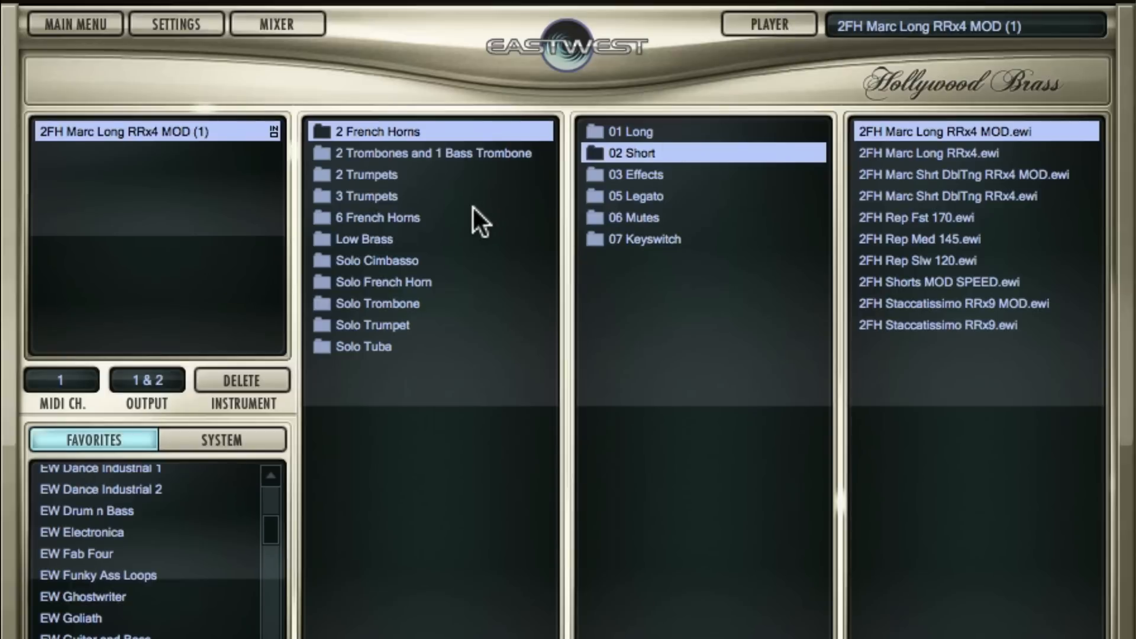
{"action": "left_click", "coordinate": [642, 238]}
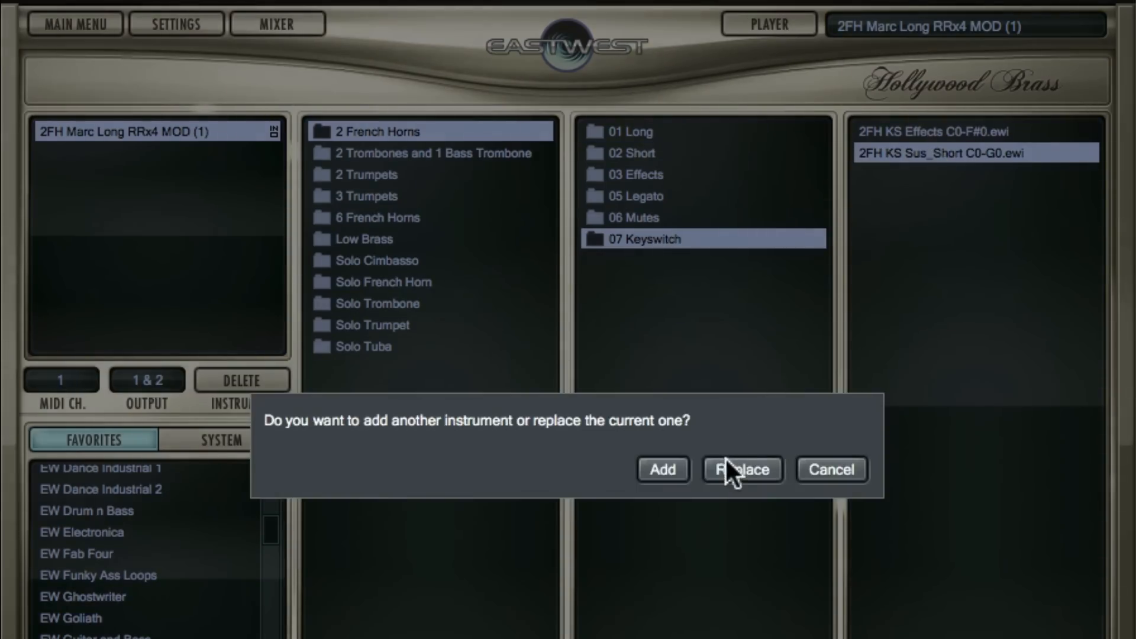
{"action": "left_click", "coordinate": [742, 469]}
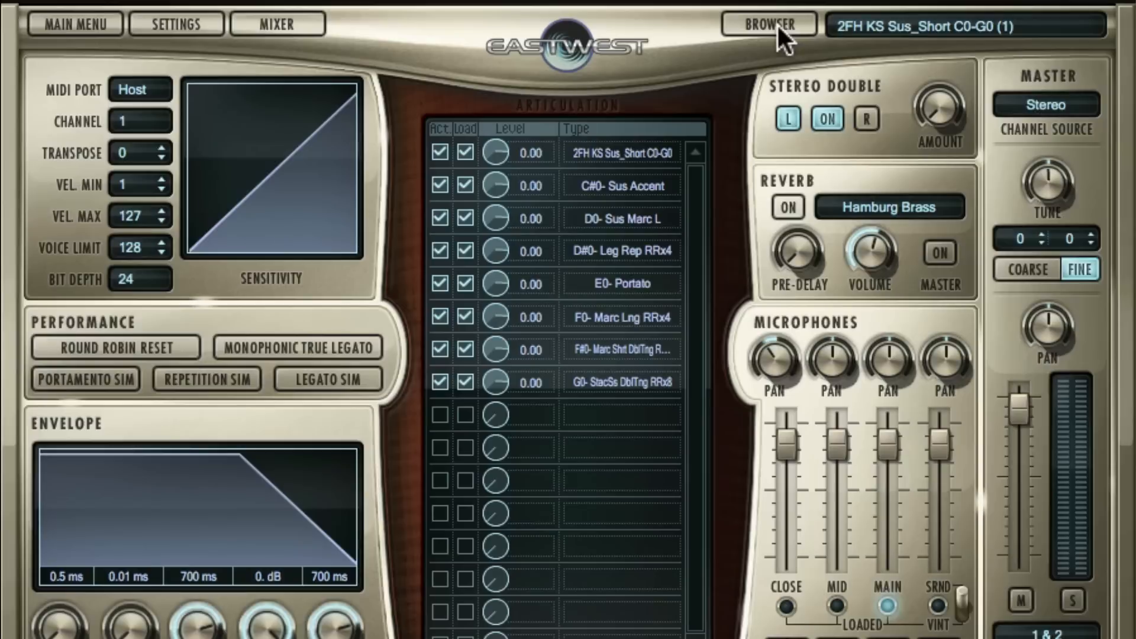
{"action": "scroll", "scroll_direction": "down", "scroll_amount": 3}
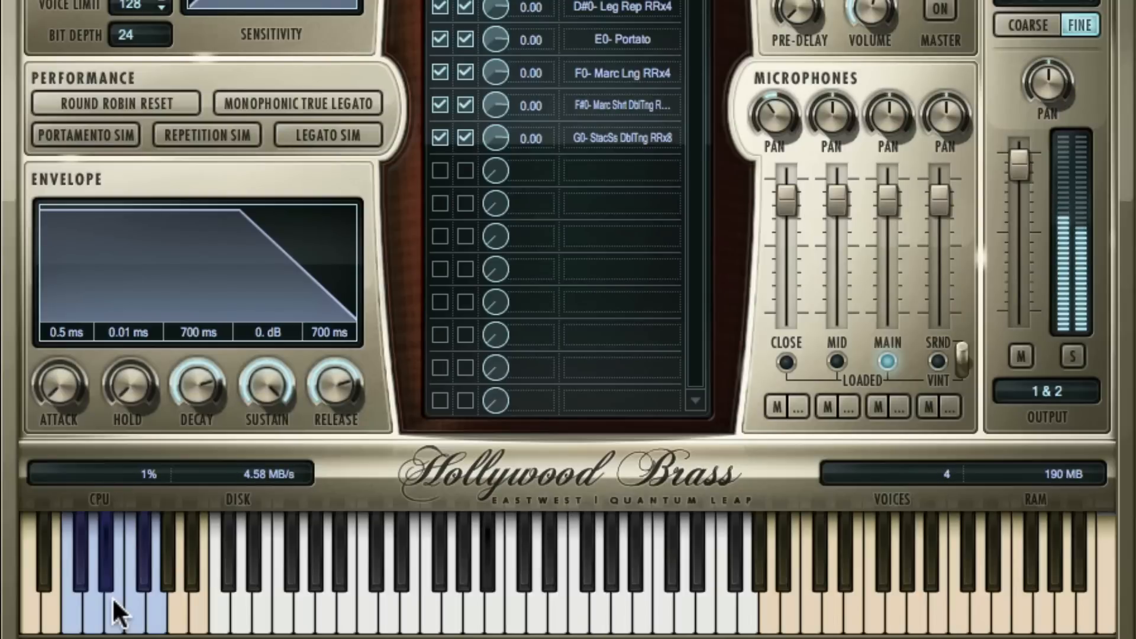
Step: Audition articulations by playing three of the blue keyswitch keys
{"action": "left_click", "coordinate": [619, 580]}
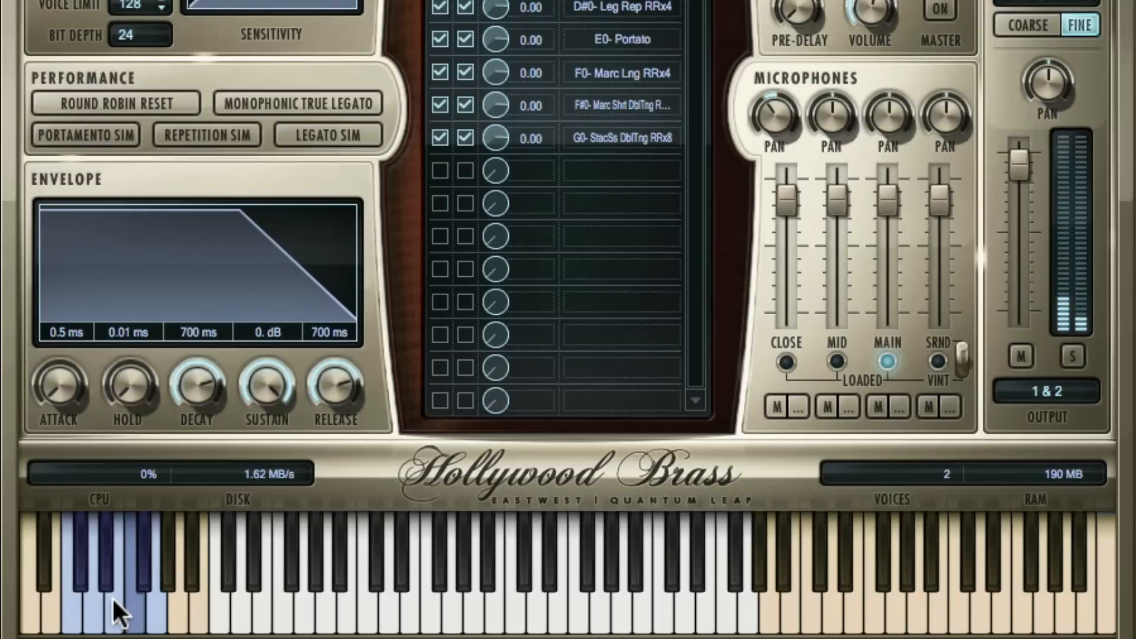
{"action": "left_click", "coordinate": [562, 580]}
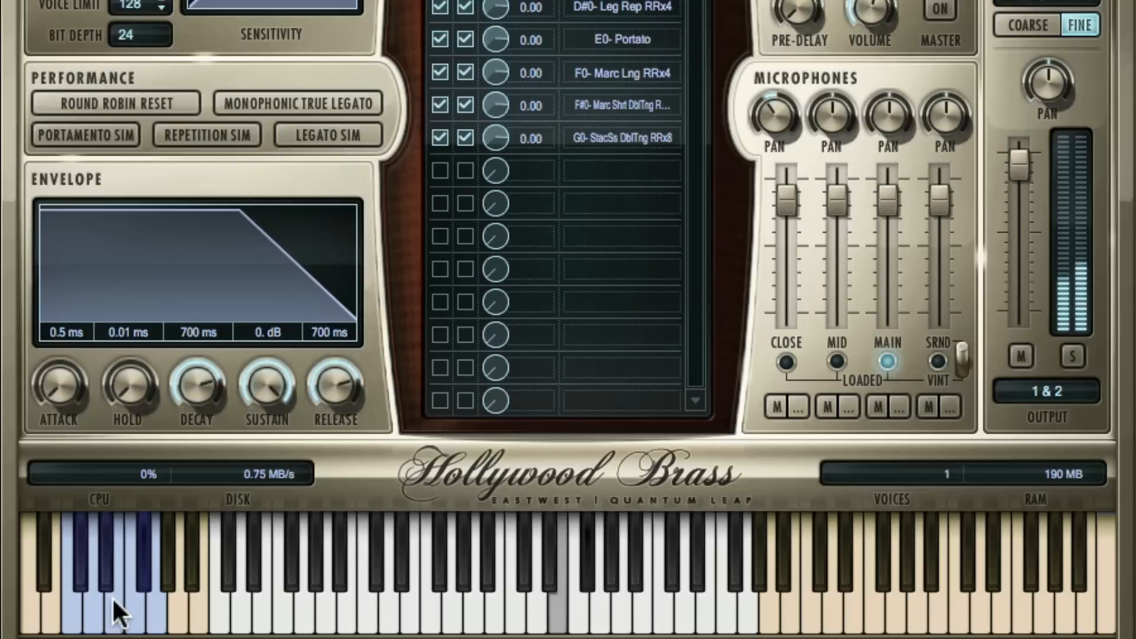
{"action": "left_click", "coordinate": [542, 580]}
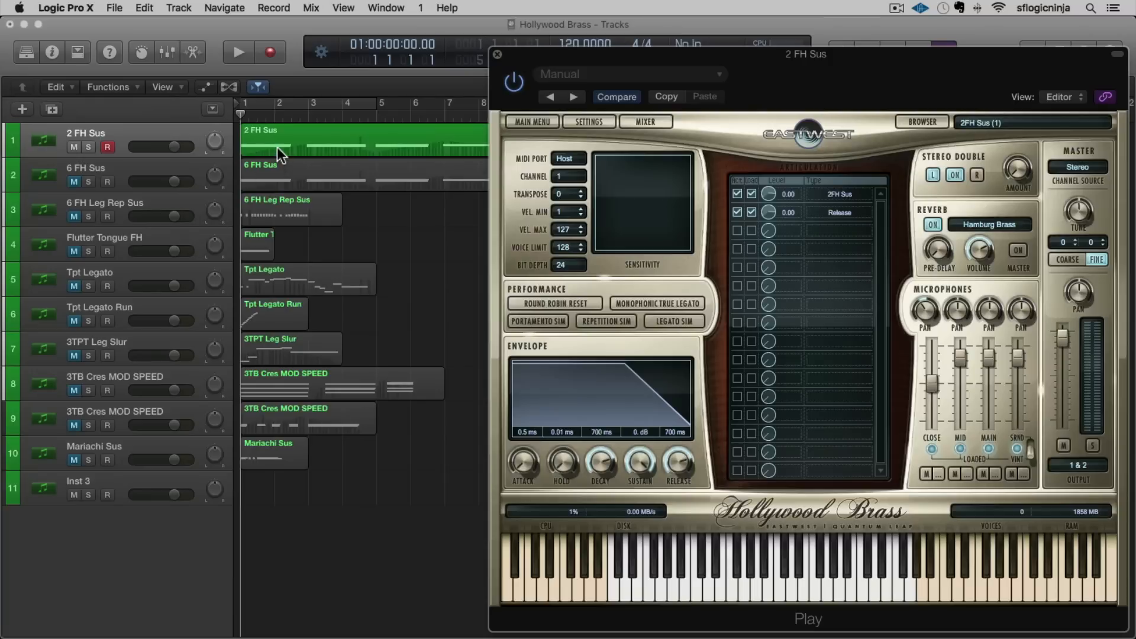
{"action": "mouse_move", "coordinate": [249, 162]}
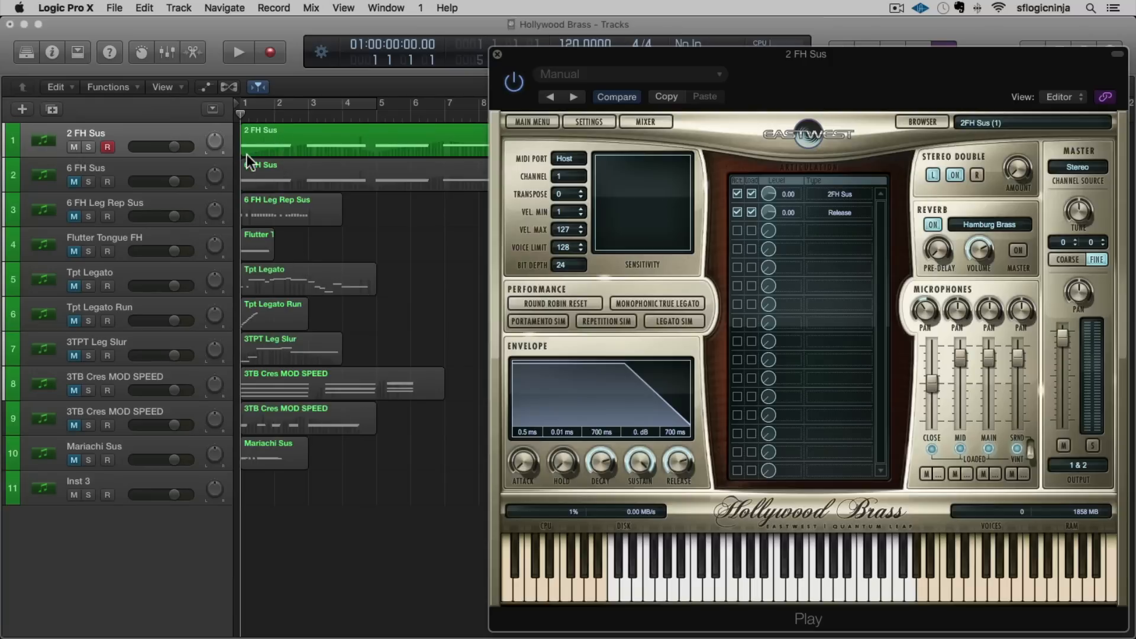
{"action": "mouse_move", "coordinate": [398, 320]}
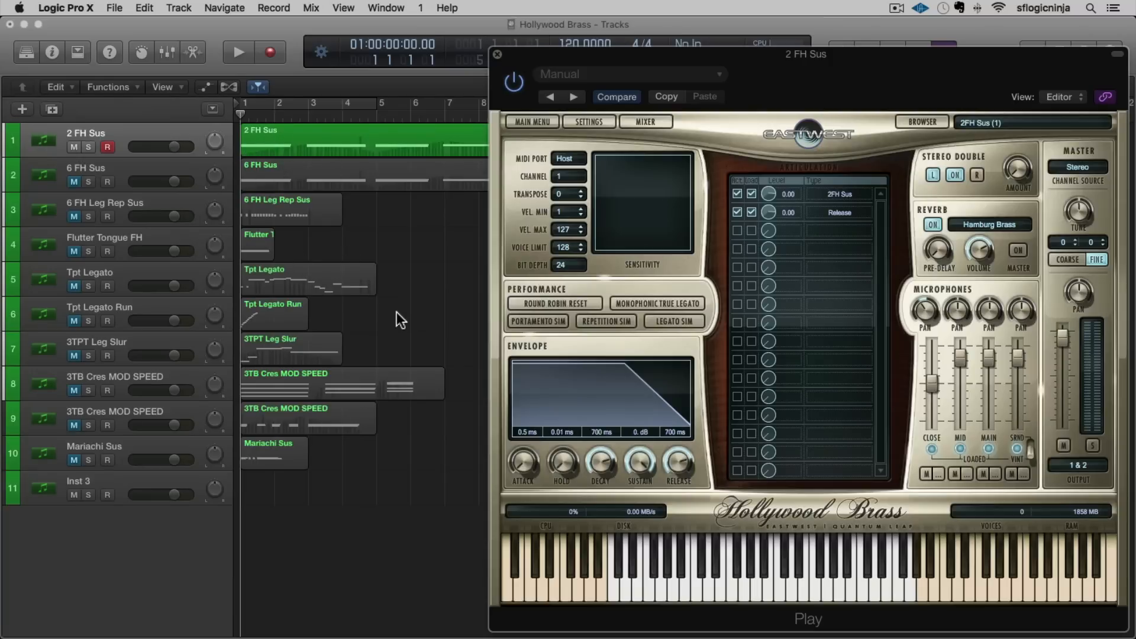
Step: Play and stop the 2 FH Sus part, then select 6 FH Sus and play it
{"action": "left_click", "coordinate": [238, 52]}
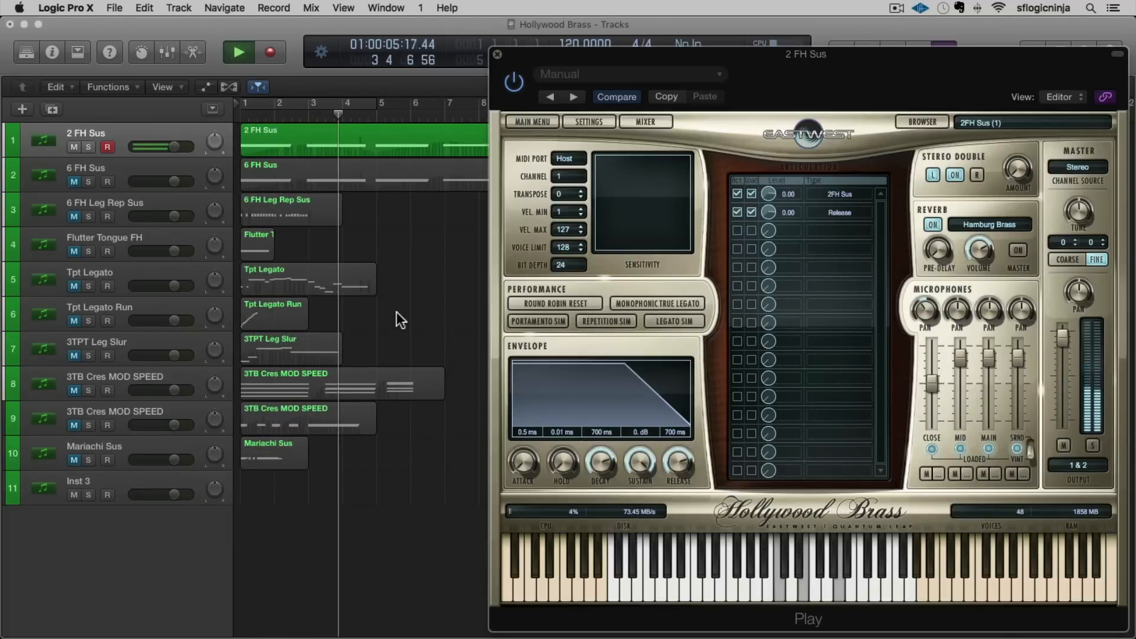
{"action": "left_click", "coordinate": [238, 51]}
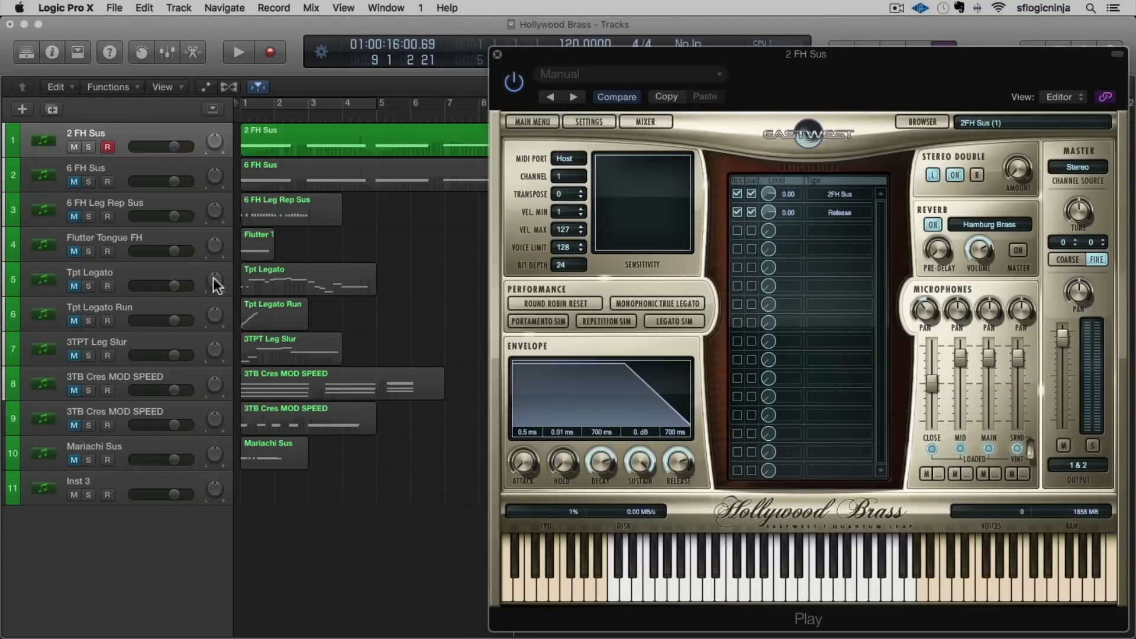
{"action": "left_click", "coordinate": [85, 168]}
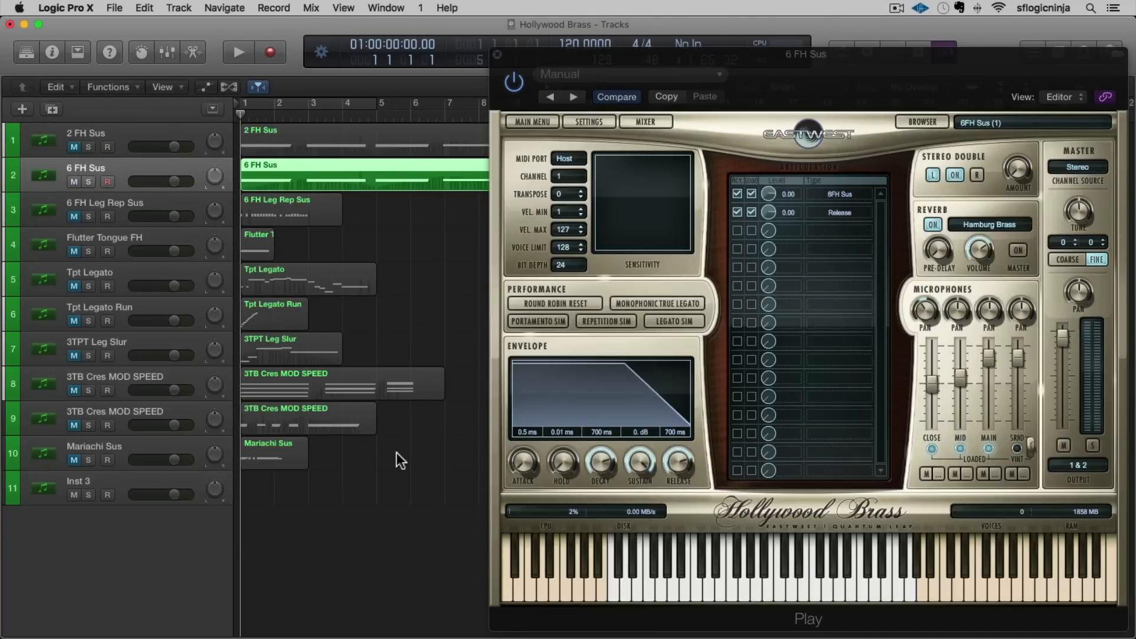
{"action": "left_click", "coordinate": [238, 51]}
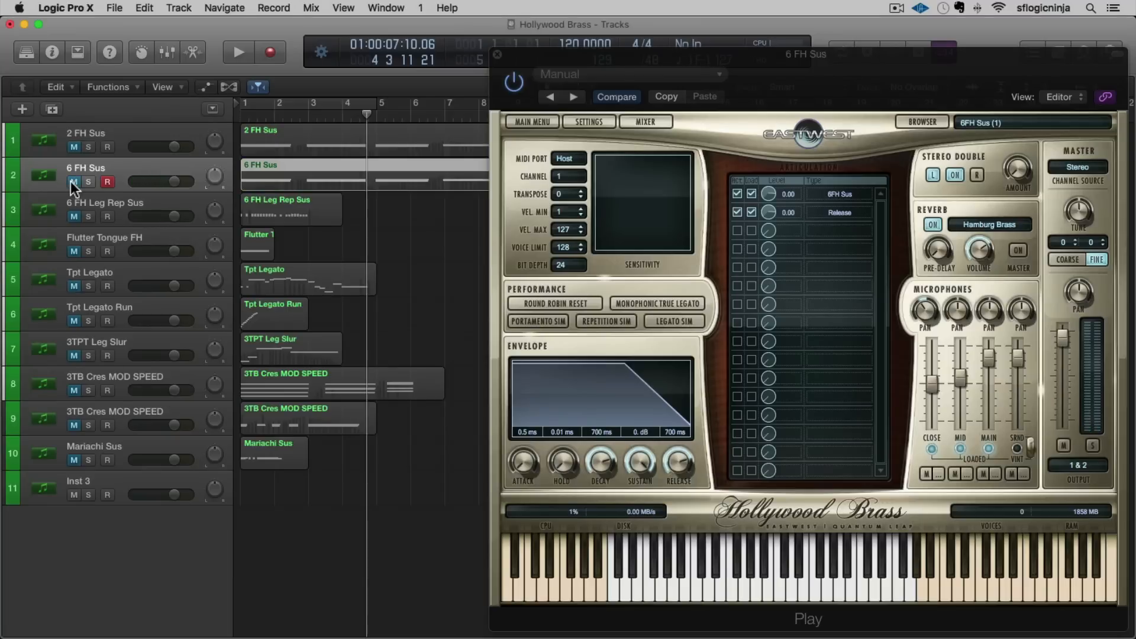
Step: Select the 6 FH Leg Rep Sus track to show 6FH Leg Rep RRx4, then start playback
{"action": "left_click", "coordinate": [105, 203]}
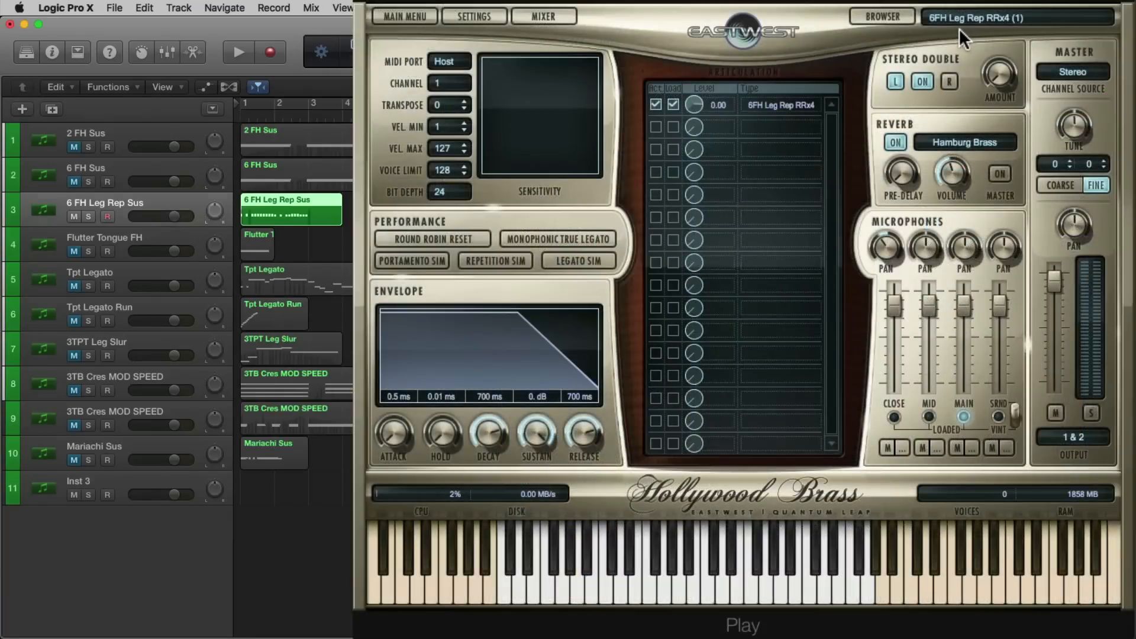
{"action": "mouse_move", "coordinate": [949, 35]}
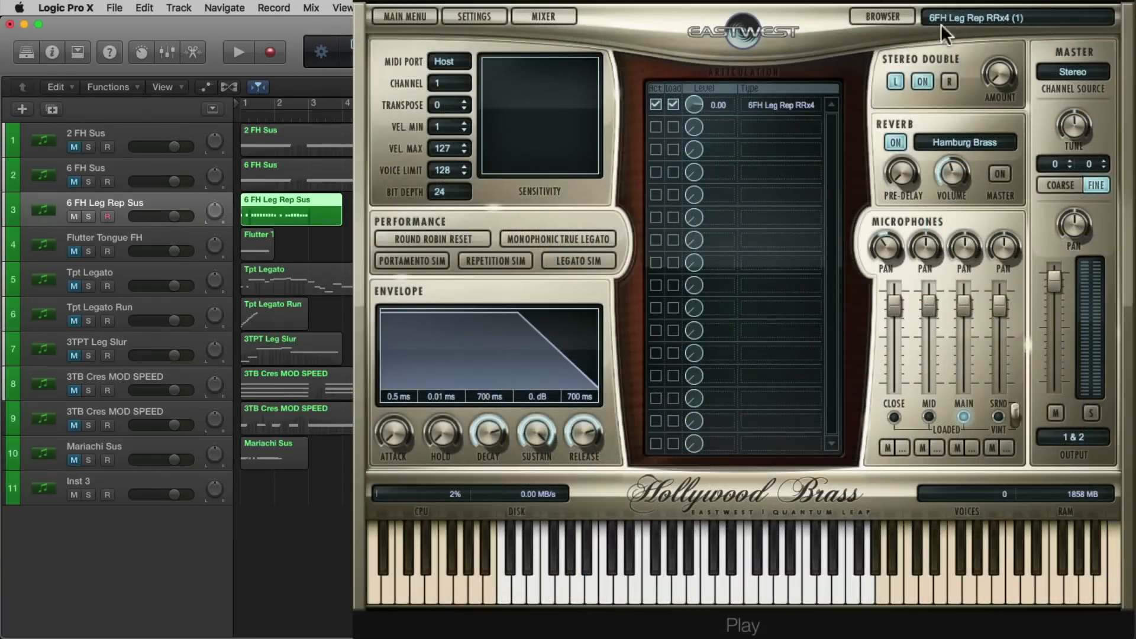
{"action": "mouse_move", "coordinate": [910, 39]}
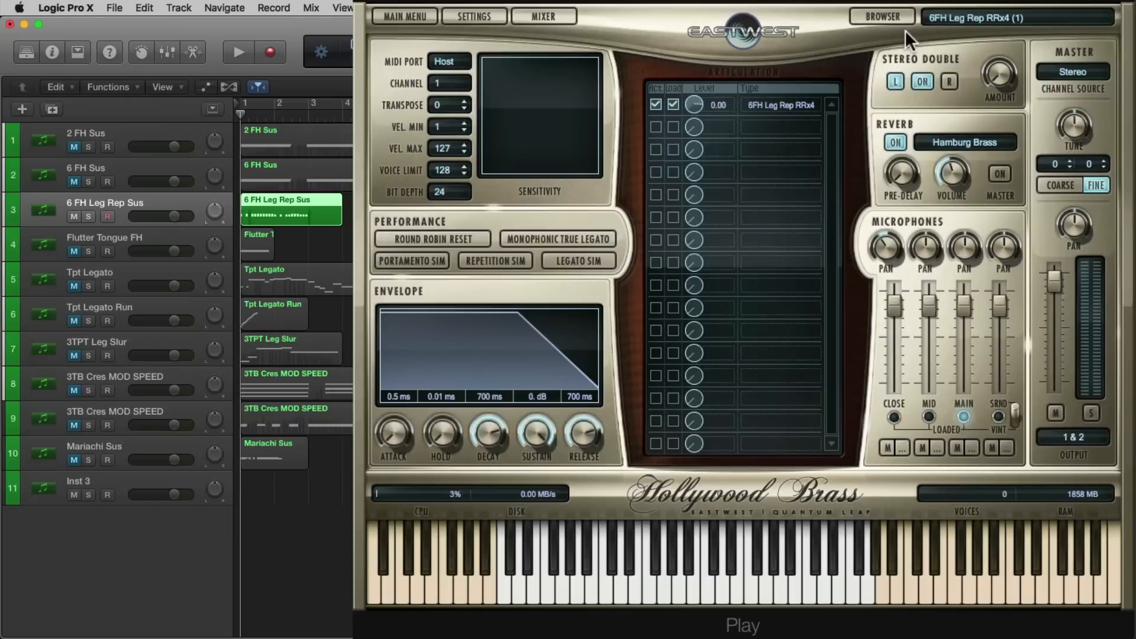
{"action": "left_click", "coordinate": [237, 51]}
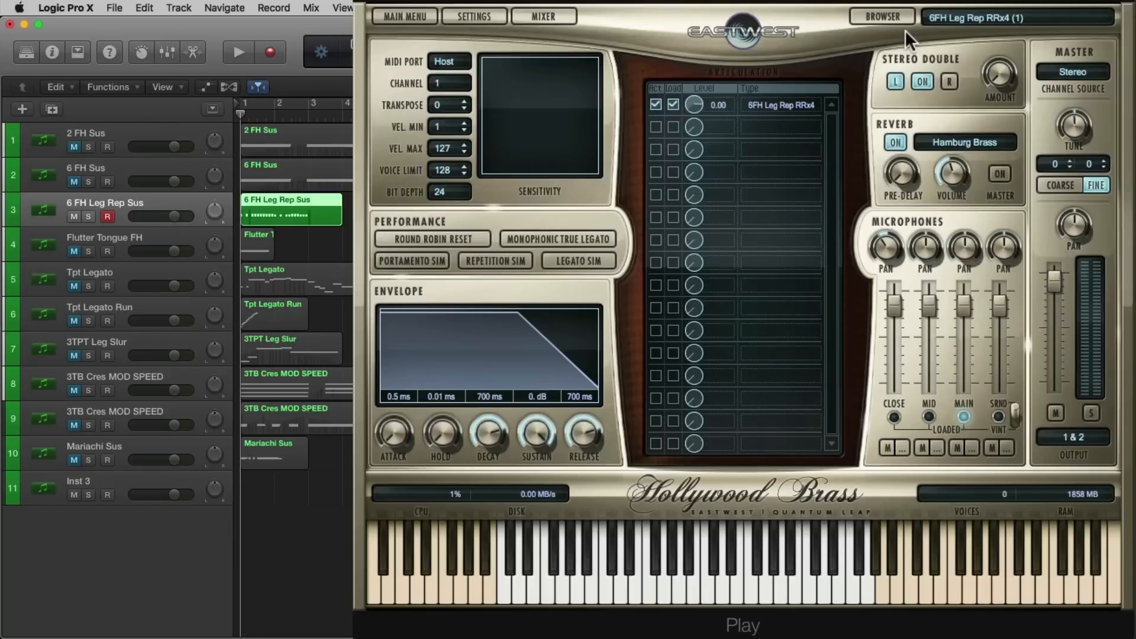
{"action": "mouse_move", "coordinate": [77, 221]}
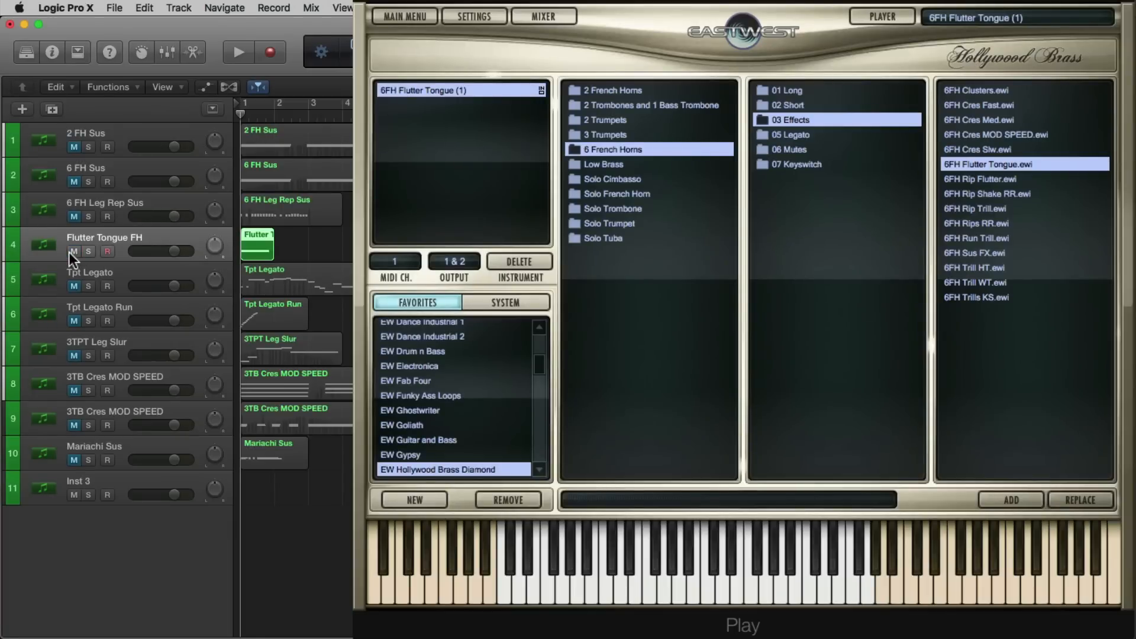
{"action": "mouse_move", "coordinate": [866, 159]}
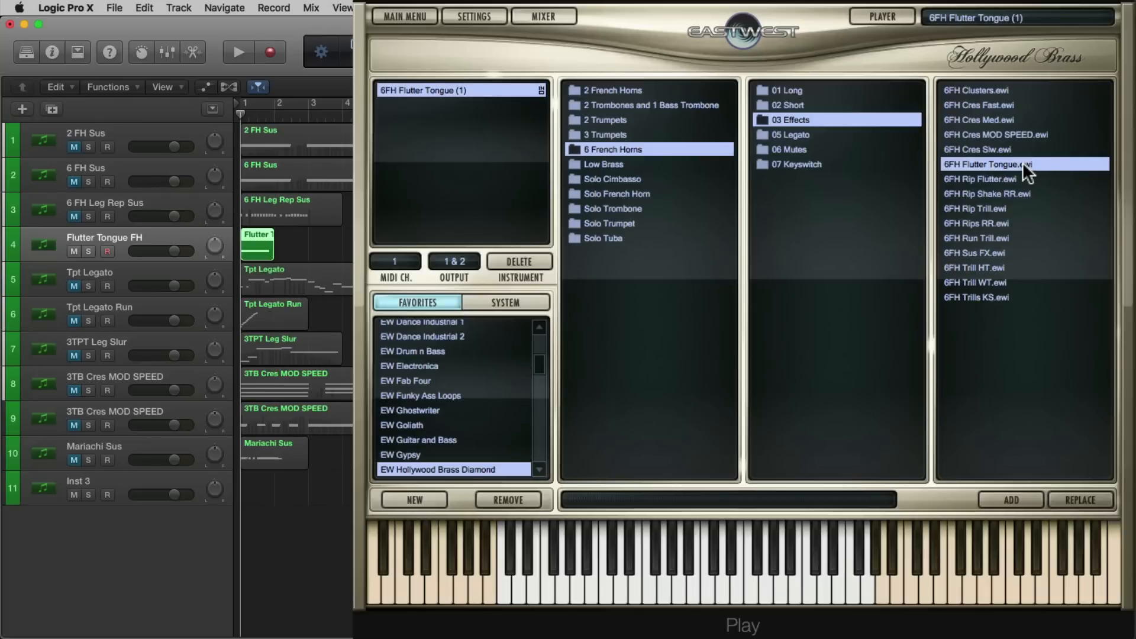
{"action": "mouse_move", "coordinate": [1010, 239]}
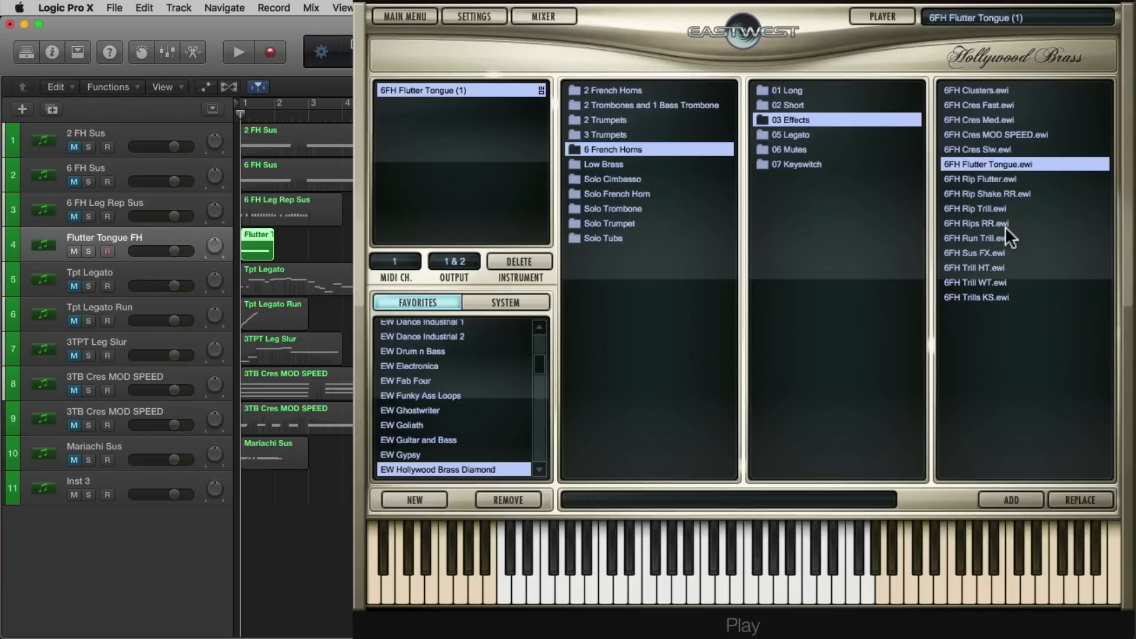
{"action": "mouse_move", "coordinate": [321, 252]}
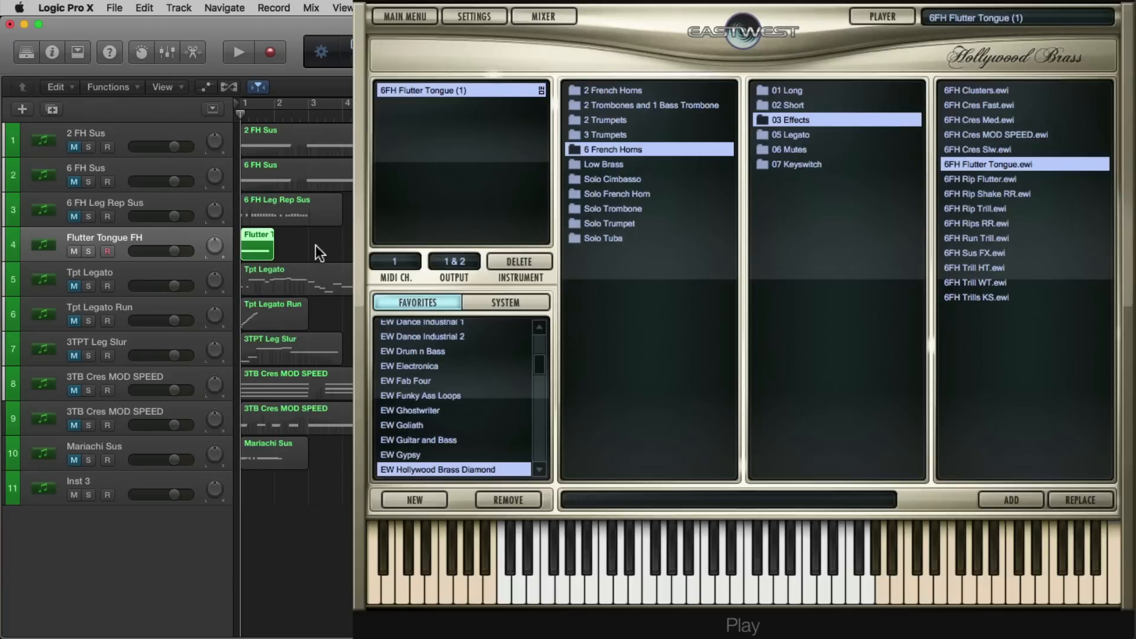
Step: Play back the Flutter Tongue FH track with its 6FH Flutter Tongue patch
{"action": "left_click", "coordinate": [237, 52]}
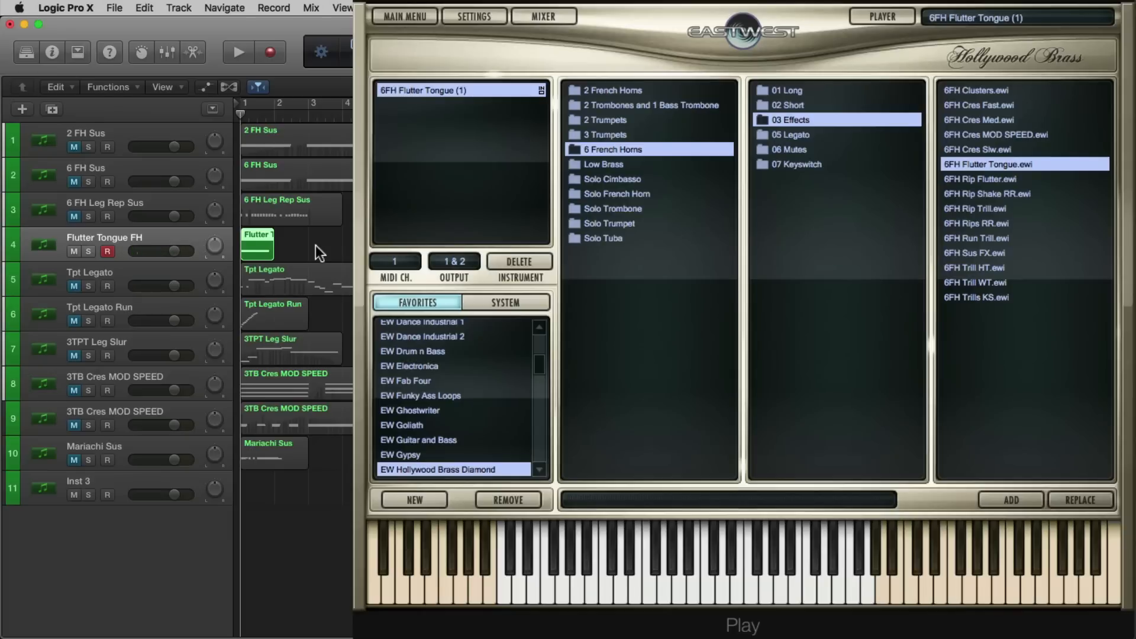
{"action": "mouse_move", "coordinate": [858, 152]}
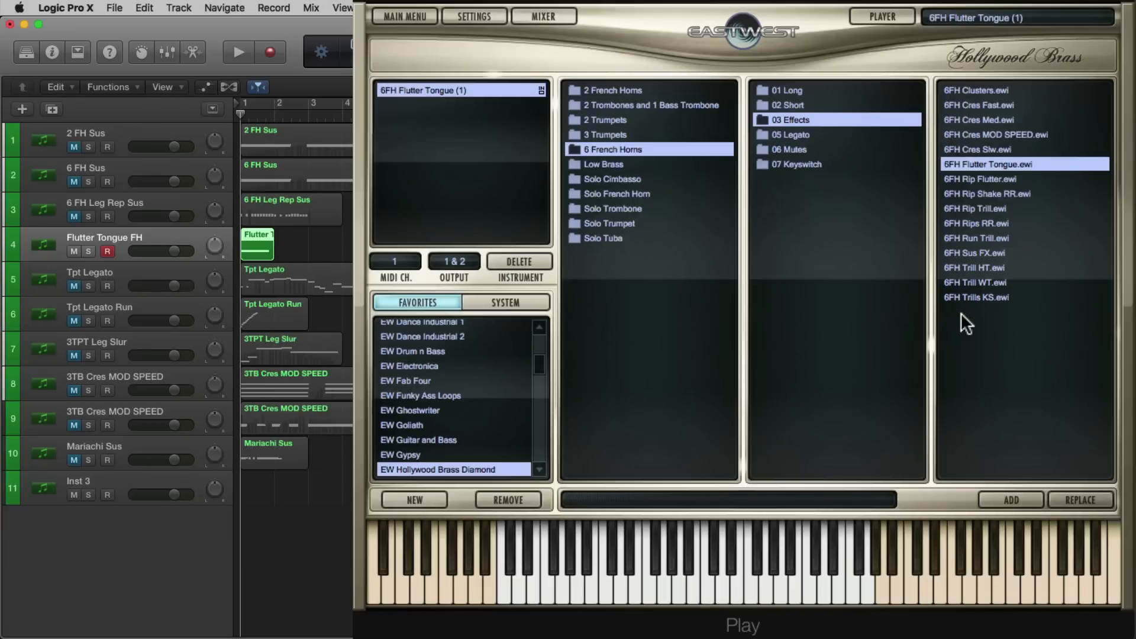
{"action": "mouse_move", "coordinate": [619, 307]}
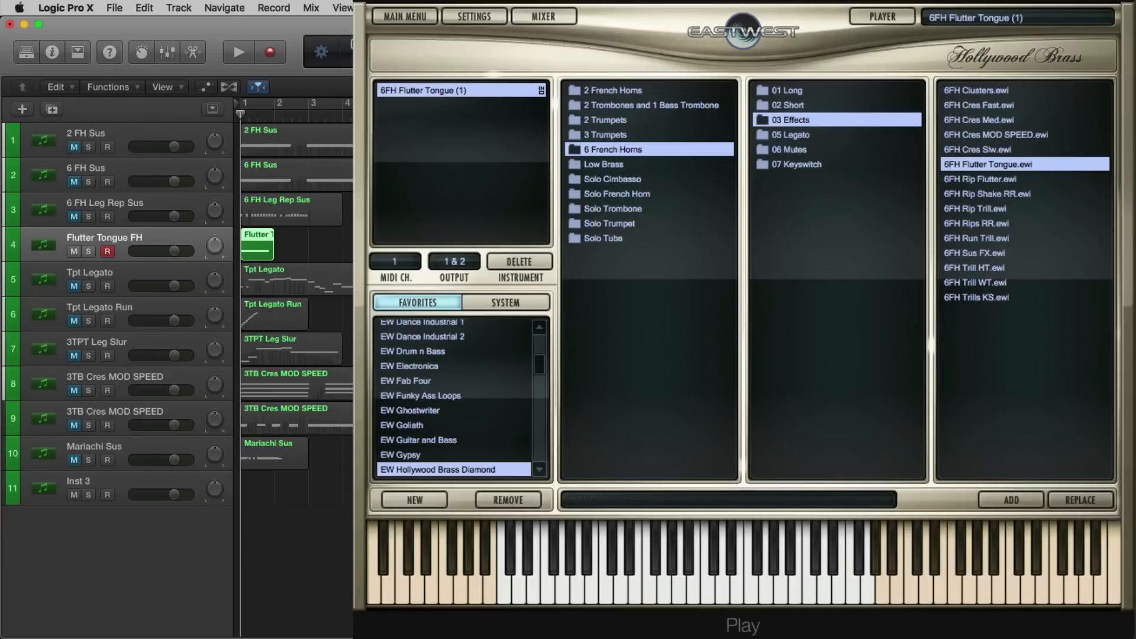
{"action": "mouse_move", "coordinate": [148, 239]}
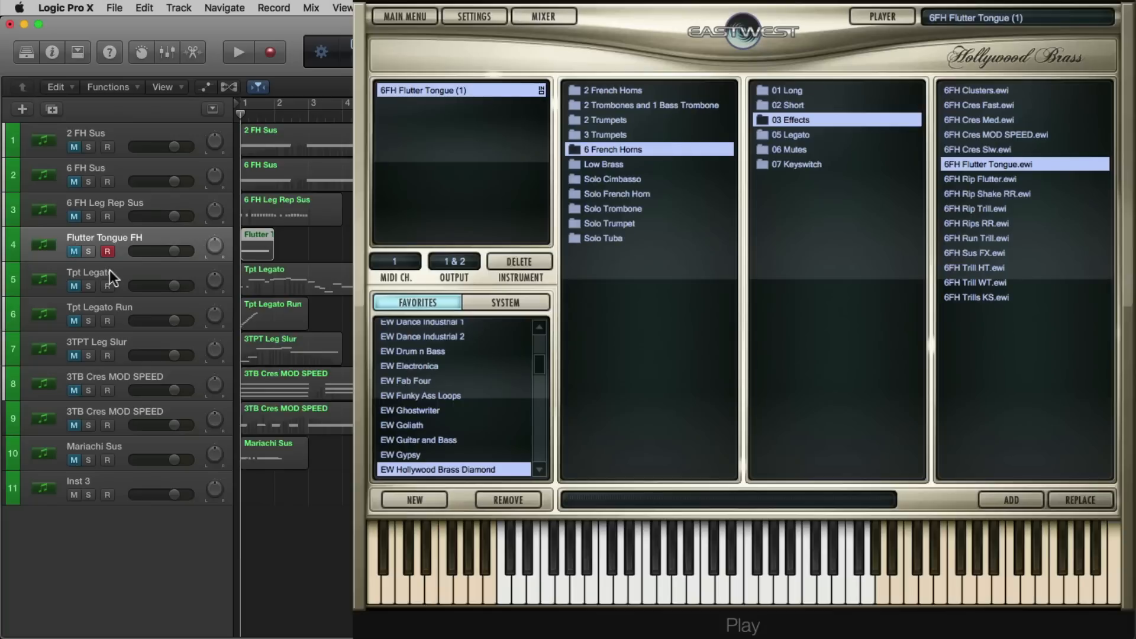
Step: Select the Tpt Legato track and show 2TP Leg Slur Rep with Monophonic True Legato enabled
{"action": "left_click", "coordinate": [109, 283]}
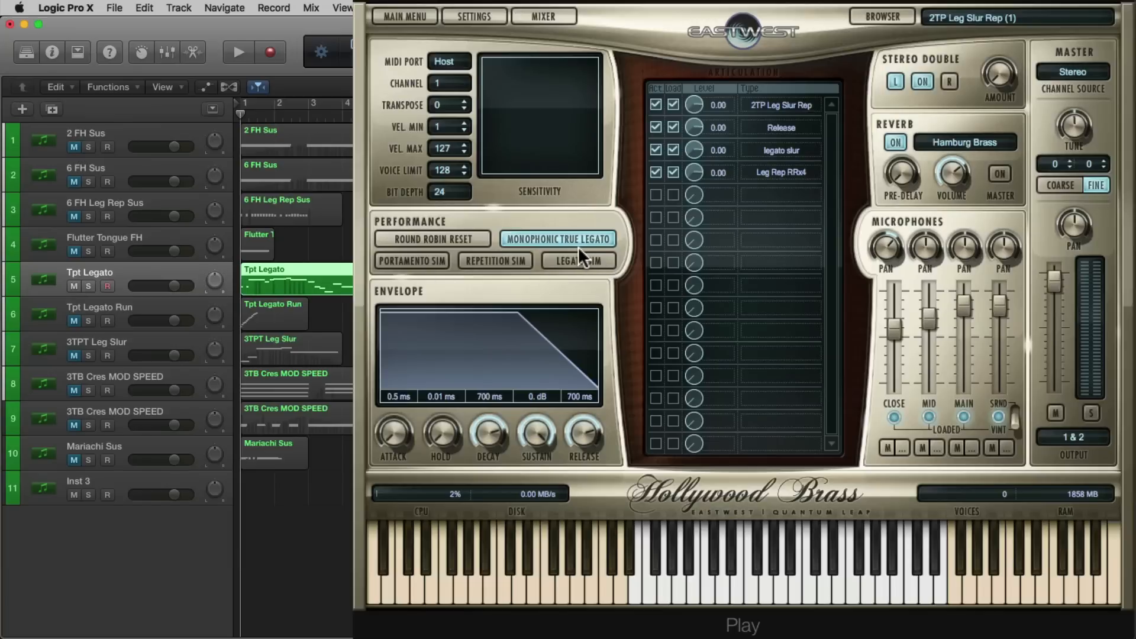
{"action": "left_click", "coordinate": [881, 16]}
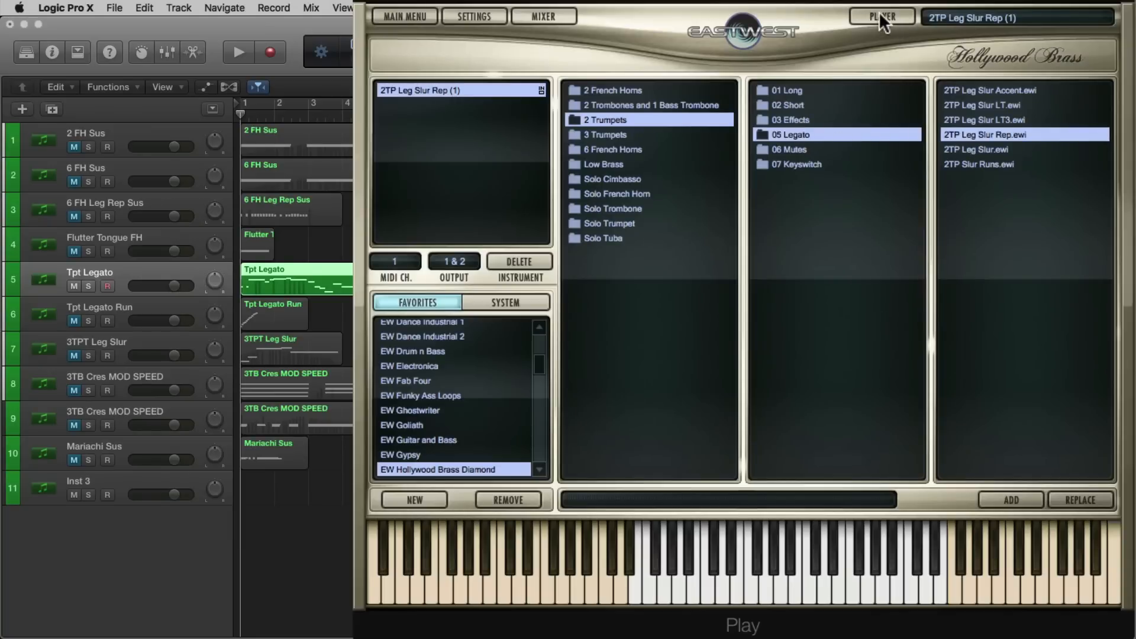
{"action": "left_click", "coordinate": [880, 17]}
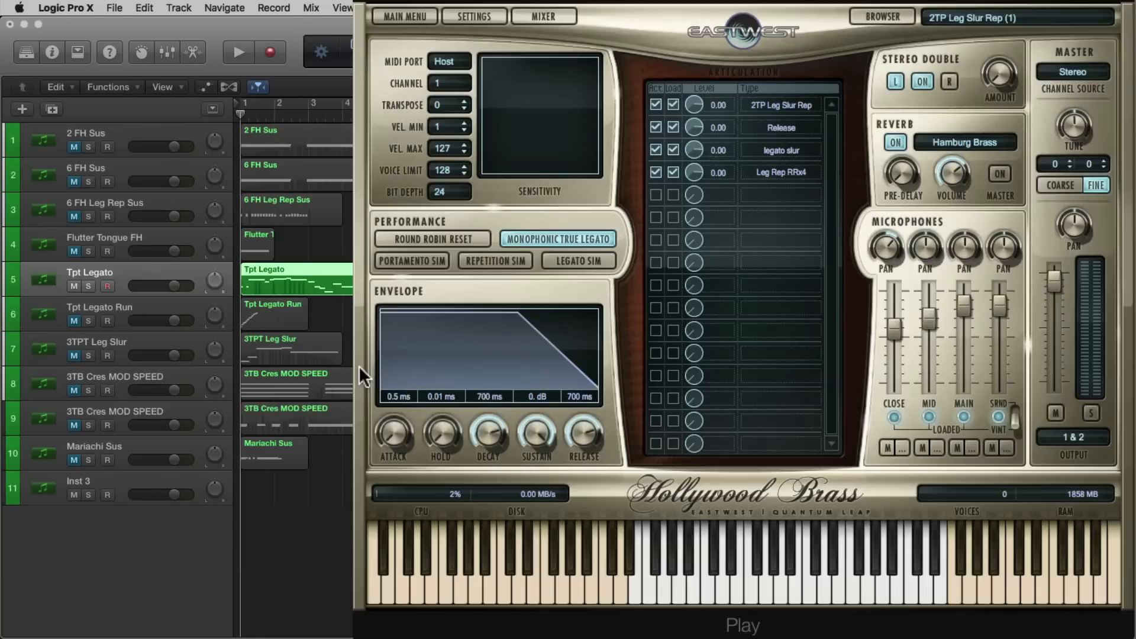
{"action": "left_click", "coordinate": [238, 52]}
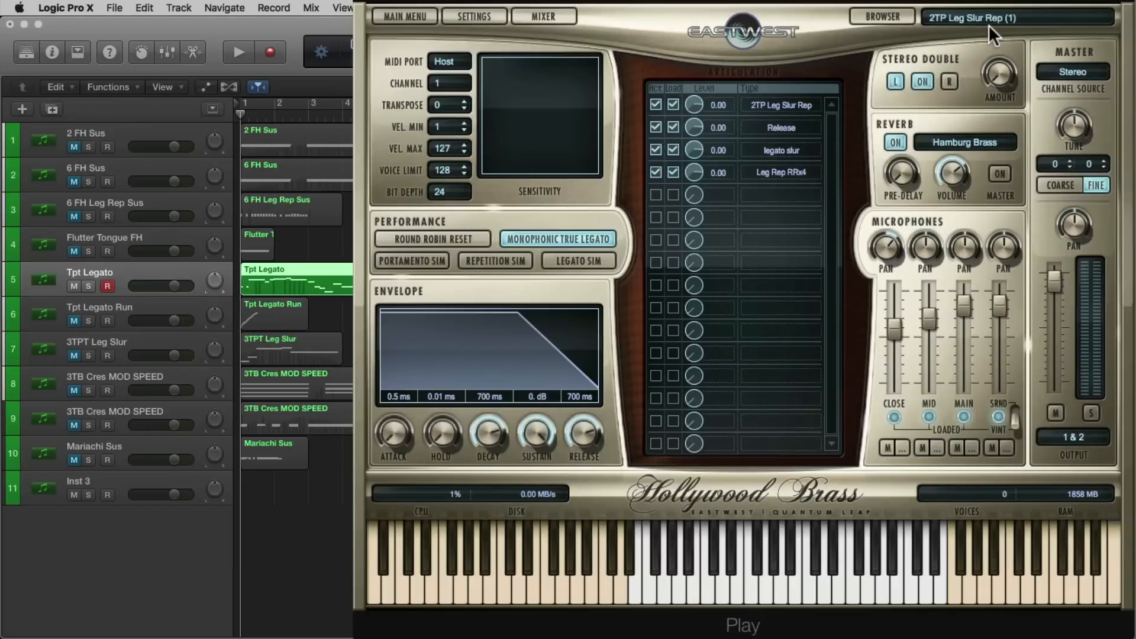
{"action": "mouse_move", "coordinate": [971, 37]}
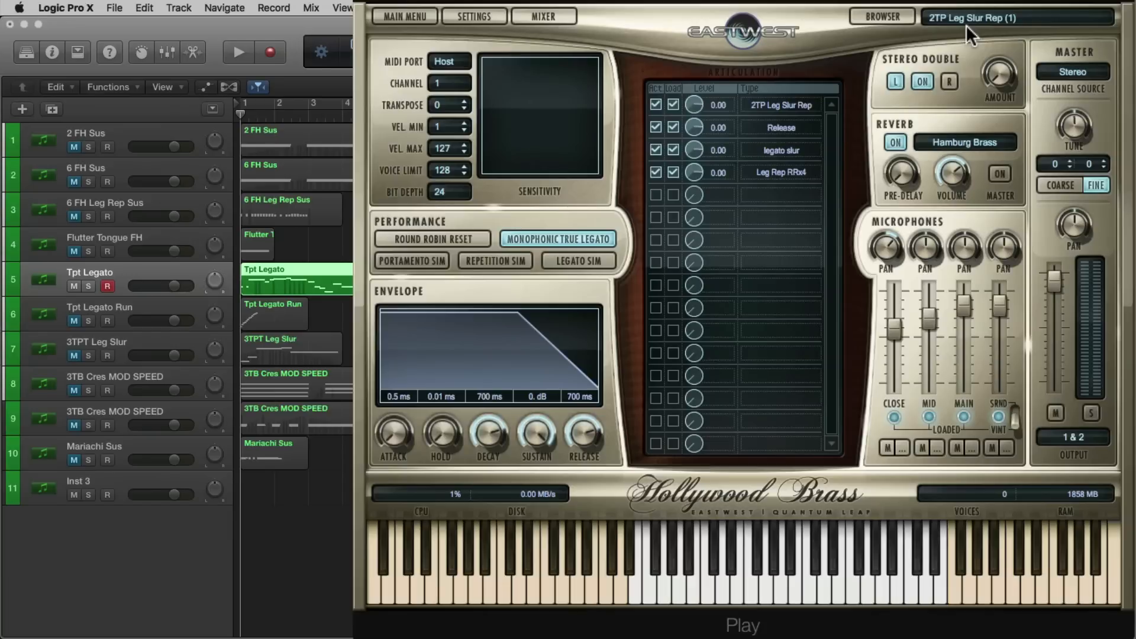
{"action": "mouse_move", "coordinate": [85, 284]}
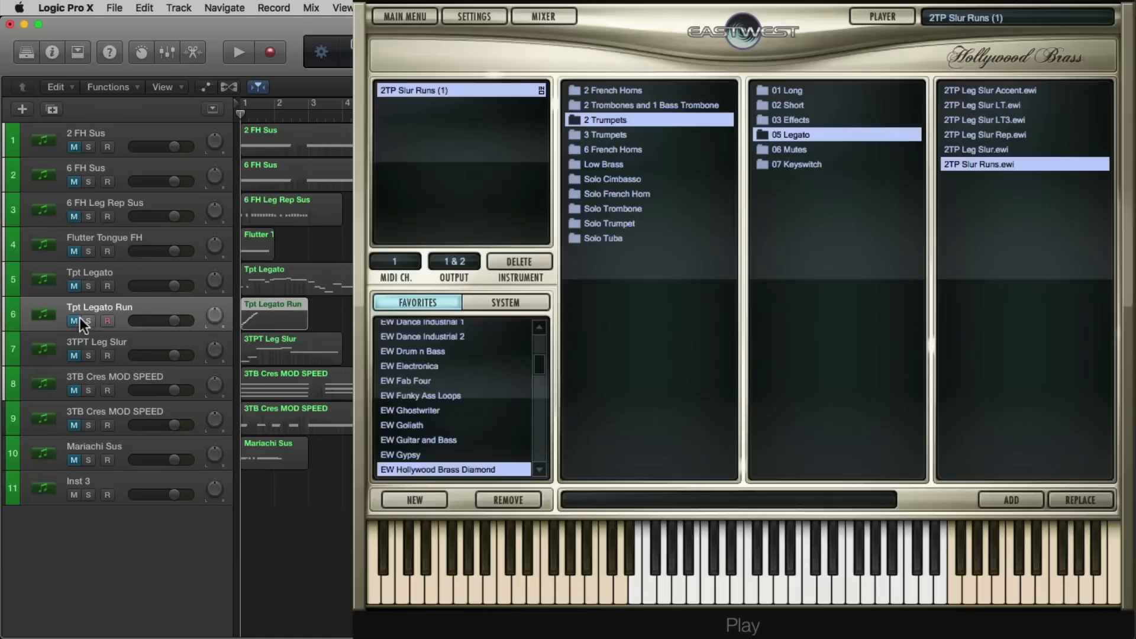
Step: Select the Tpt Legato Run track showing 2TP Slur Runs, then play and stop it
{"action": "left_click", "coordinate": [88, 321]}
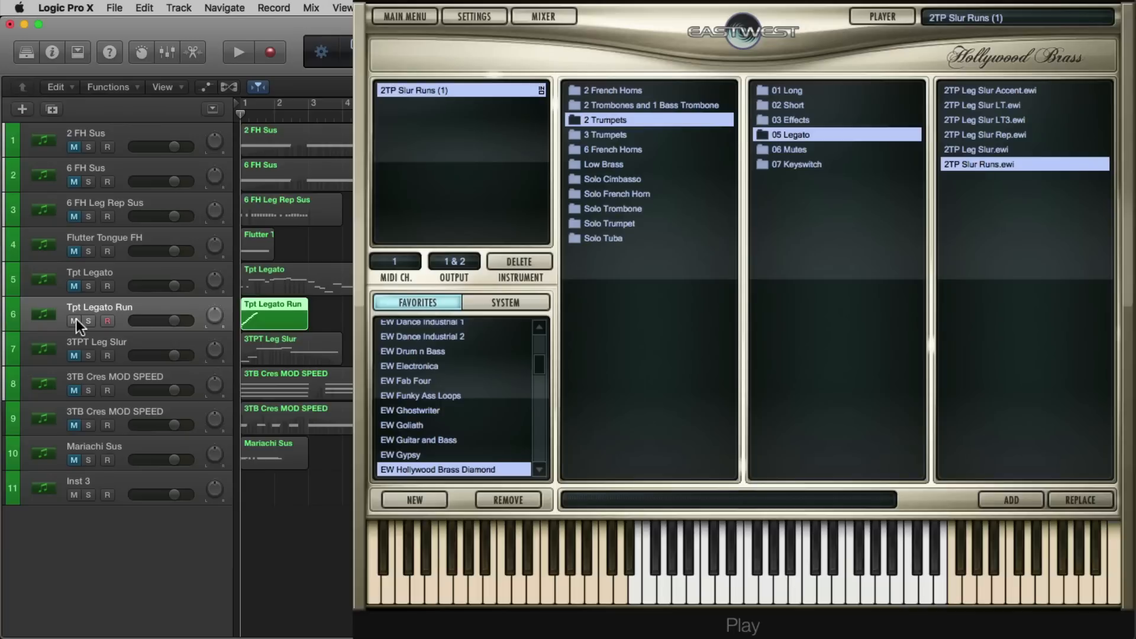
{"action": "left_click", "coordinate": [237, 52]}
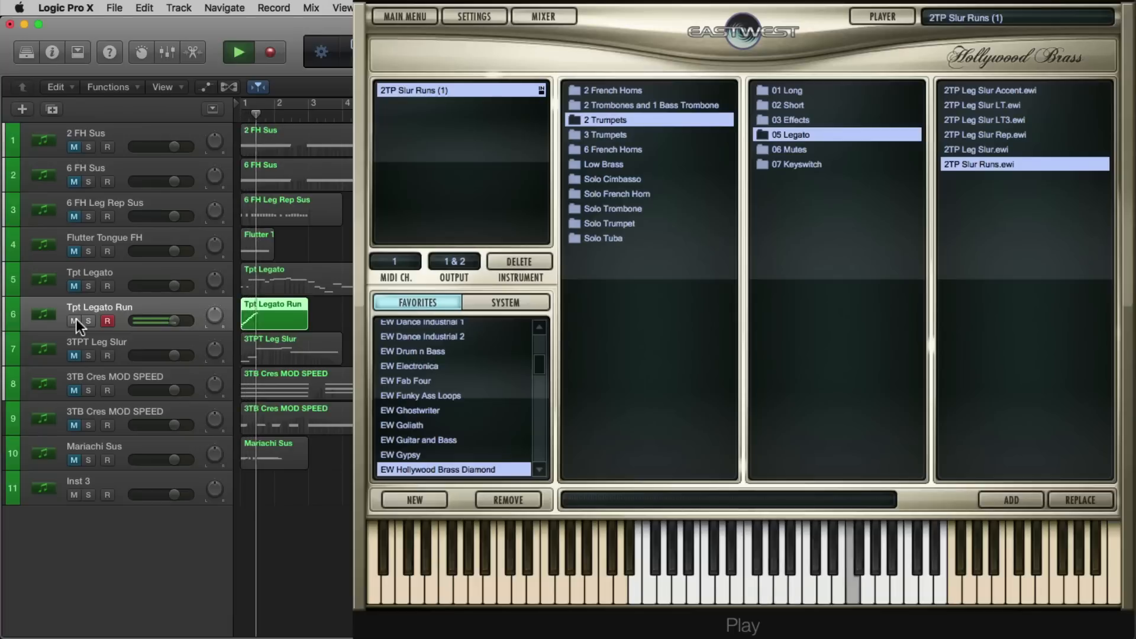
{"action": "left_click", "coordinate": [238, 52]}
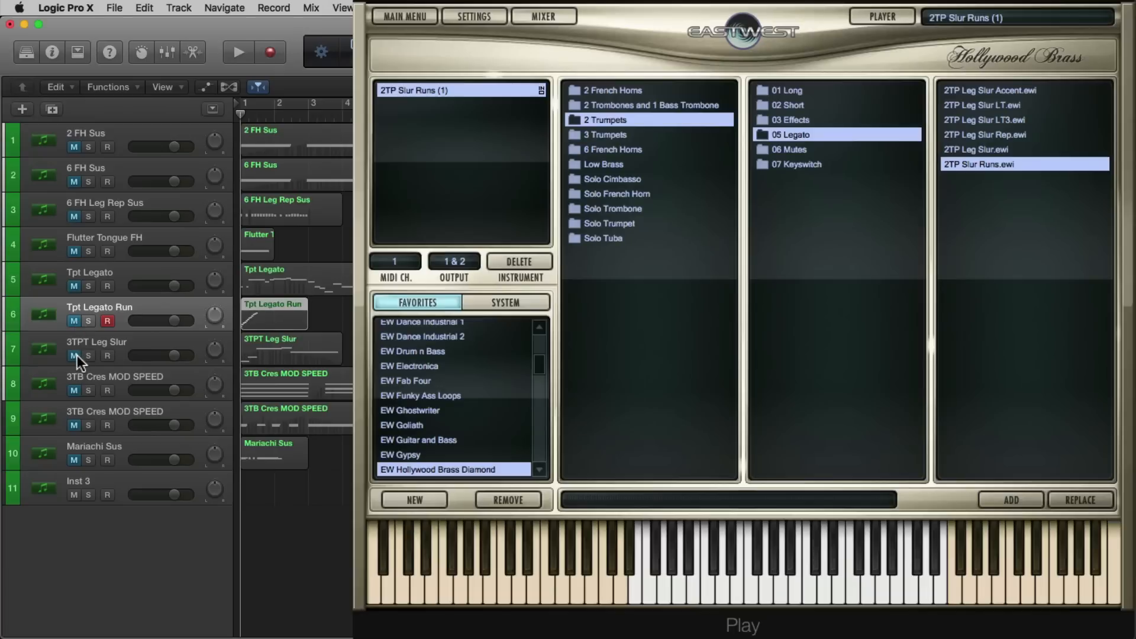
Step: Select the 3TPT Leg Slur track and play it, then select the 3TB Cres MOD SPEED track
{"action": "left_click", "coordinate": [97, 341]}
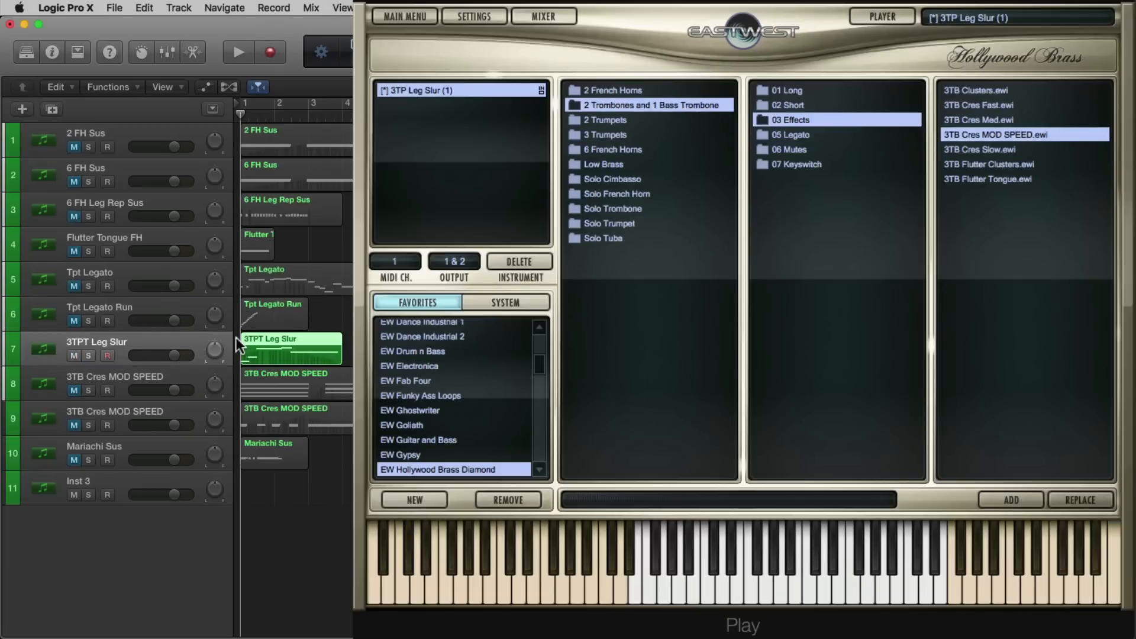
{"action": "left_click", "coordinate": [238, 52]}
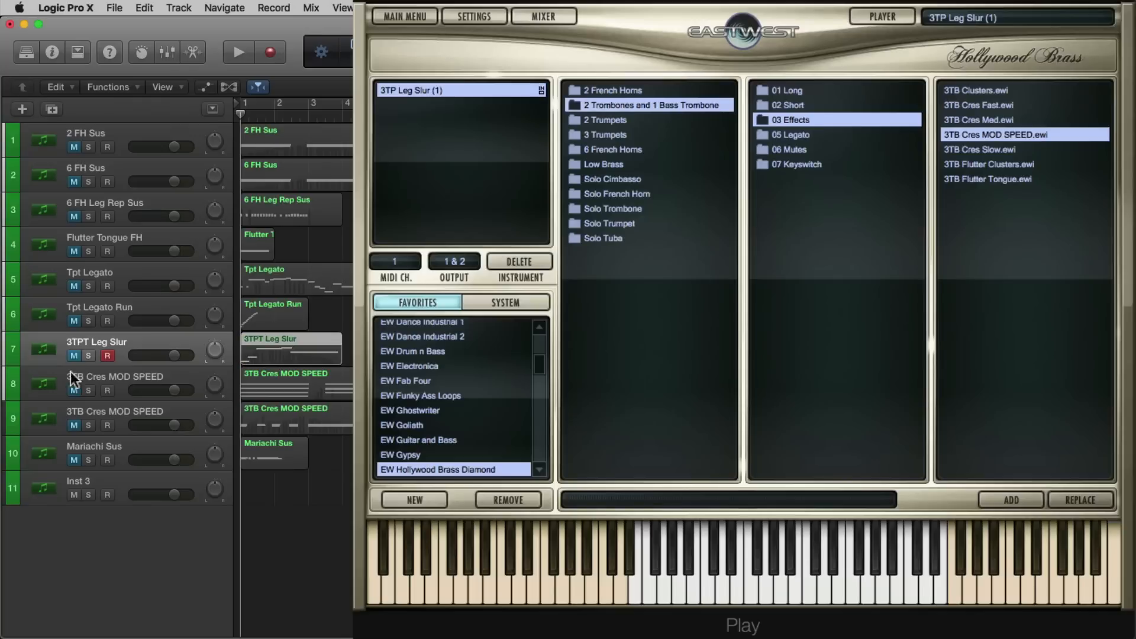
{"action": "left_click", "coordinate": [116, 376]}
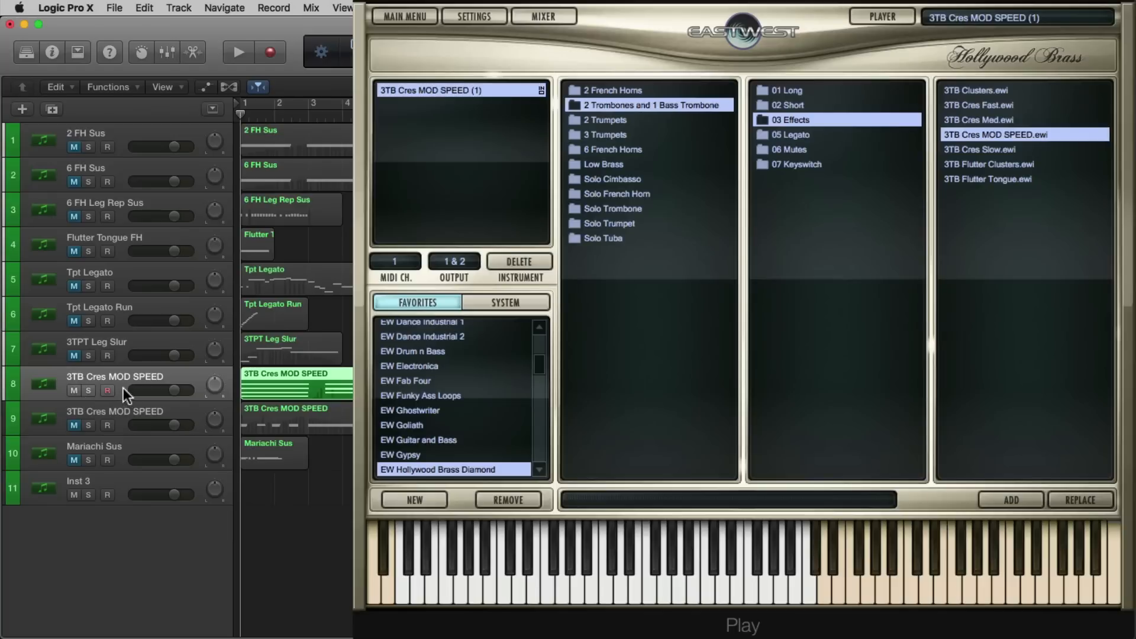
{"action": "mouse_move", "coordinate": [342, 469]}
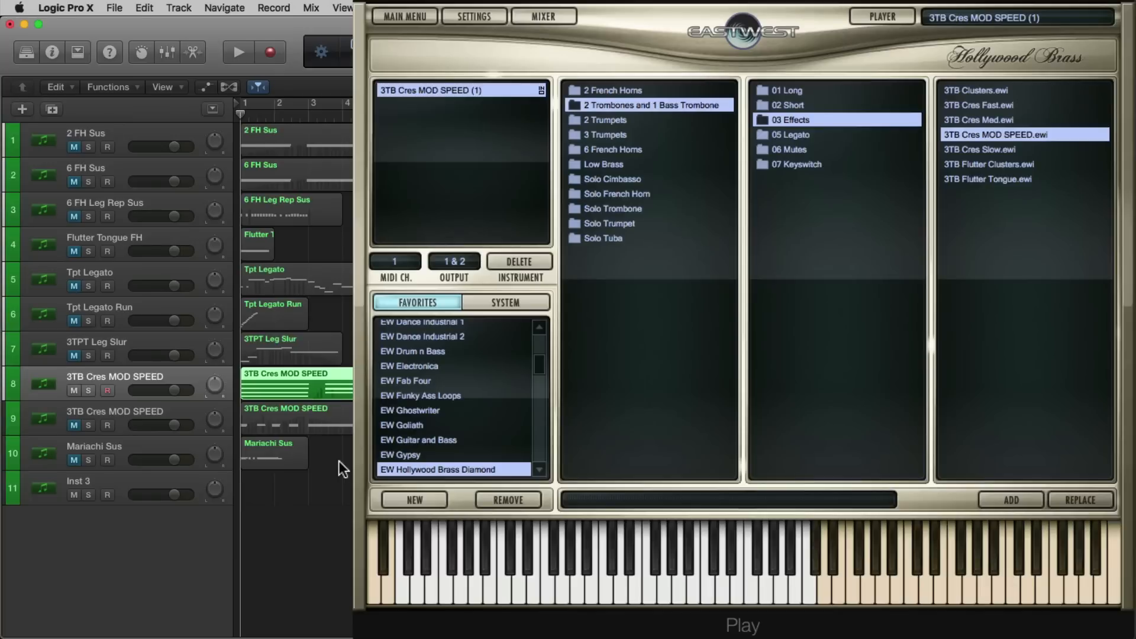
Step: Play the 3TB Cres MOD SPEED trombone track
{"action": "left_click", "coordinate": [237, 52]}
{"action": "type", "text": "Cimbasso"}
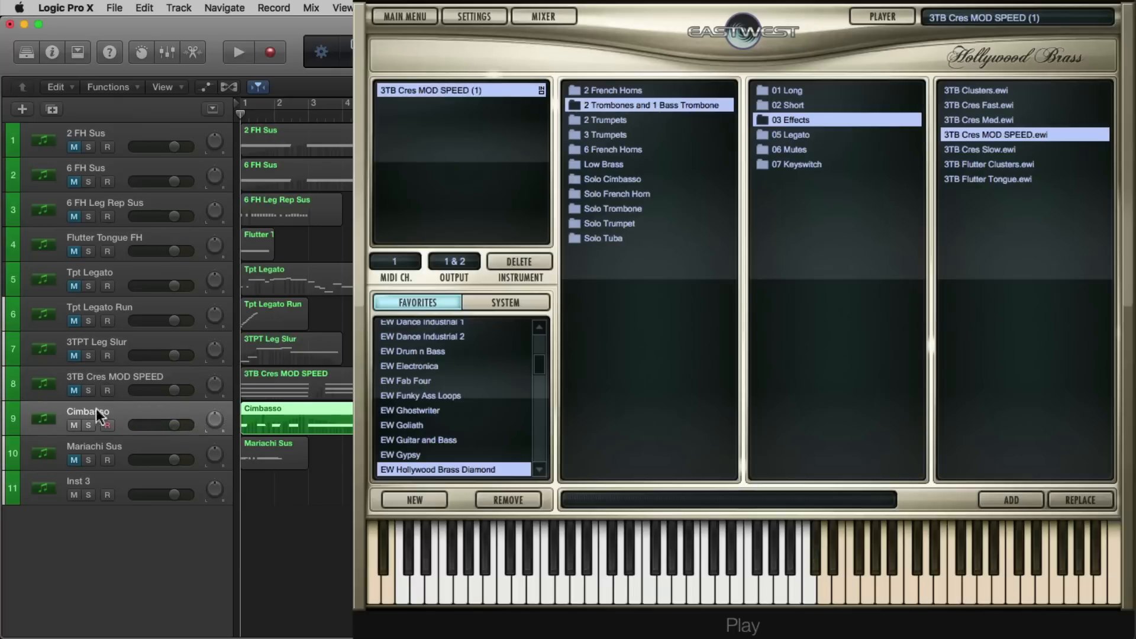
Step: Select the Cimbasso track with its 1CM Sus patch, then play and stop it
{"action": "left_click", "coordinate": [615, 178]}
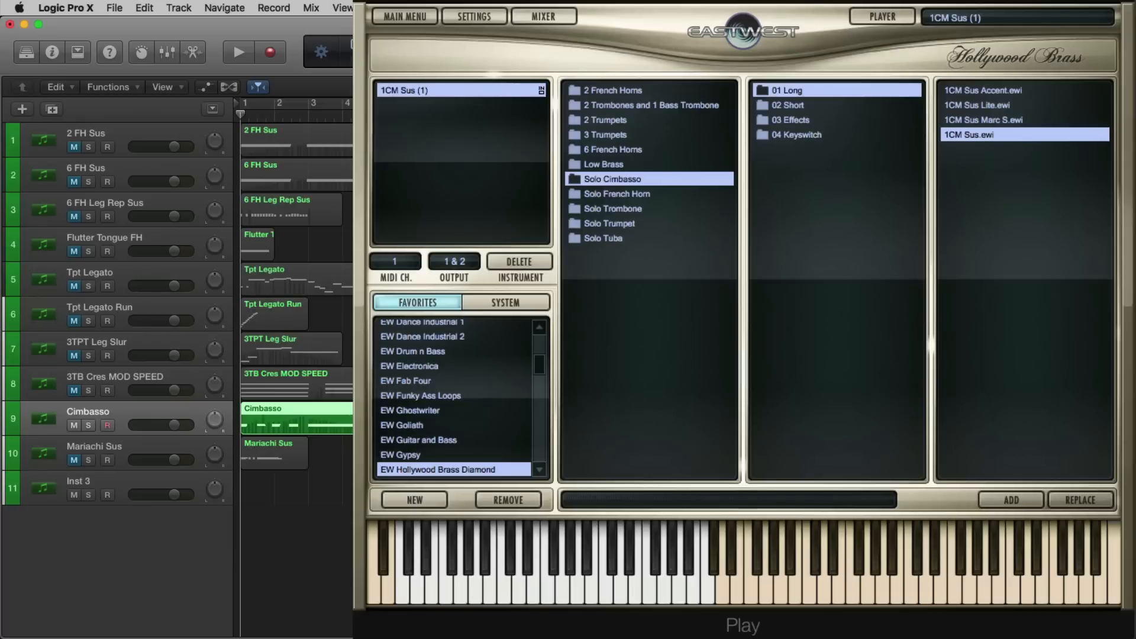
{"action": "left_click", "coordinate": [237, 51]}
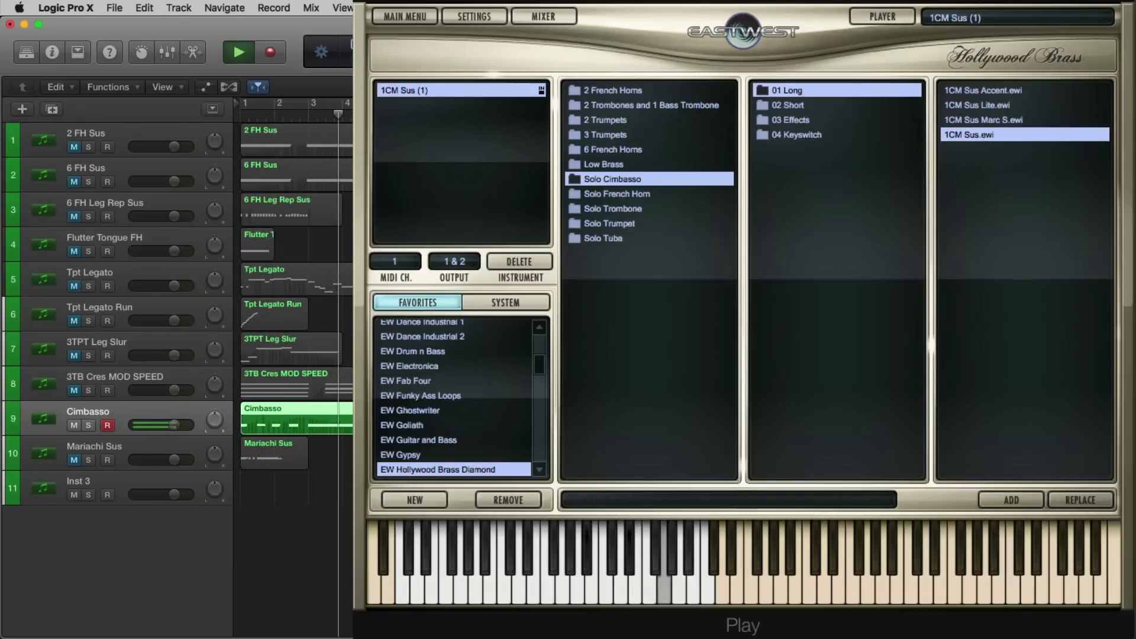
{"action": "left_click", "coordinate": [238, 51]}
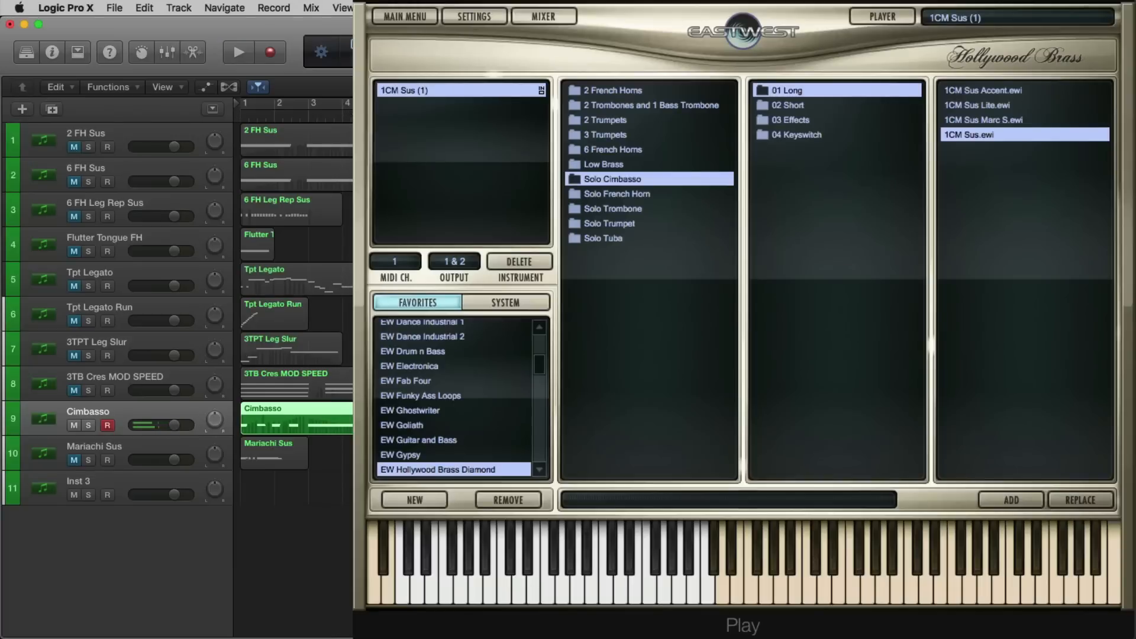
Step: Turn on Legato Sim for 1CM Sus, then select the Mariachi Sus track
{"action": "left_click", "coordinate": [880, 16]}
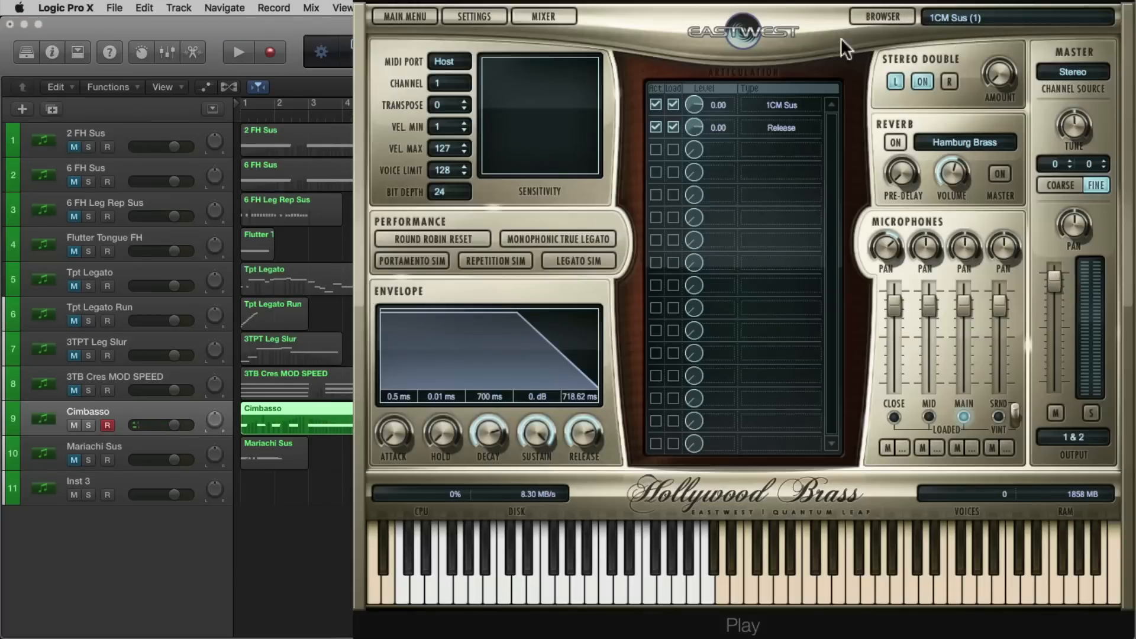
{"action": "left_click", "coordinate": [578, 261]}
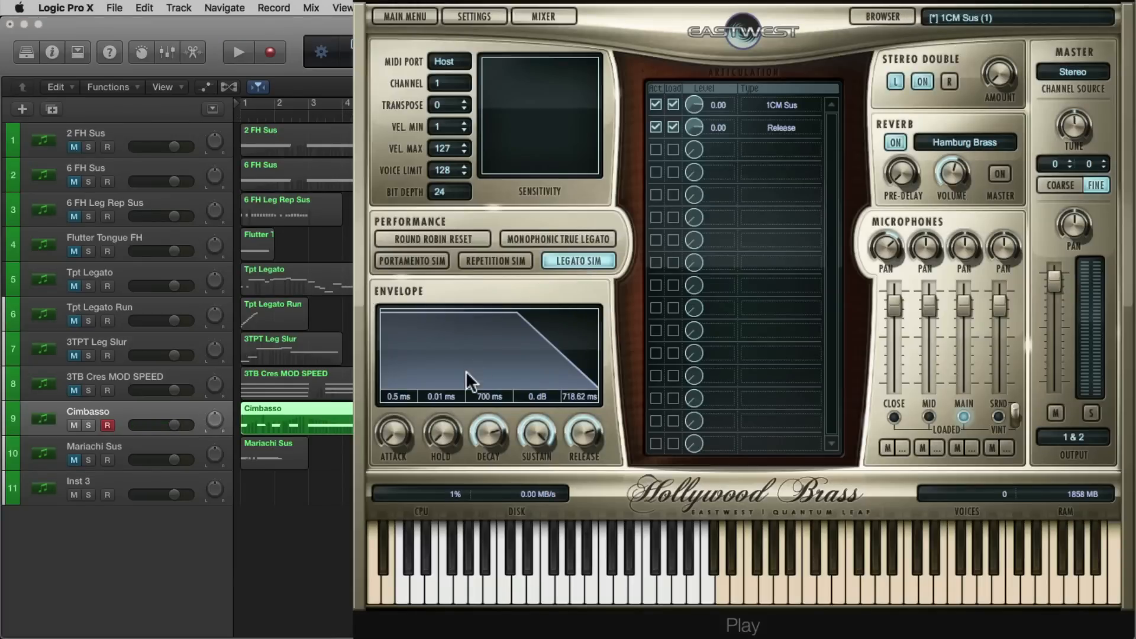
{"action": "mouse_move", "coordinate": [466, 374]}
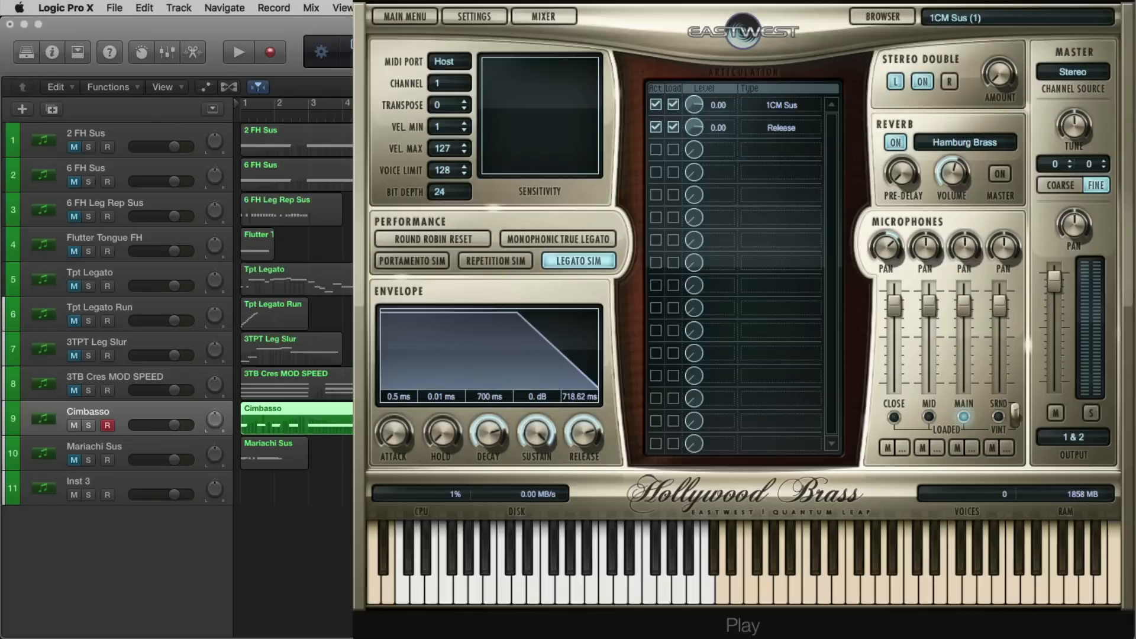
{"action": "left_click", "coordinate": [94, 446]}
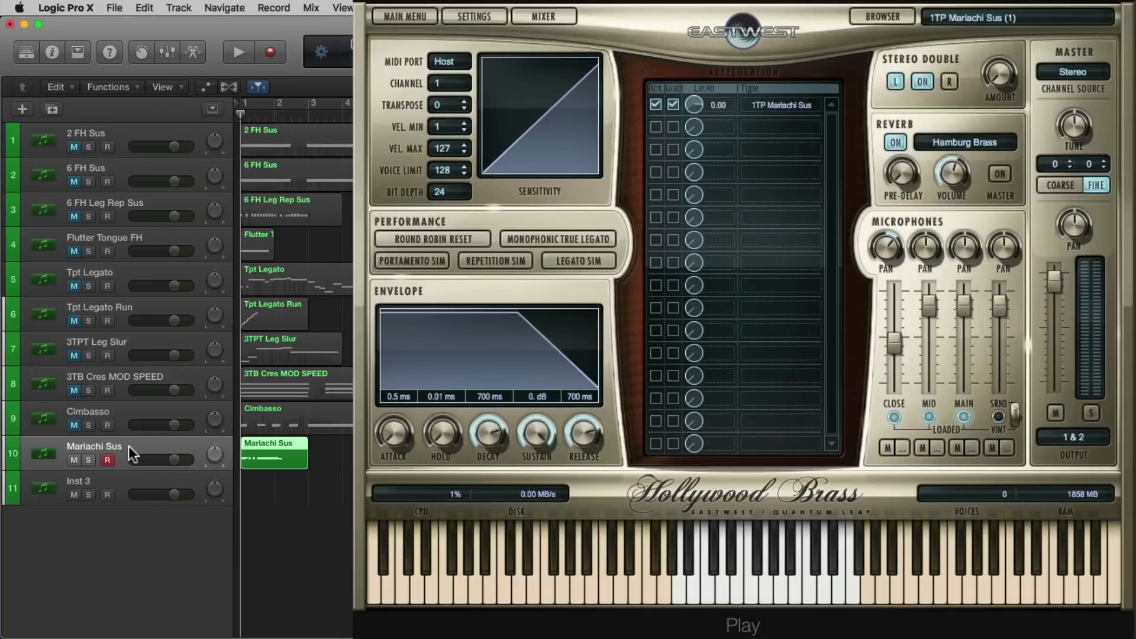
{"action": "mouse_move", "coordinate": [687, 57]}
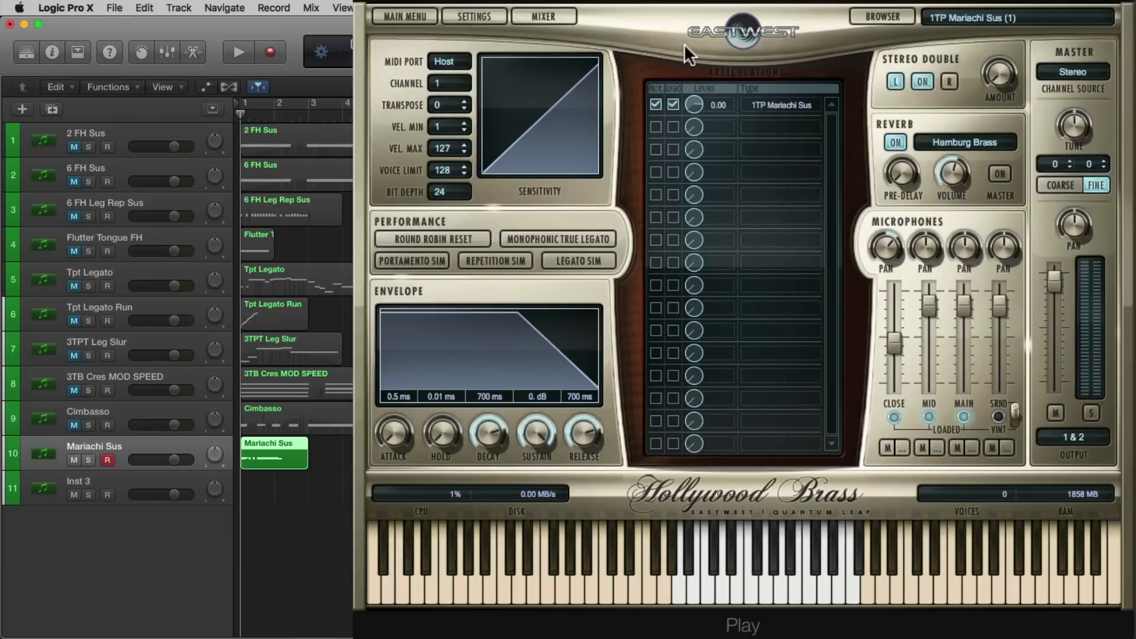
Step: Open PLAY's mixer and the FX rack for the Mariachi Sus channel
{"action": "left_click", "coordinate": [543, 16]}
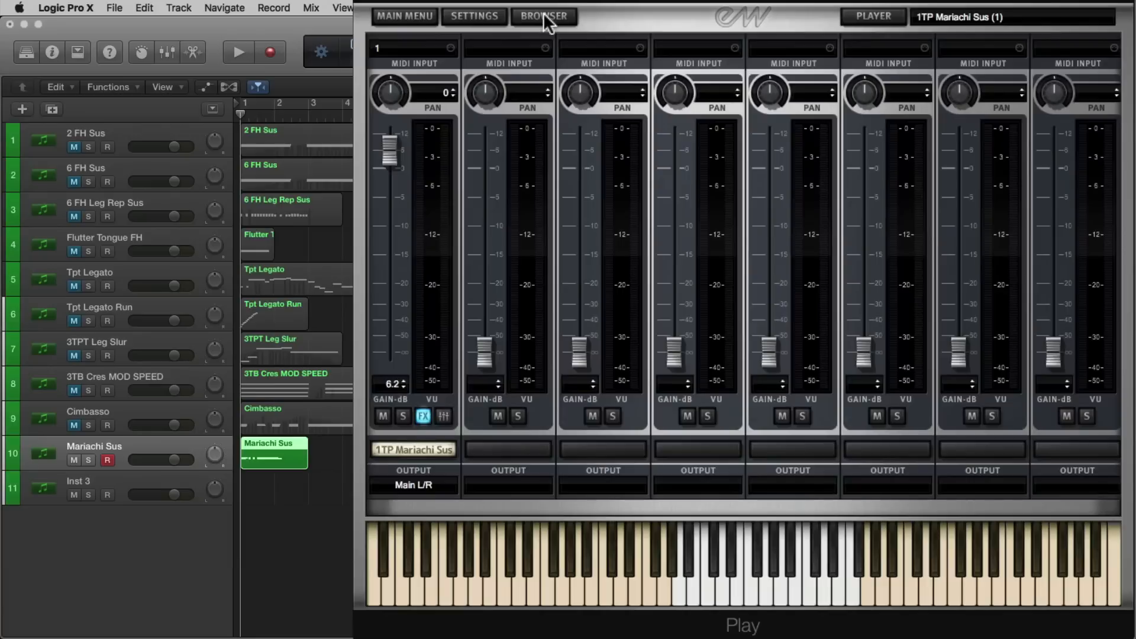
{"action": "mouse_move", "coordinate": [451, 427]}
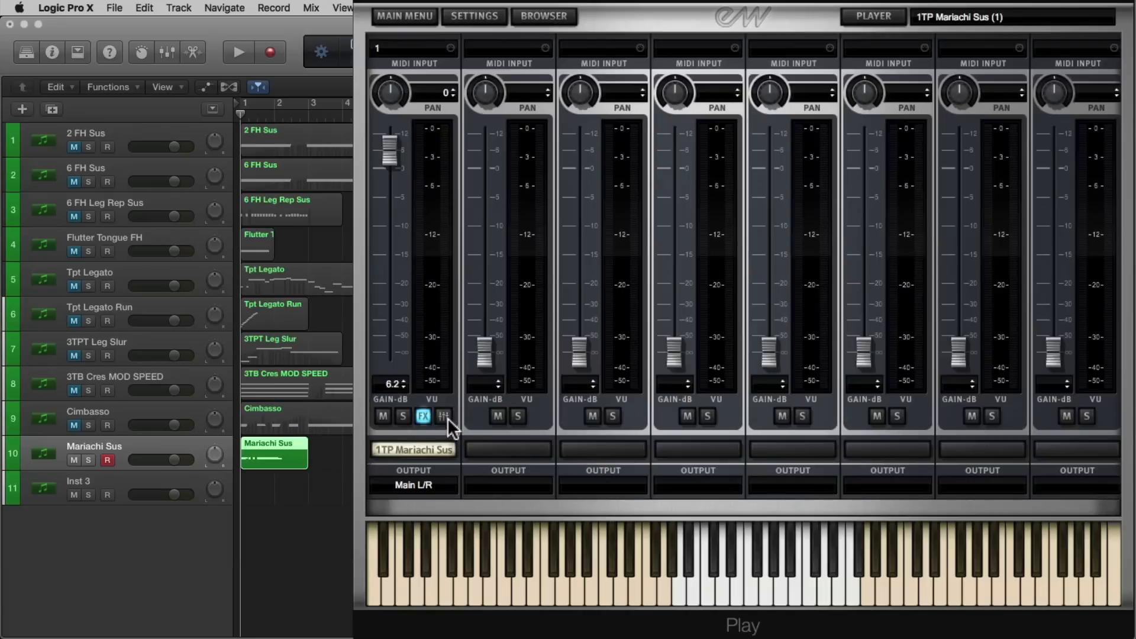
{"action": "left_click", "coordinate": [443, 417]}
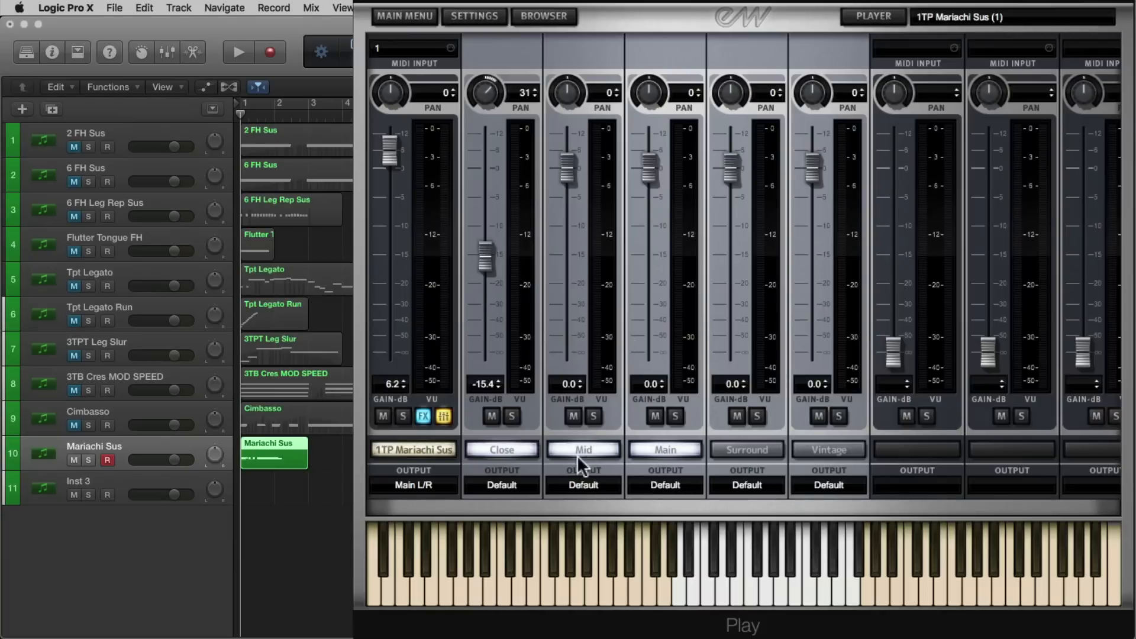
{"action": "mouse_move", "coordinate": [741, 460]}
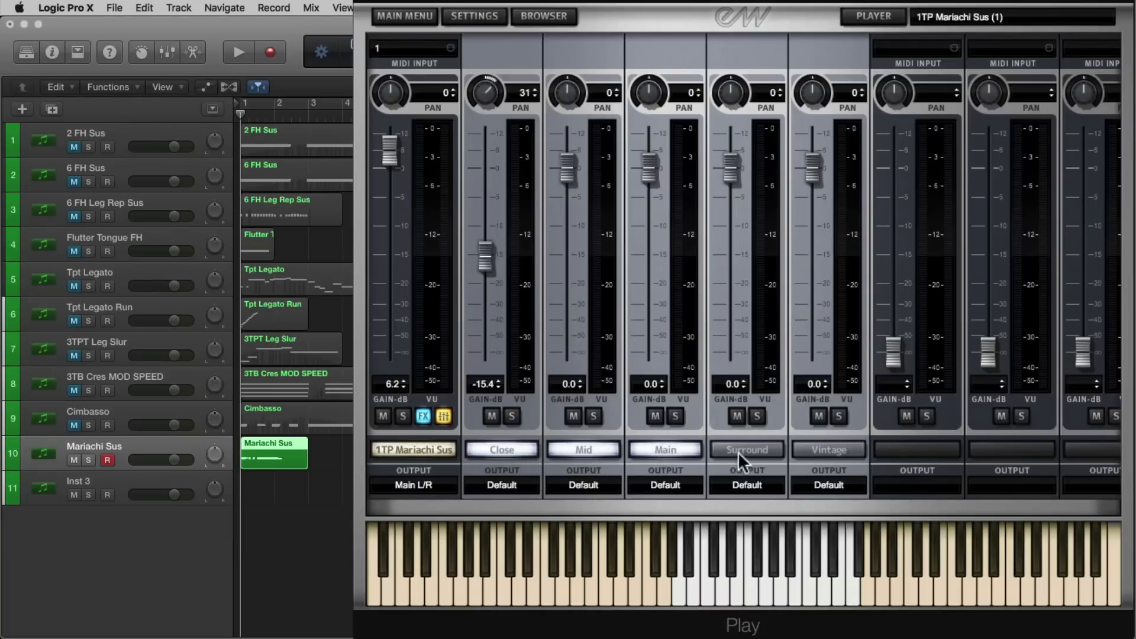
{"action": "mouse_move", "coordinate": [756, 471]}
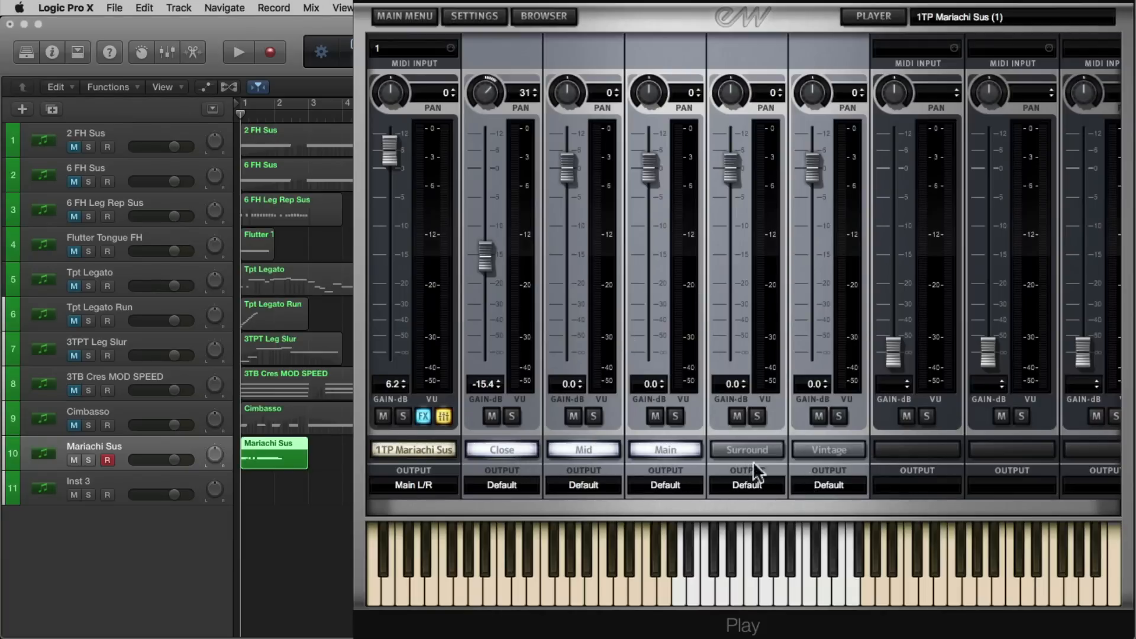
{"action": "mouse_move", "coordinate": [840, 456]}
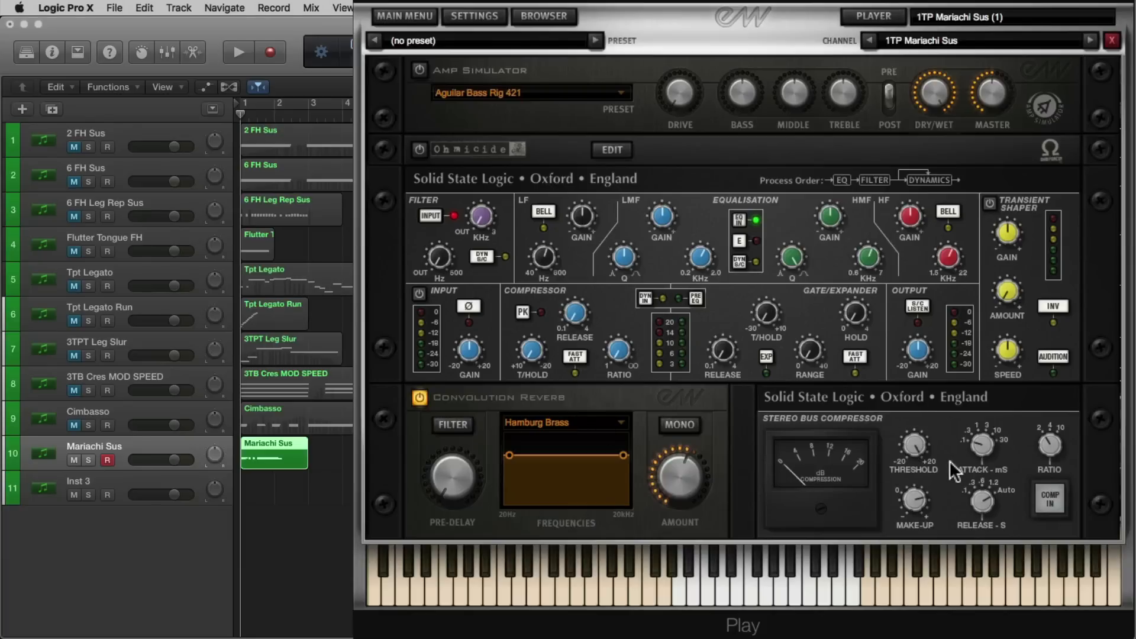
{"action": "mouse_move", "coordinate": [543, 161]}
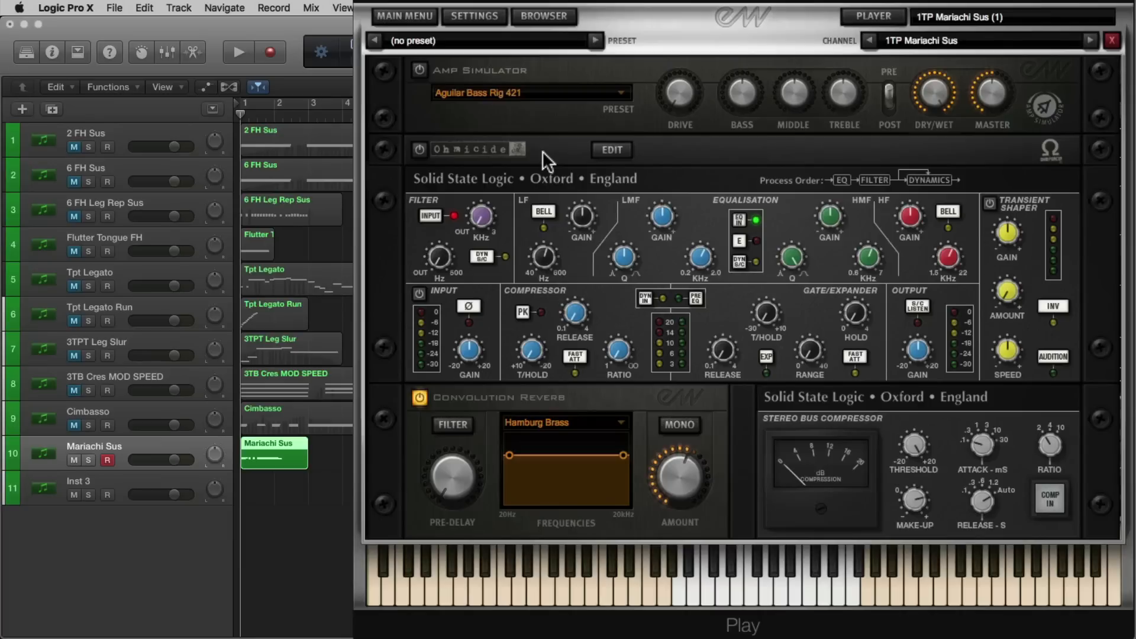
{"action": "mouse_move", "coordinate": [536, 129]}
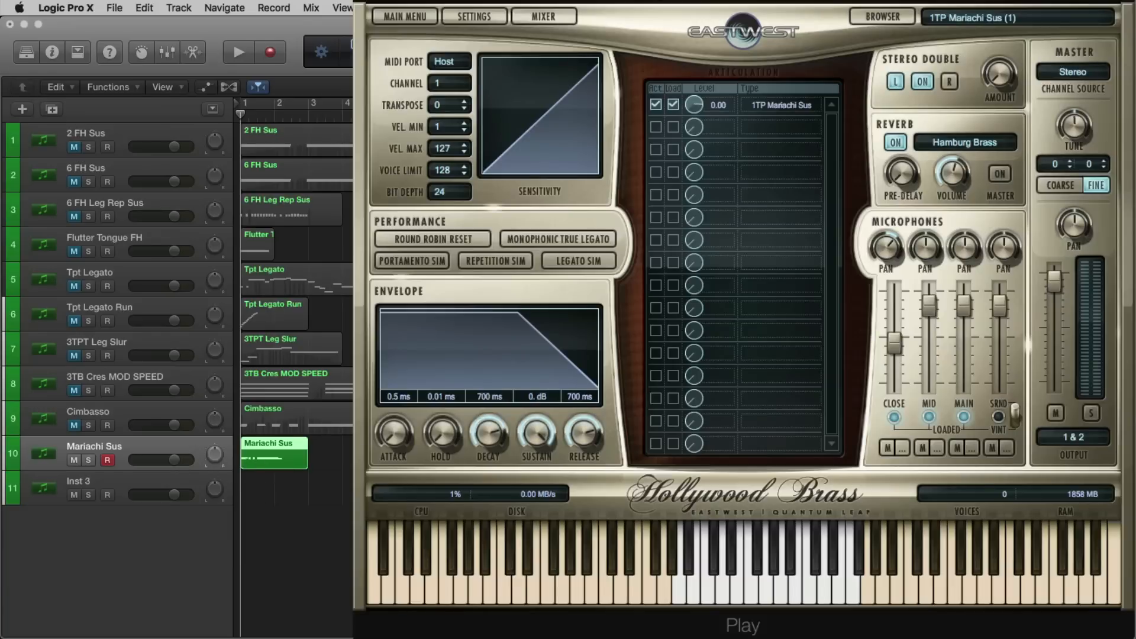
{"action": "left_click", "coordinate": [238, 51]}
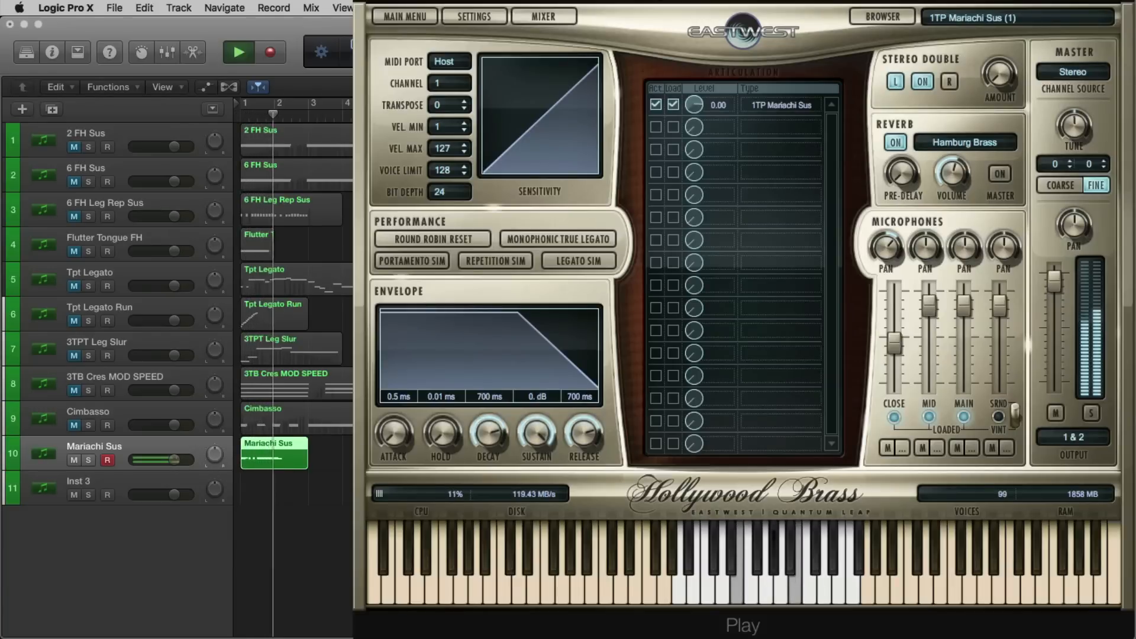
{"action": "left_click", "coordinate": [237, 52]}
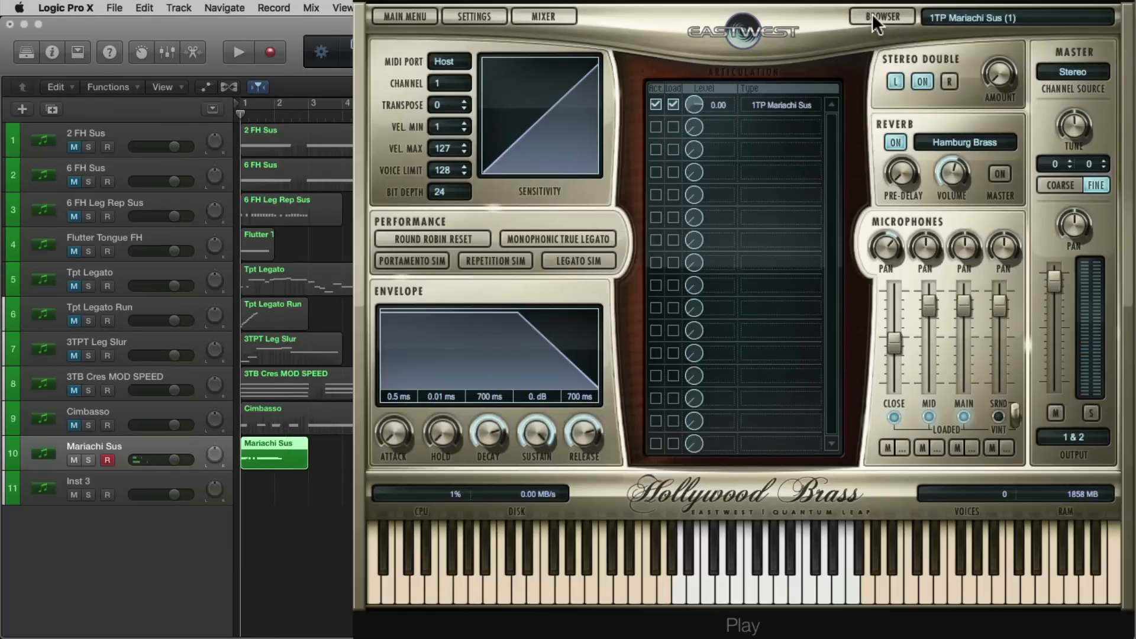
{"action": "left_click", "coordinate": [880, 16]}
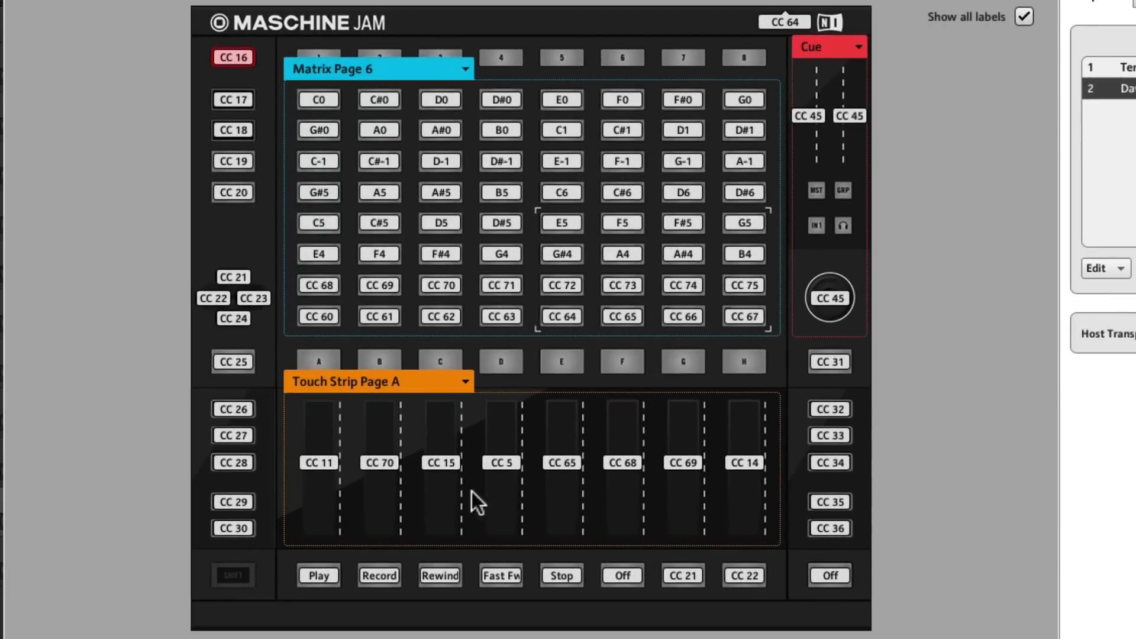
{"action": "mouse_move", "coordinate": [417, 509]}
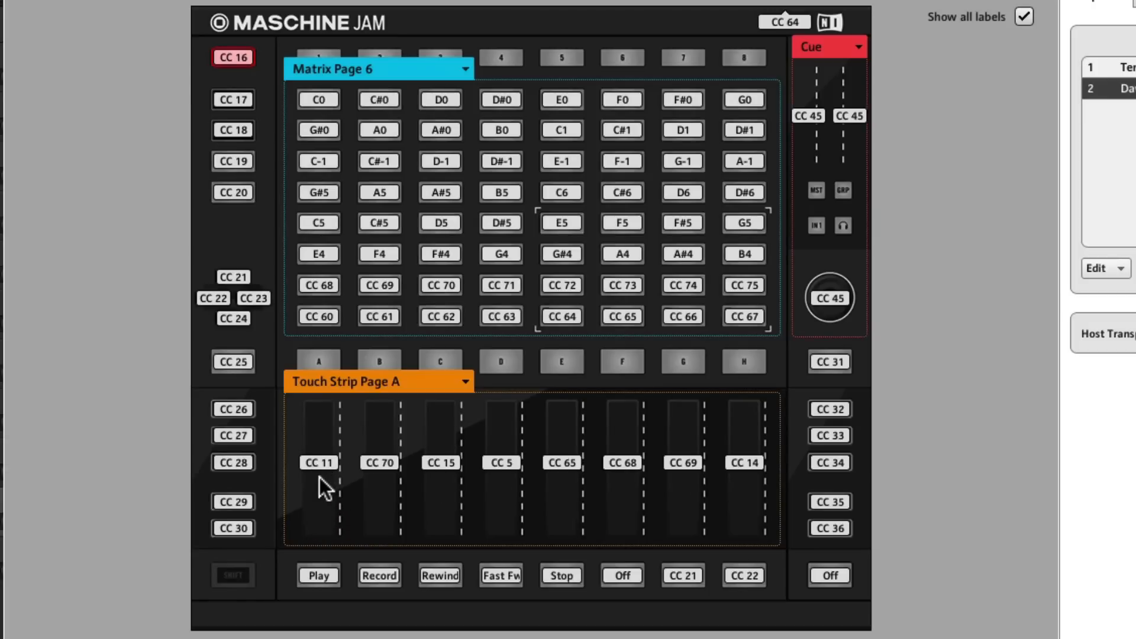
{"action": "mouse_move", "coordinate": [345, 476]}
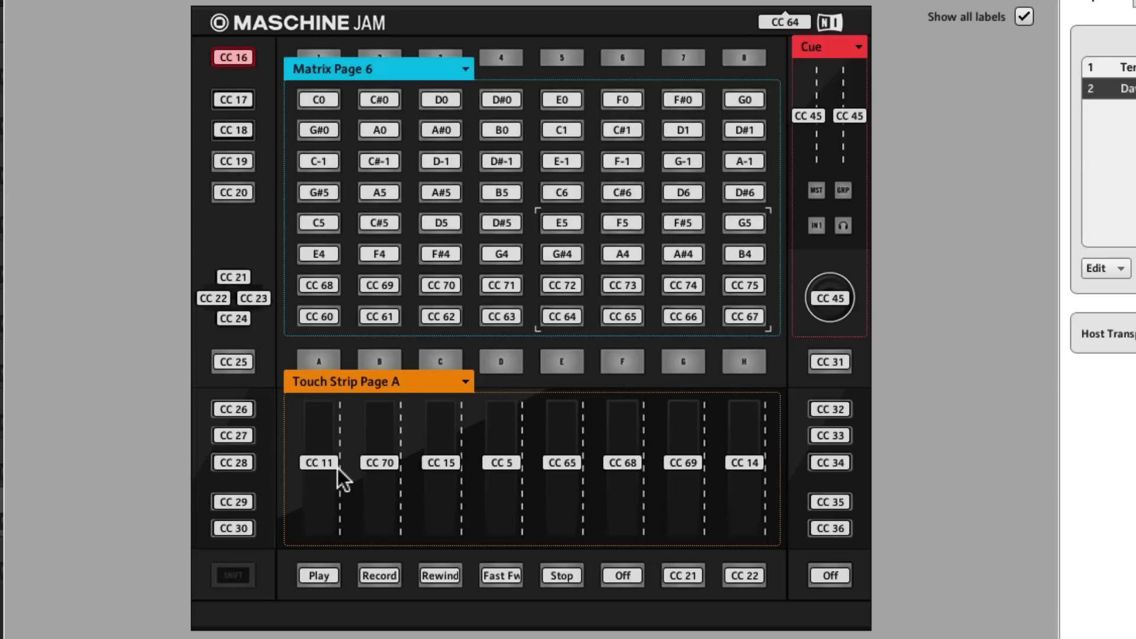
{"action": "mouse_move", "coordinate": [382, 475]}
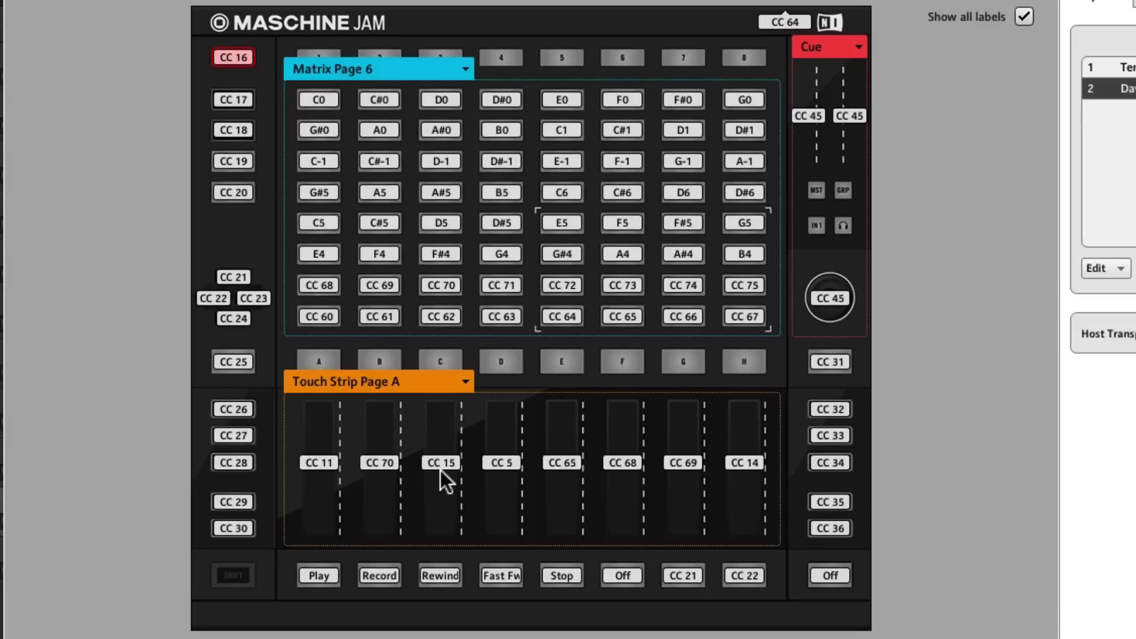
{"action": "mouse_move", "coordinate": [511, 480]}
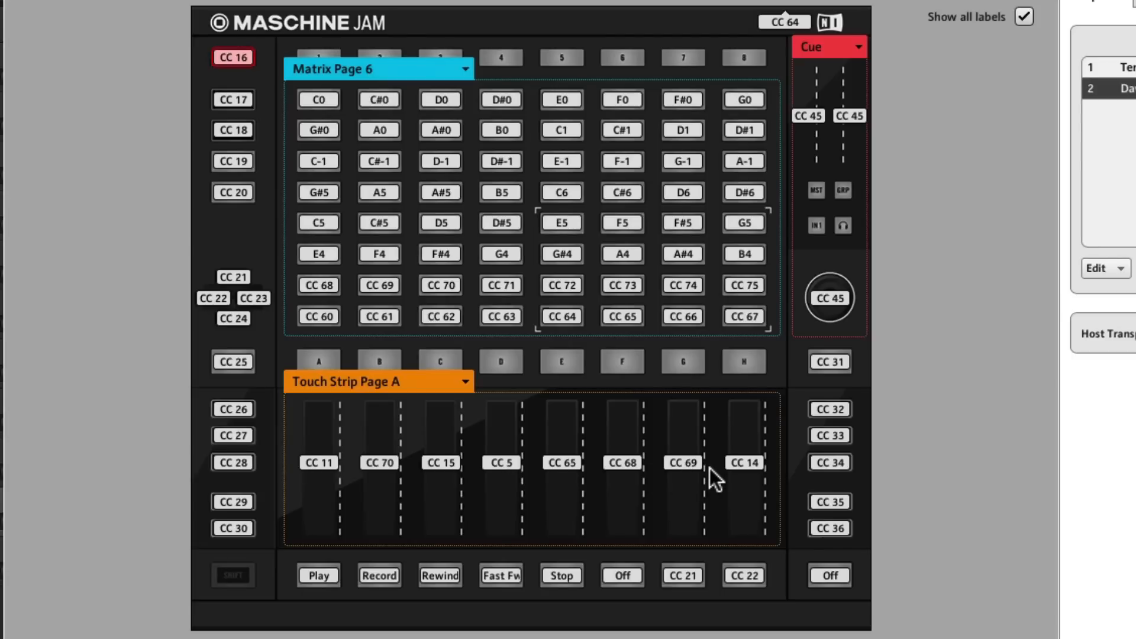
{"action": "mouse_move", "coordinate": [692, 478]}
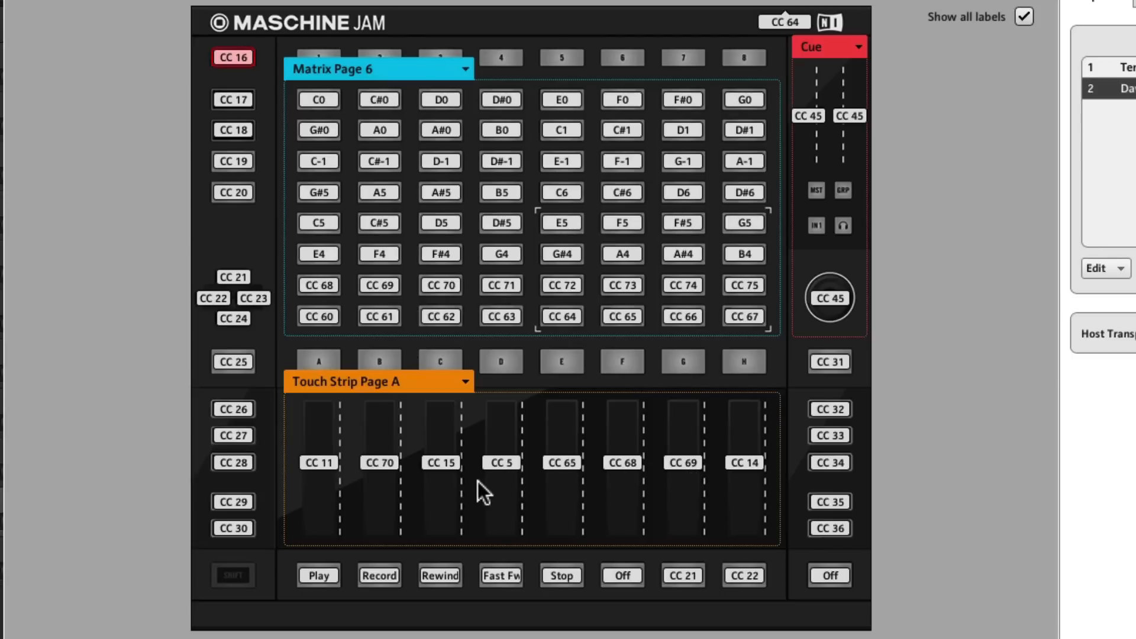
{"action": "mouse_move", "coordinate": [500, 481]}
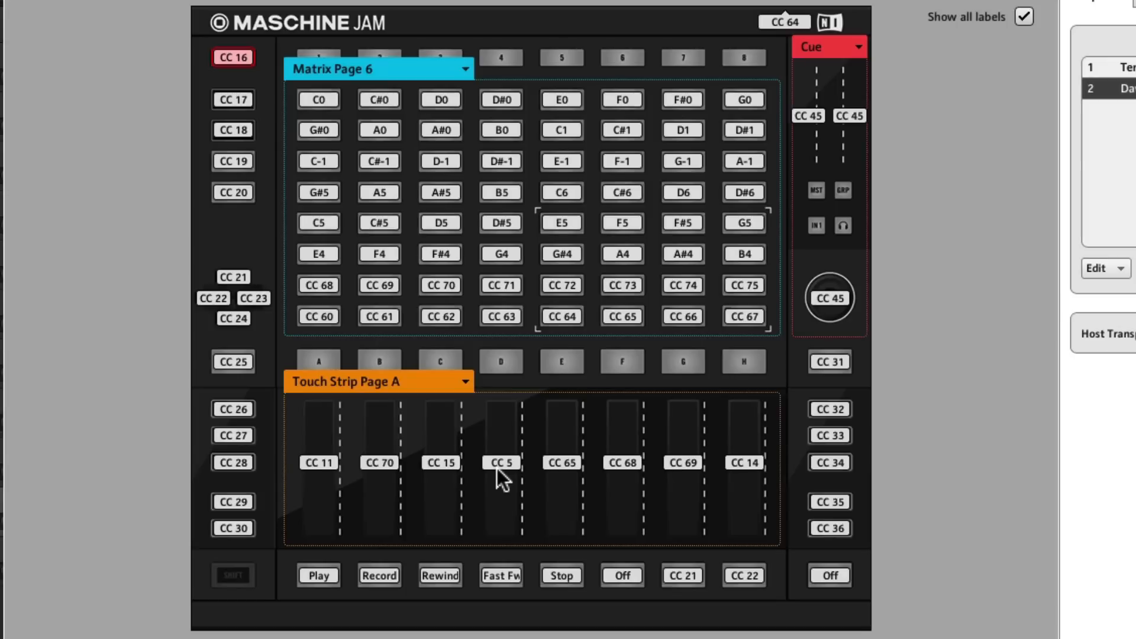
{"action": "mouse_move", "coordinate": [558, 482]}
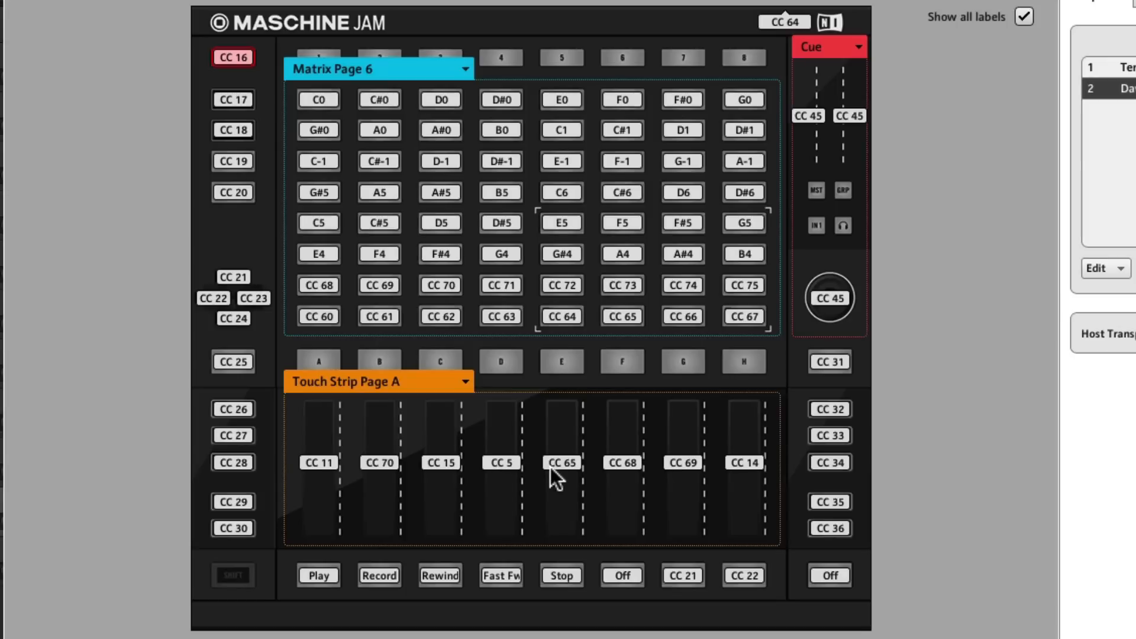
{"action": "mouse_move", "coordinate": [612, 478]}
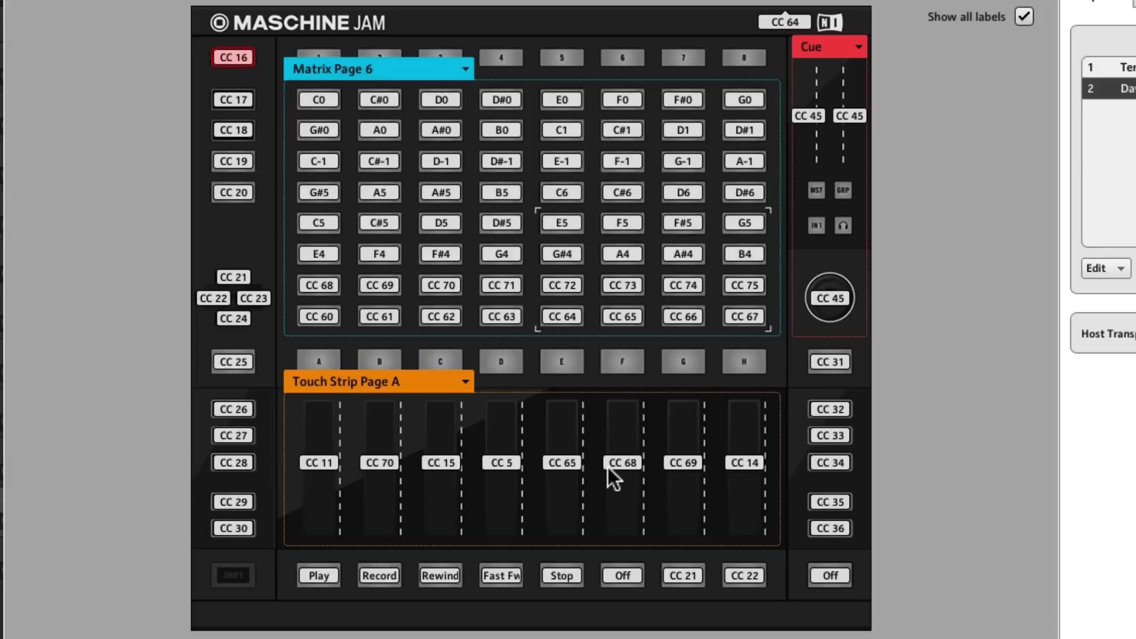
{"action": "mouse_move", "coordinate": [690, 483]}
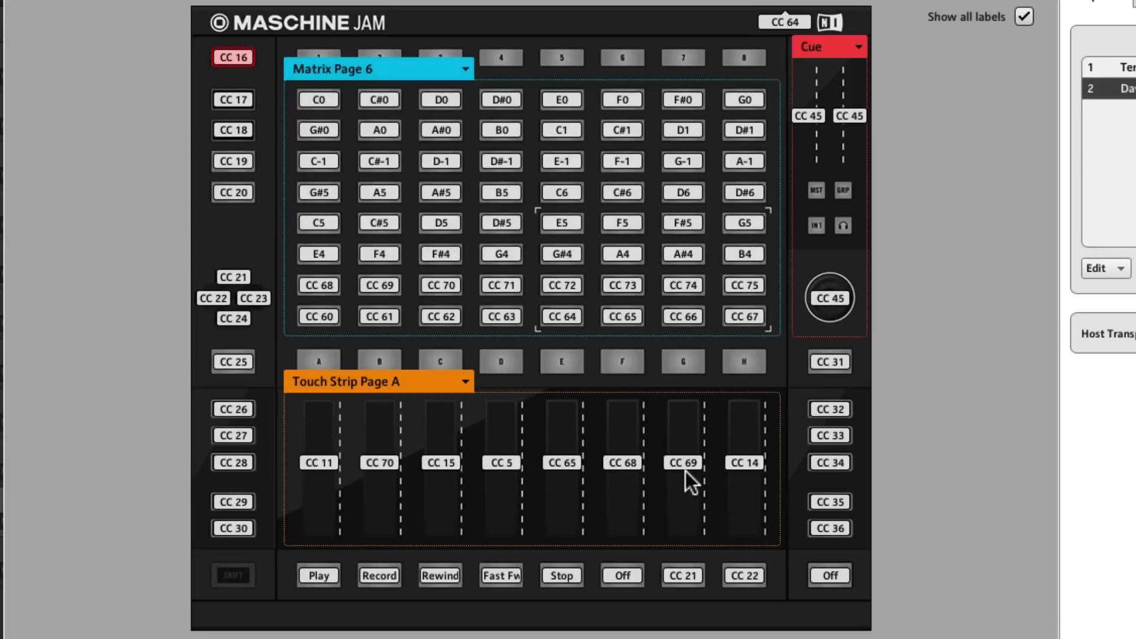
{"action": "mouse_move", "coordinate": [753, 485]}
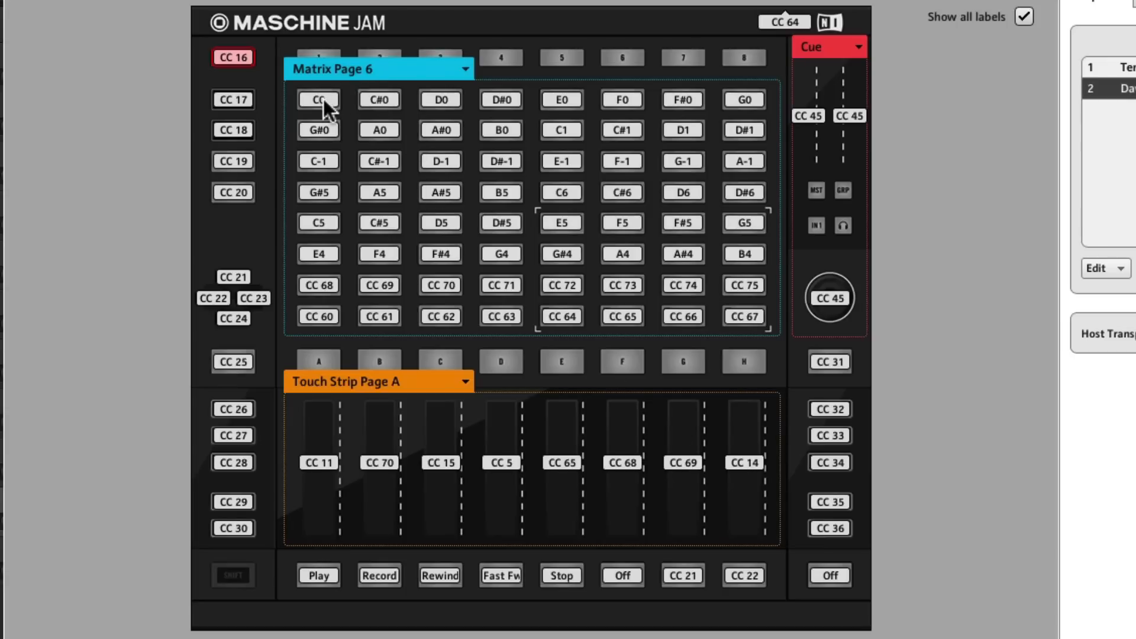
{"action": "mouse_move", "coordinate": [439, 99]}
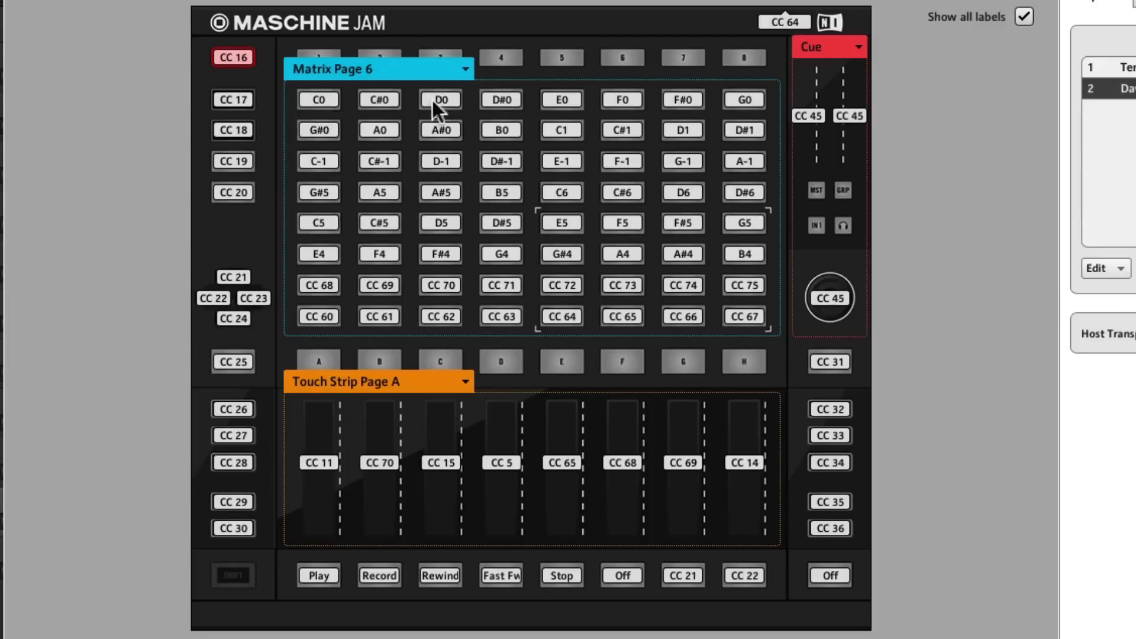
{"action": "mouse_move", "coordinate": [743, 139]}
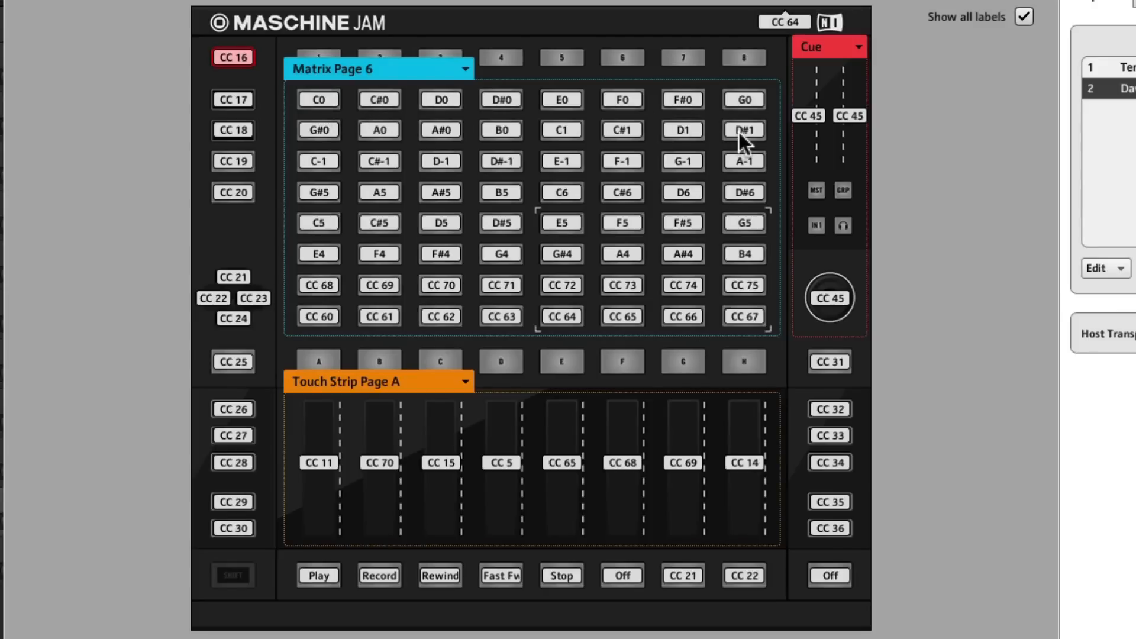
{"action": "mouse_move", "coordinate": [346, 176]}
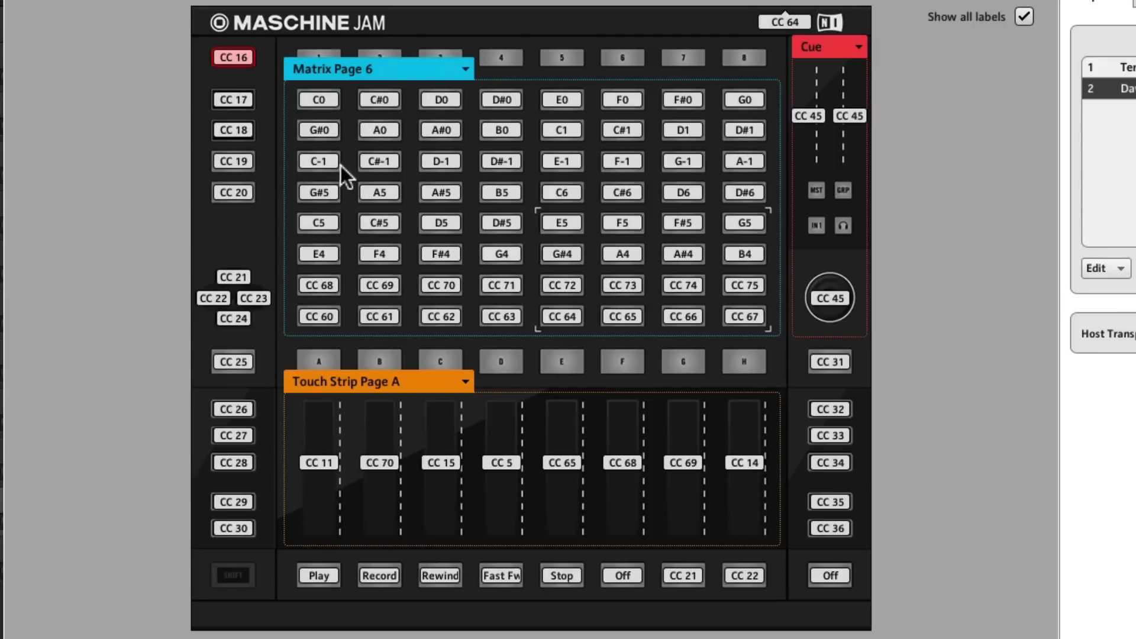
{"action": "mouse_move", "coordinate": [748, 185]}
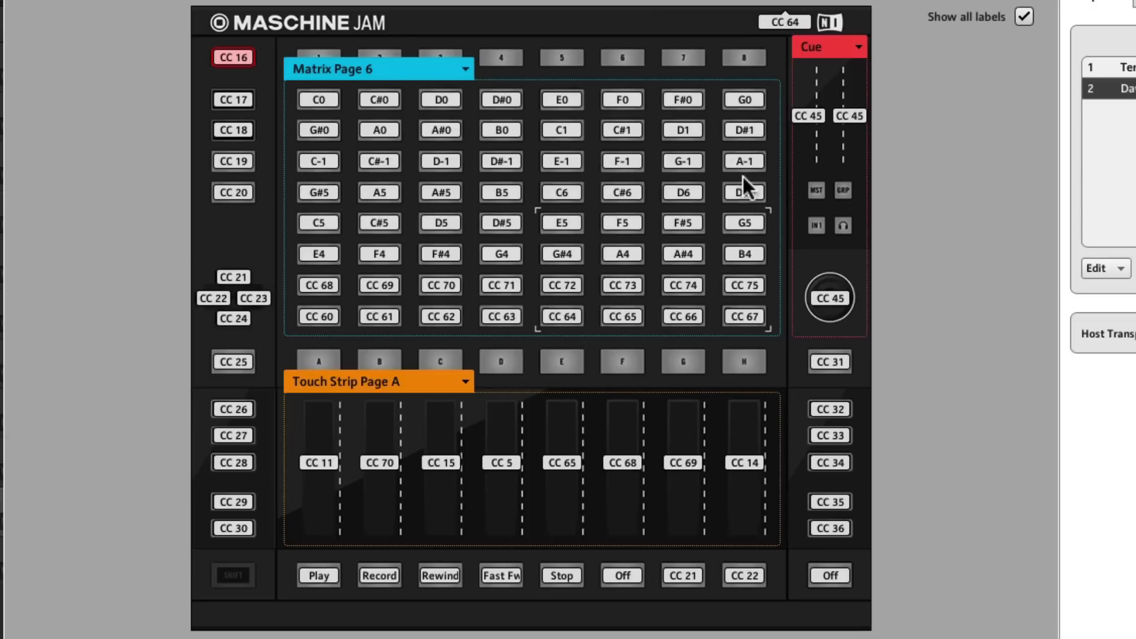
{"action": "mouse_move", "coordinate": [542, 141]}
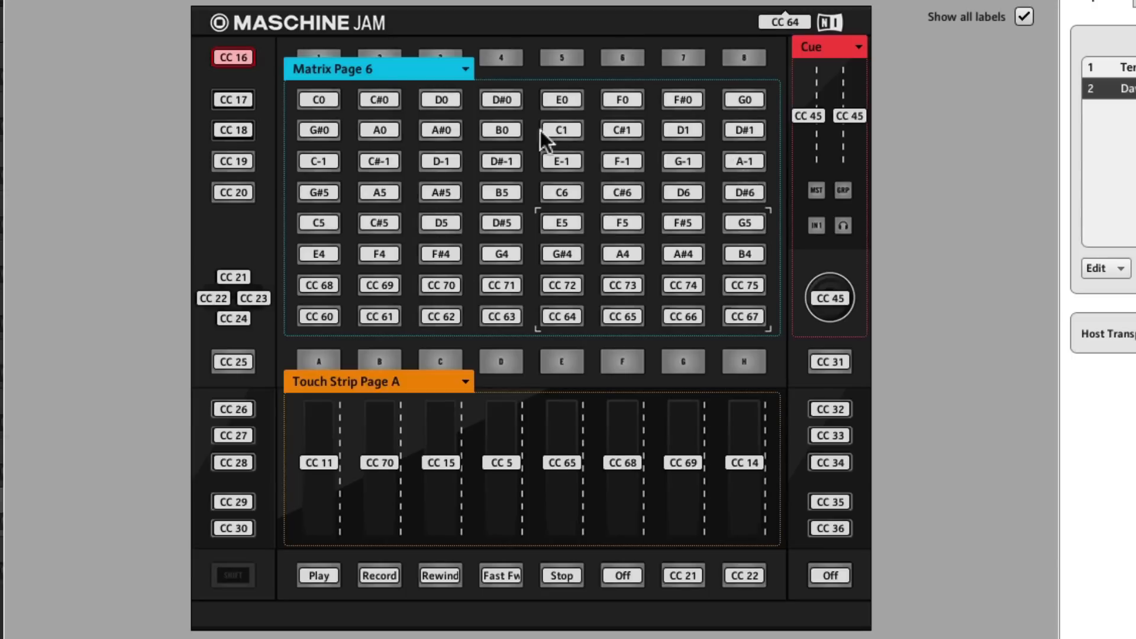
{"action": "mouse_move", "coordinate": [610, 142]}
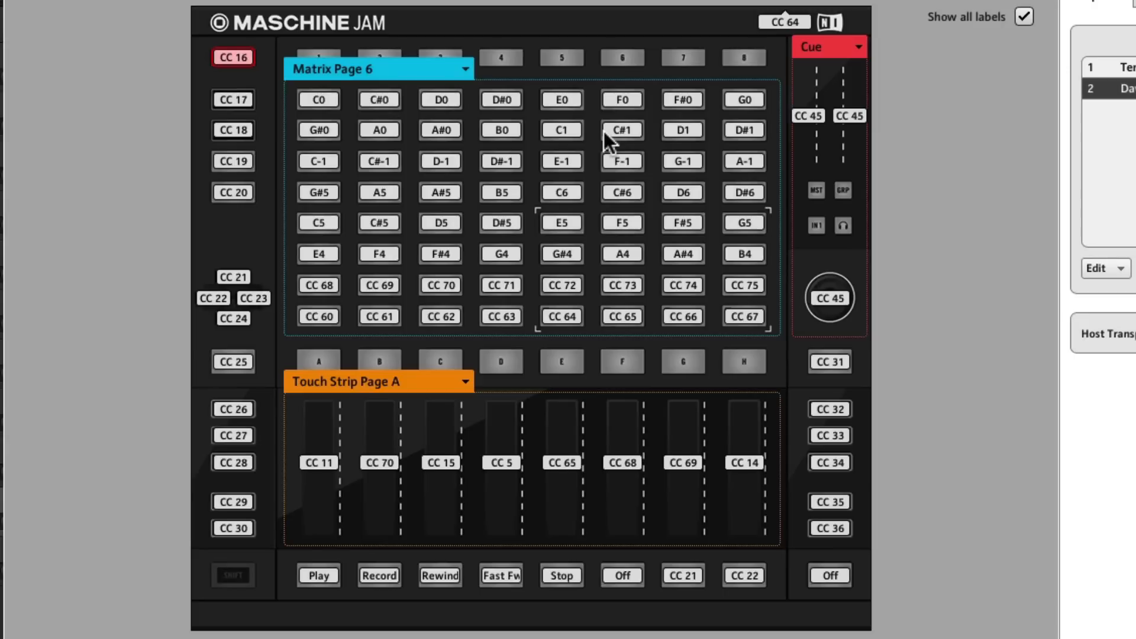
{"action": "mouse_move", "coordinate": [575, 137]}
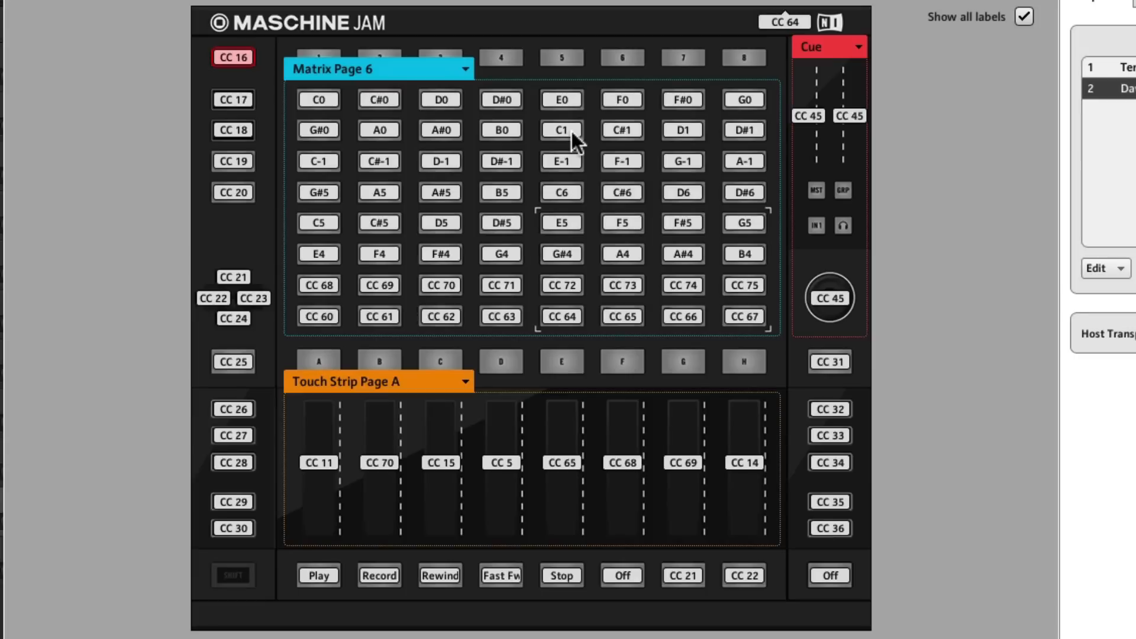
{"action": "mouse_move", "coordinate": [432, 152]}
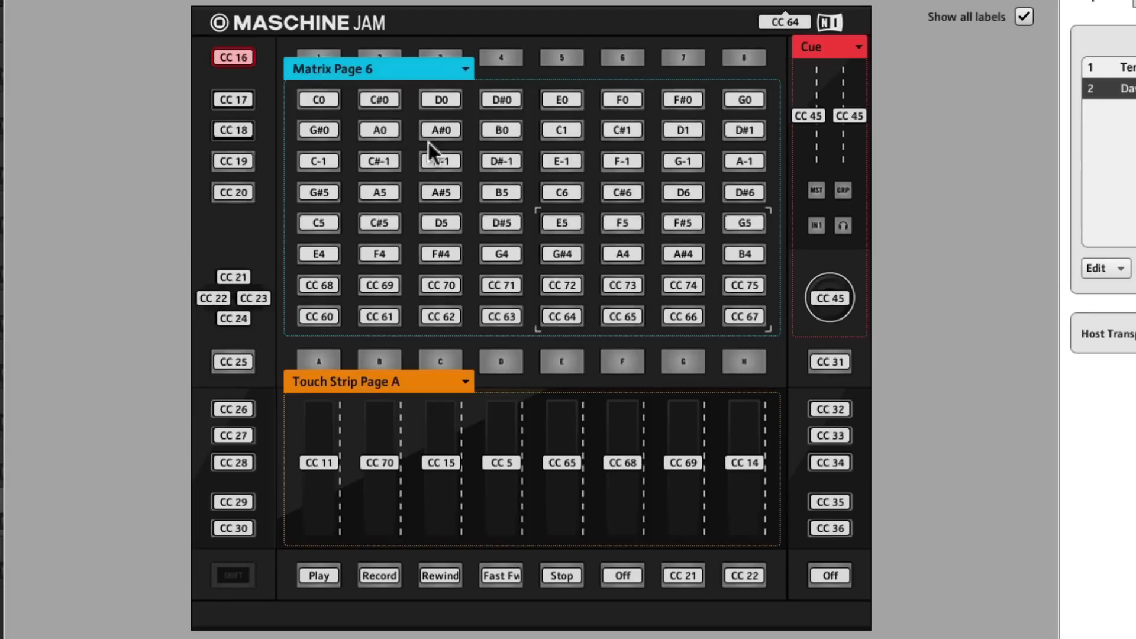
{"action": "mouse_move", "coordinate": [317, 320]}
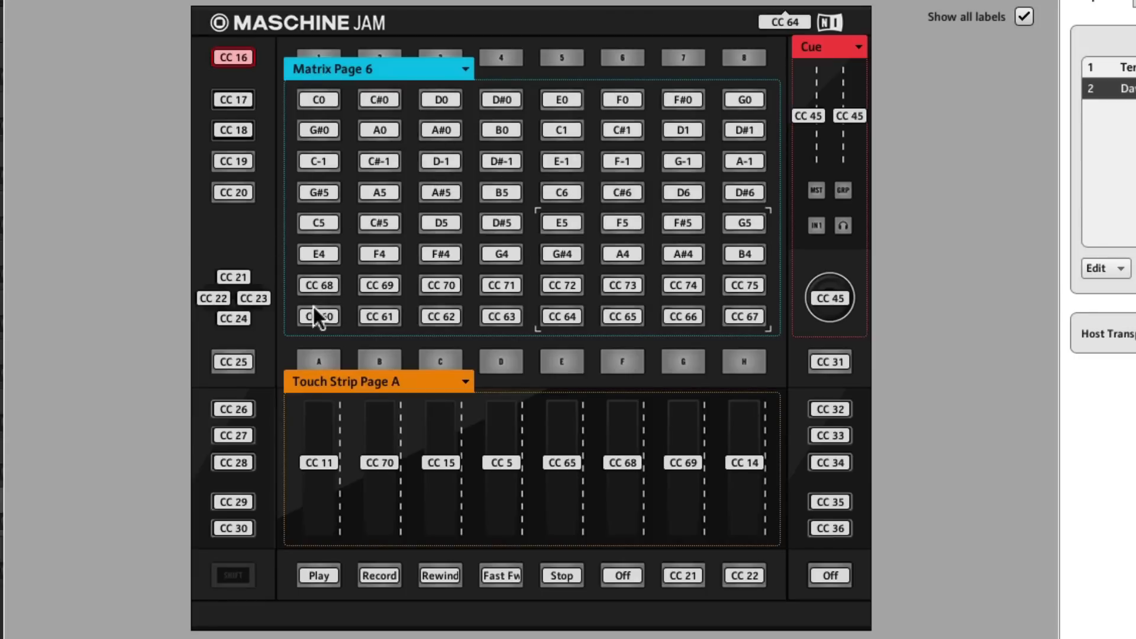